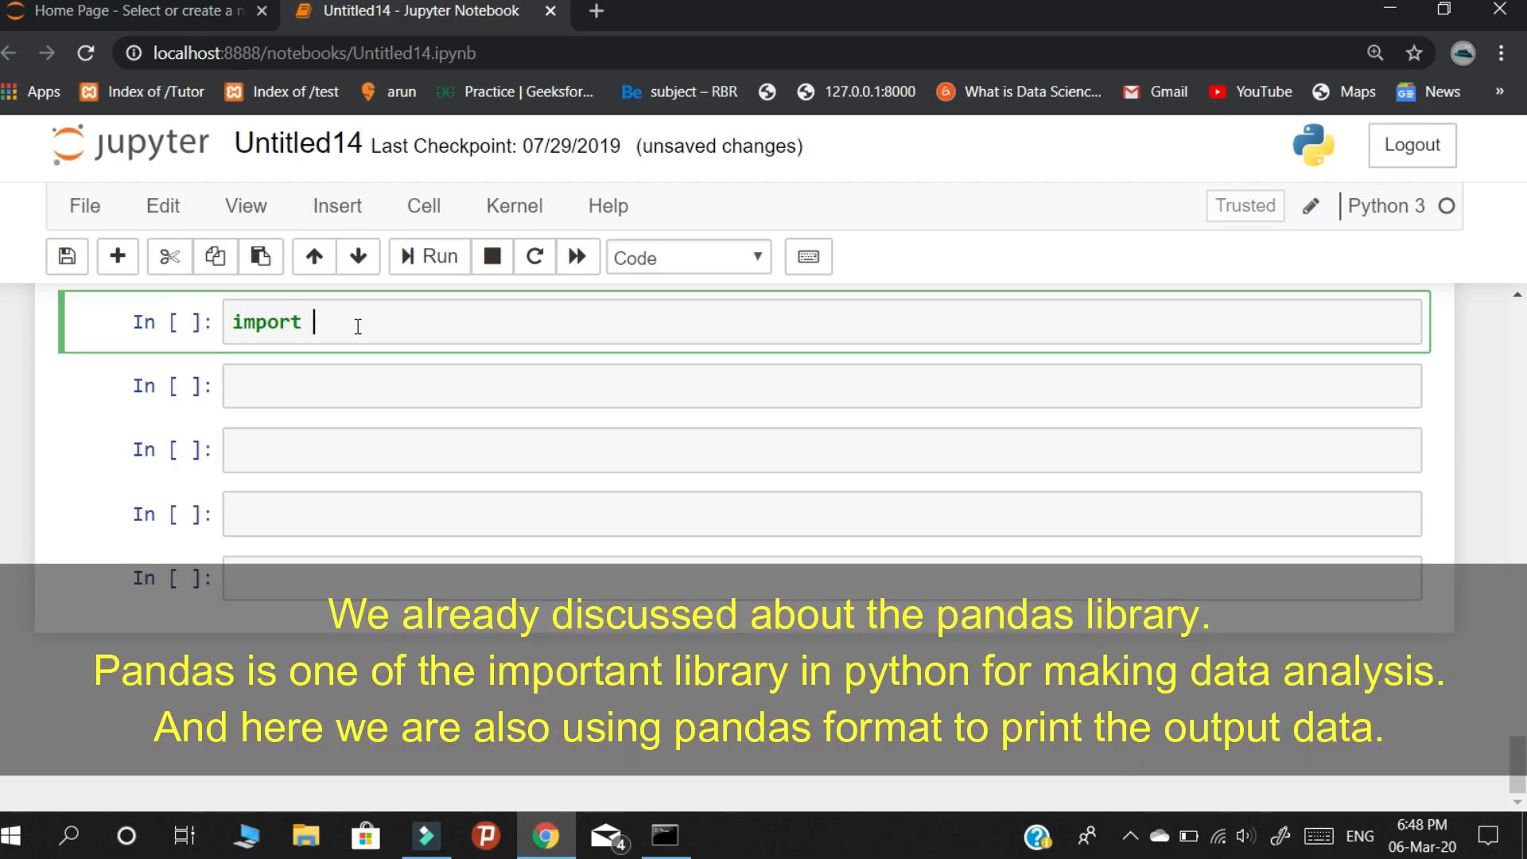
Write 'import pandas as pd' in the first code cell.
{"action": "type", "text": "pandas"}
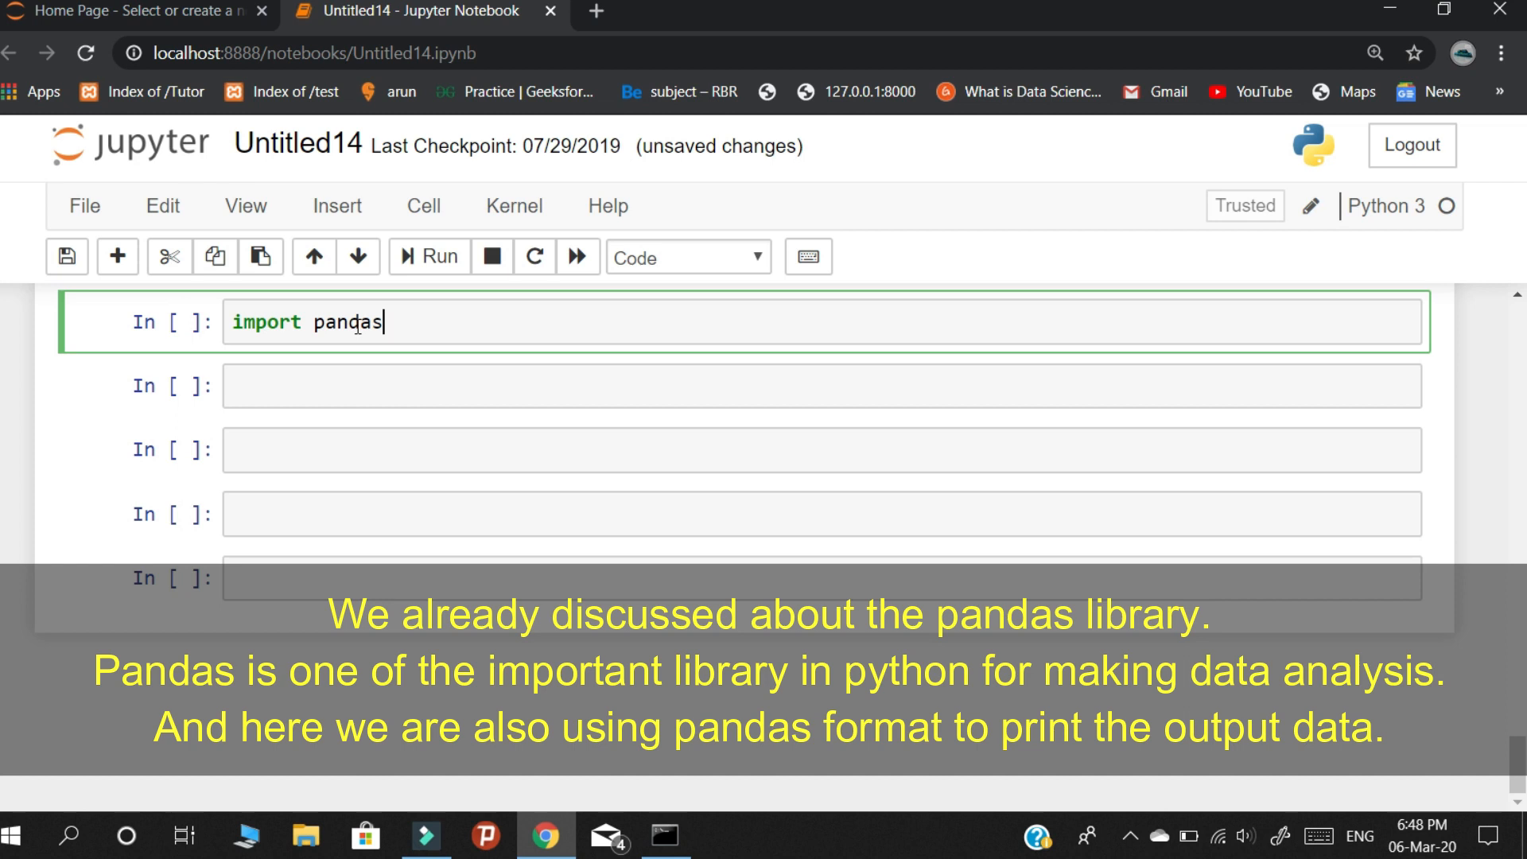
{"action": "type", "text": "as pd"}
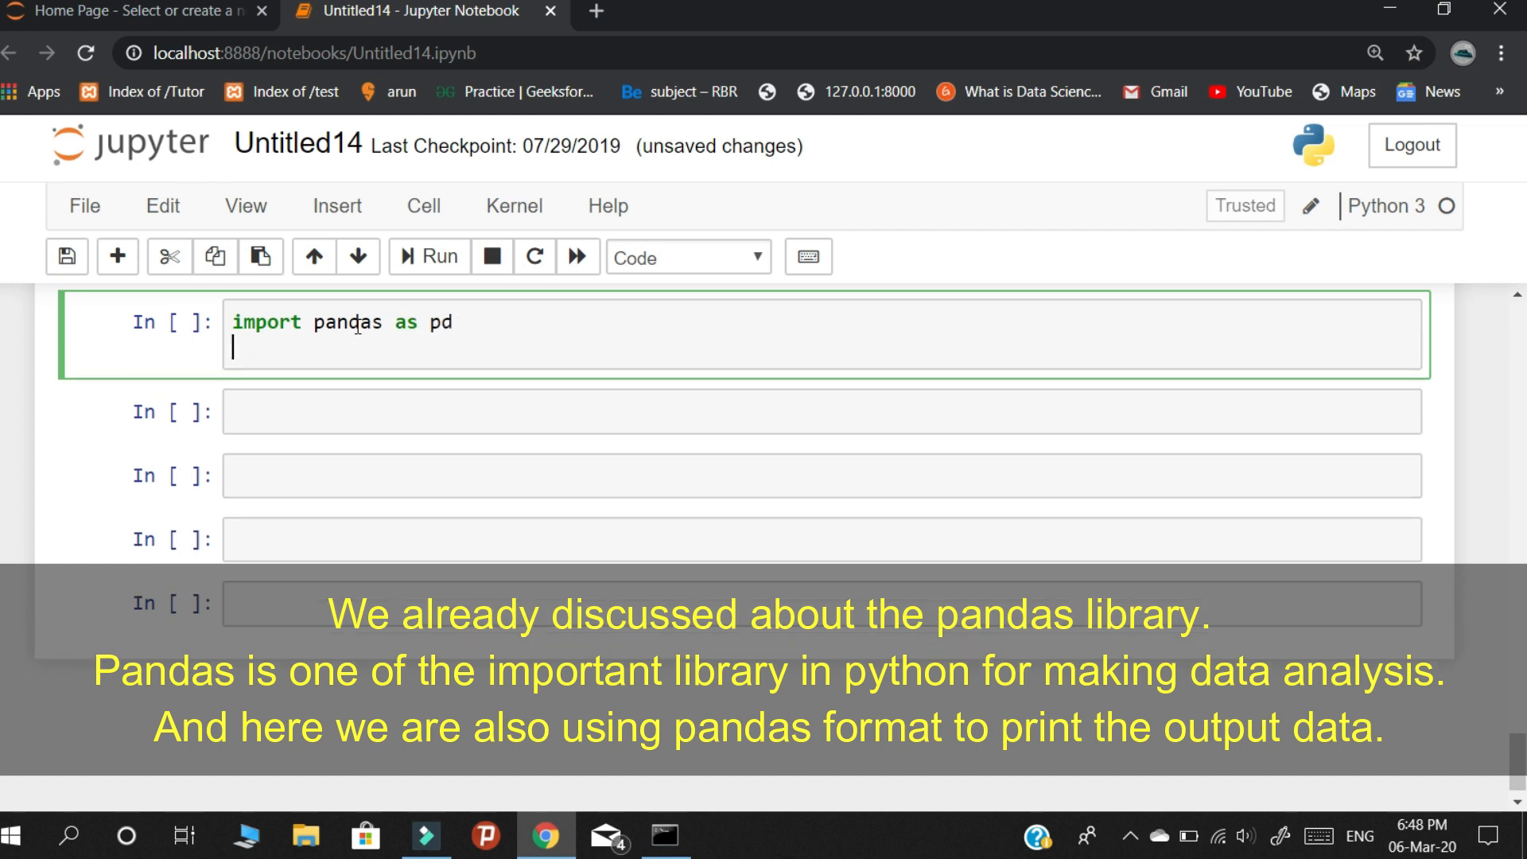
Write 'from alpha_vantage.timeseries import TimeSeries' on the next line.
{"action": "type", "text": "from alpha"}
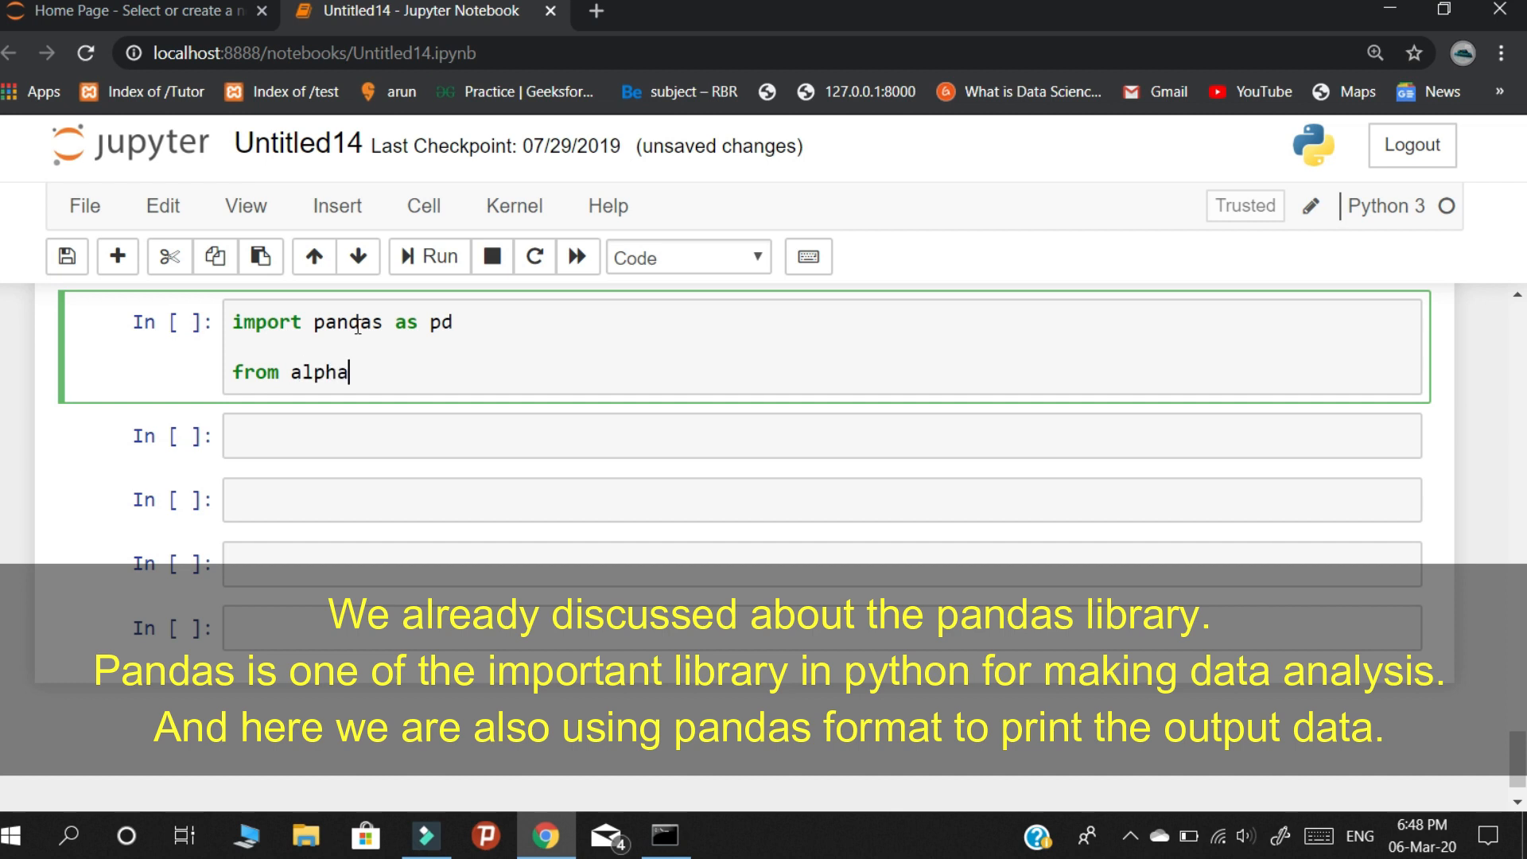
{"action": "type", "text": "_vantage"}
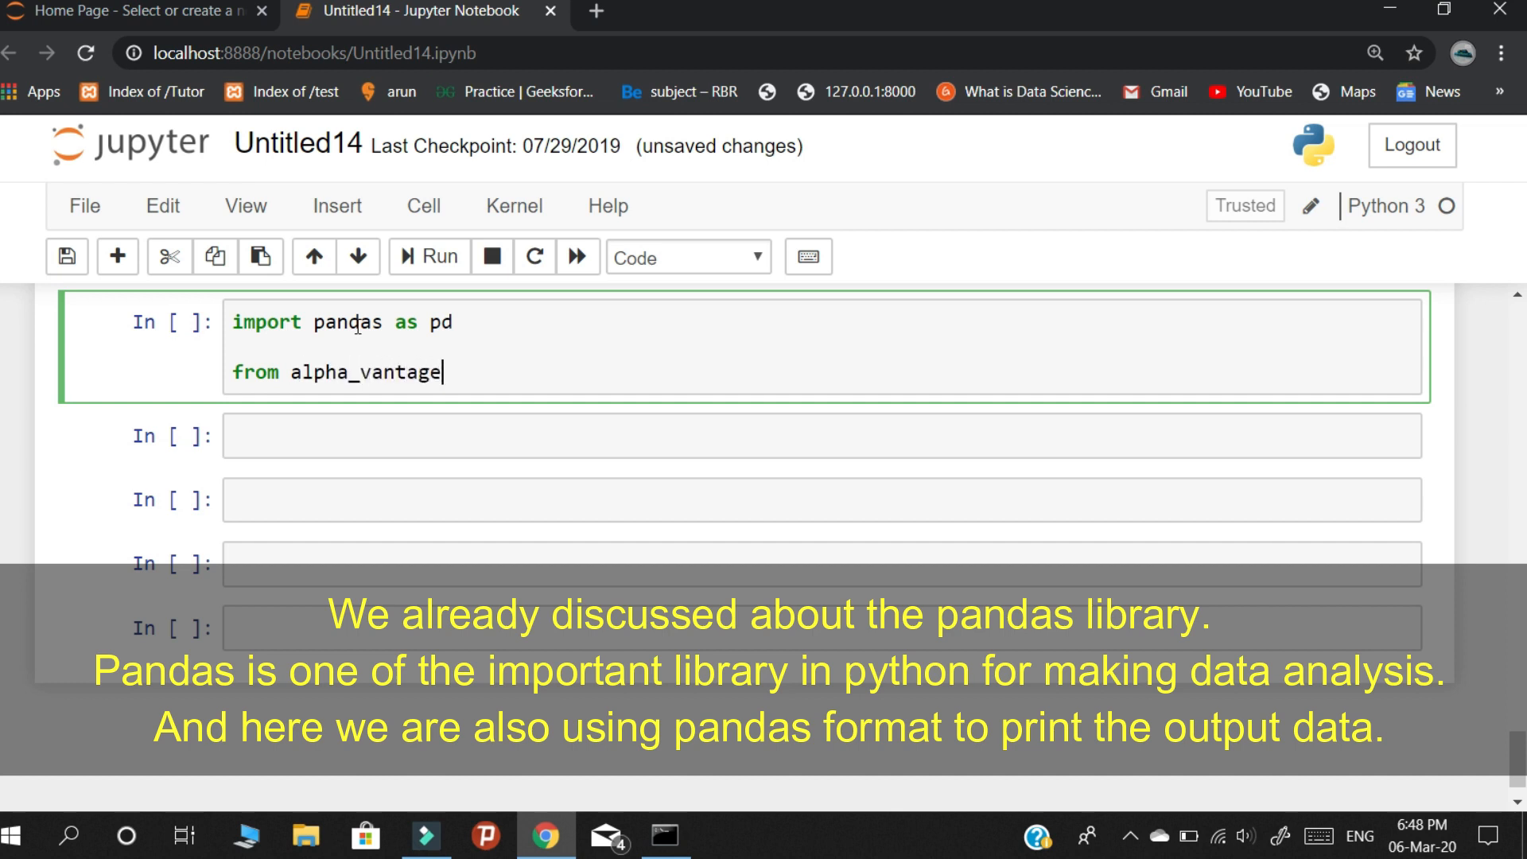
{"action": "type", "text": "."}
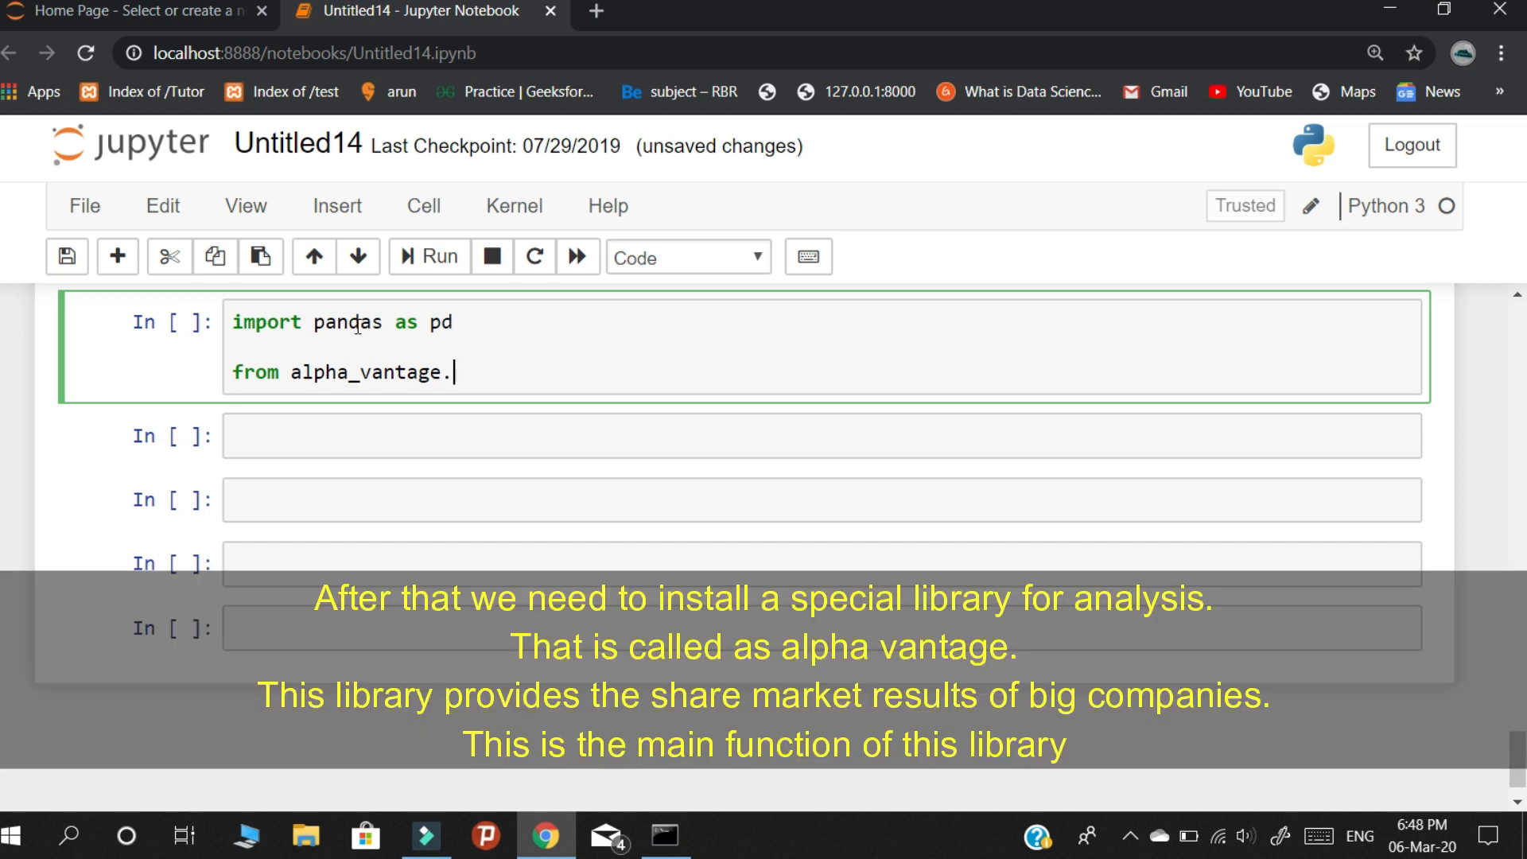
{"action": "type", "text": "timeseries"}
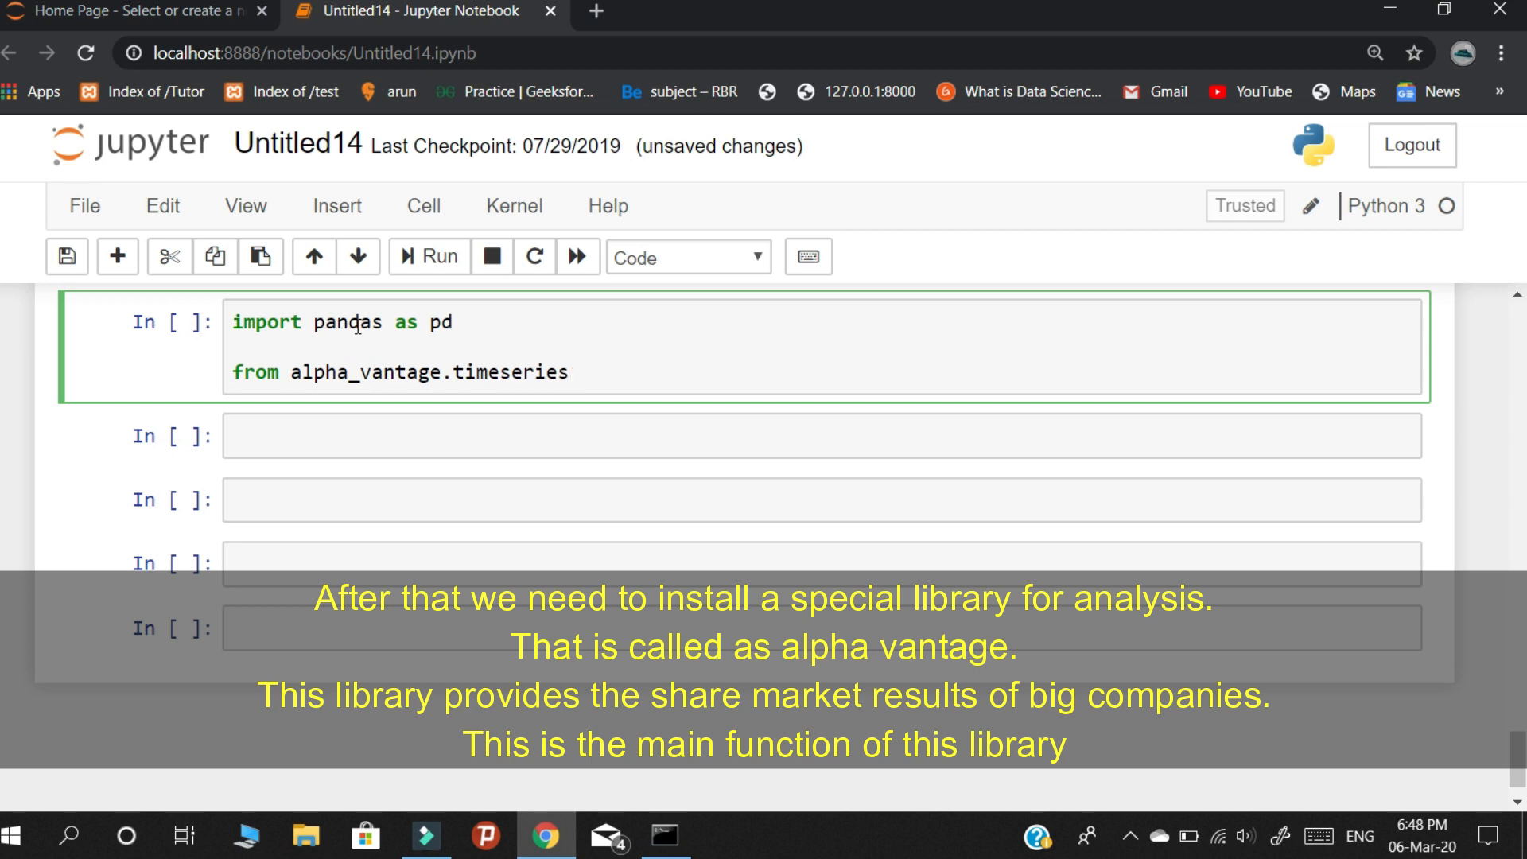
{"action": "type", "text": "import"}
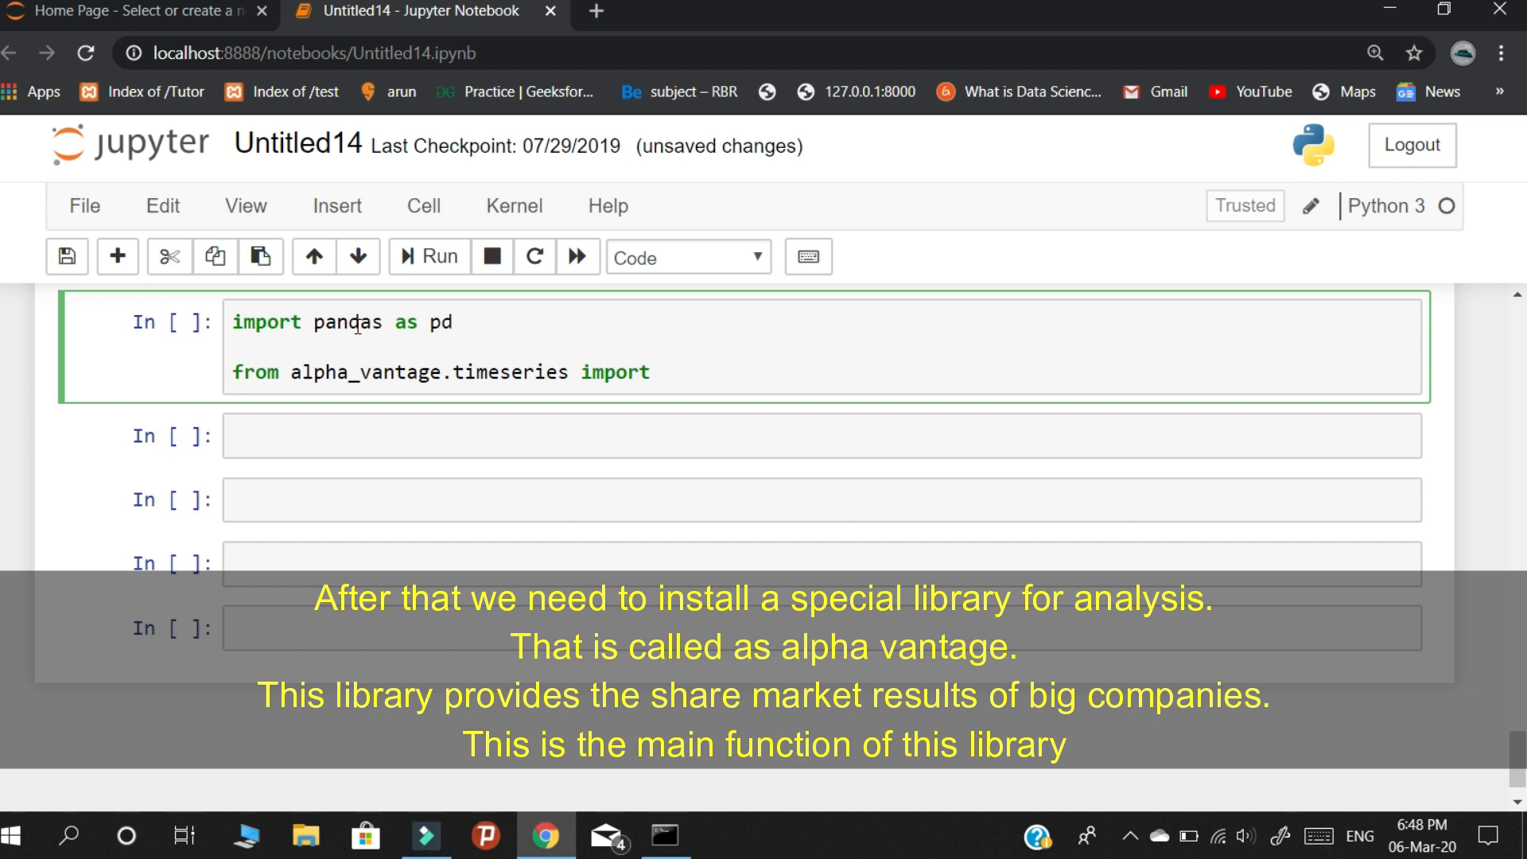
{"action": "type", "text": "T"}
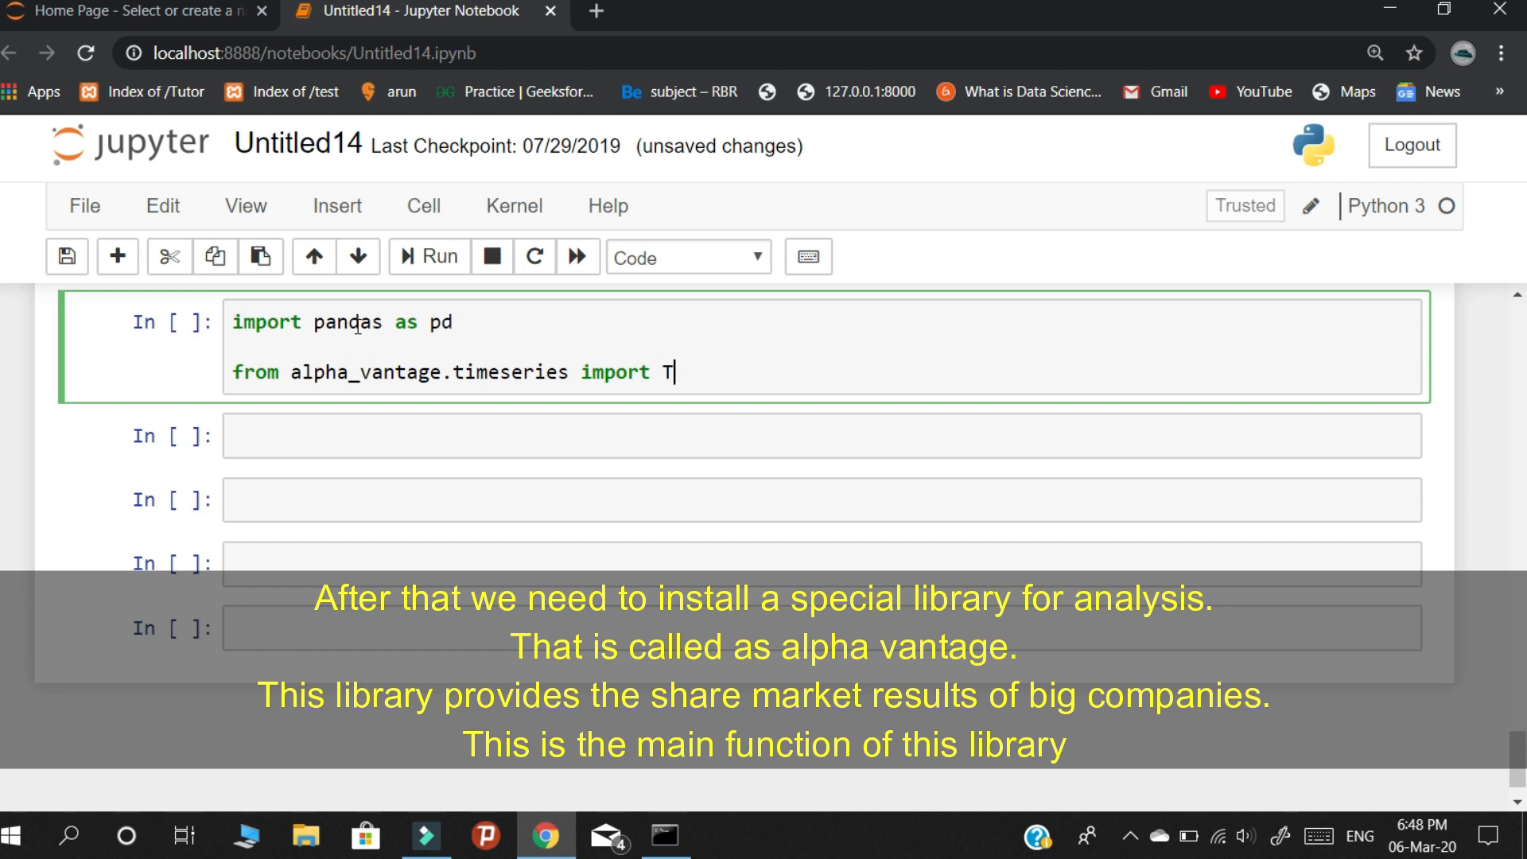
{"action": "type", "text": "imeS"}
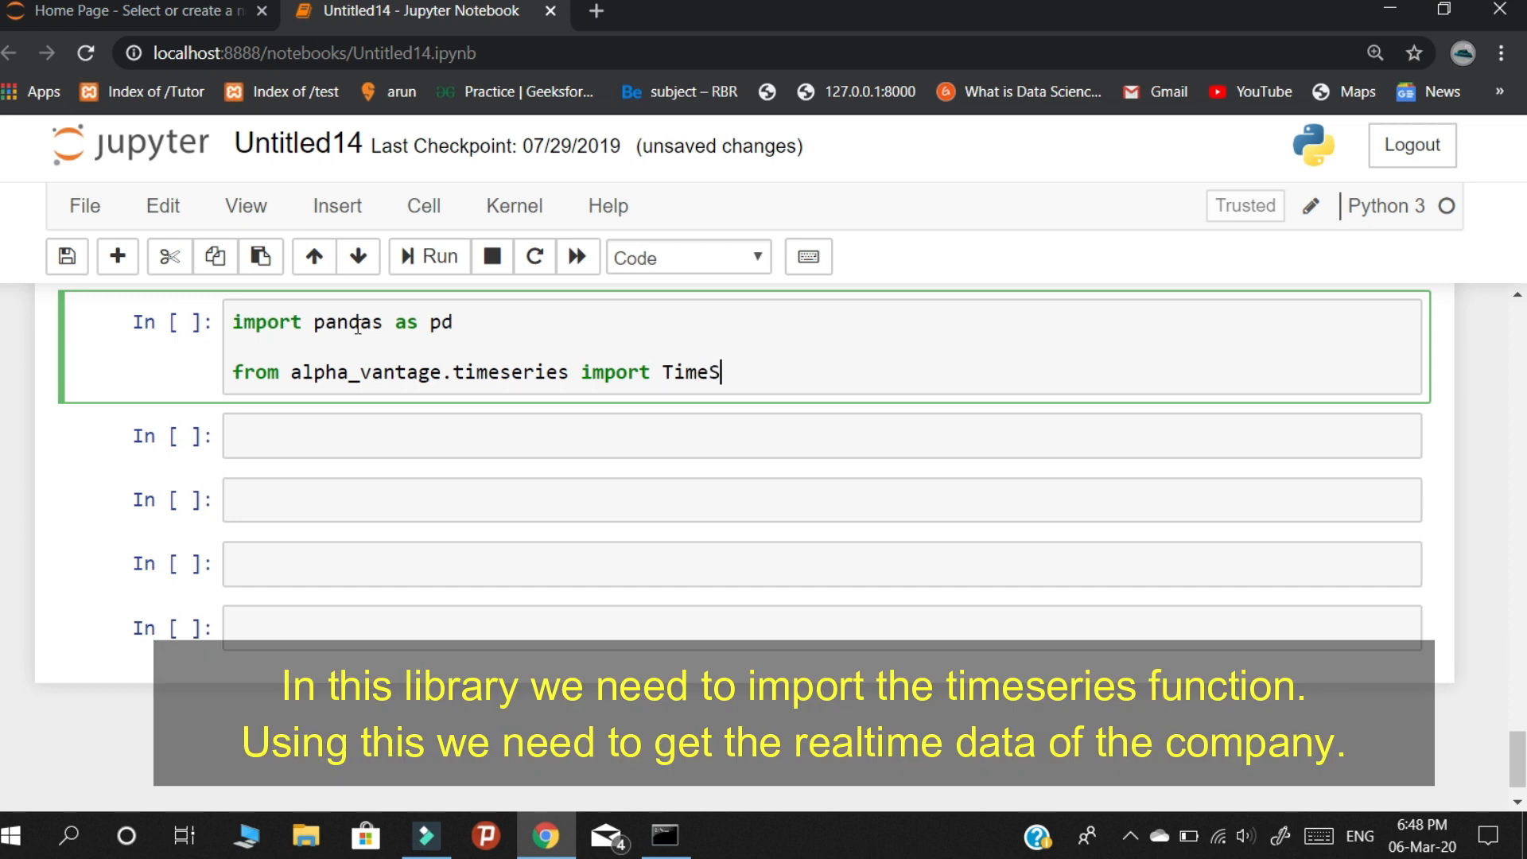
{"action": "type", "text": "eries"}
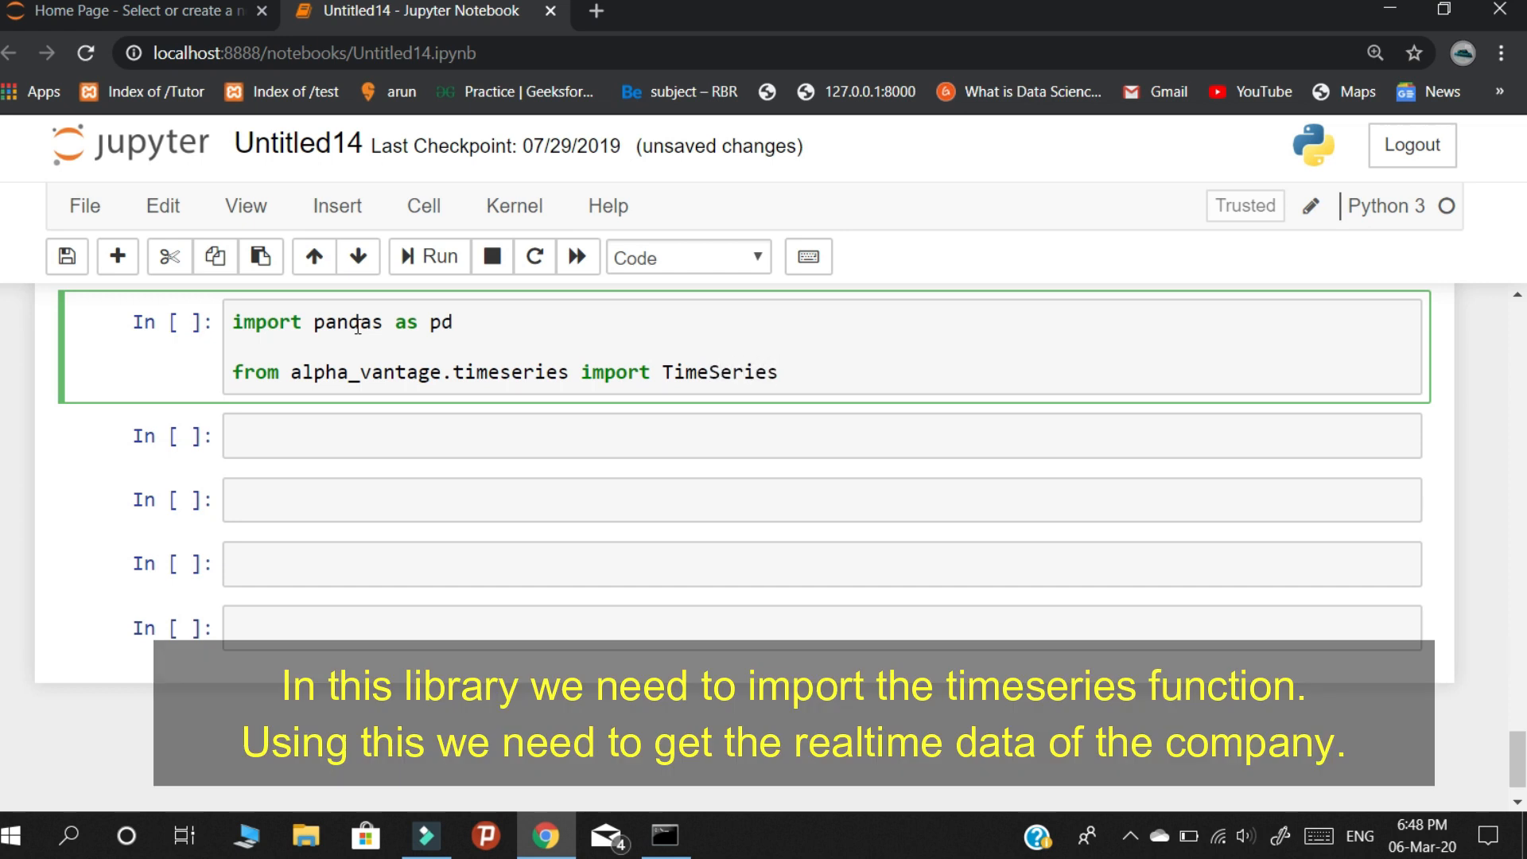
Write 'import time' as the third import line.
{"action": "scroll", "scroll_direction": "down", "scroll_amount": 3}
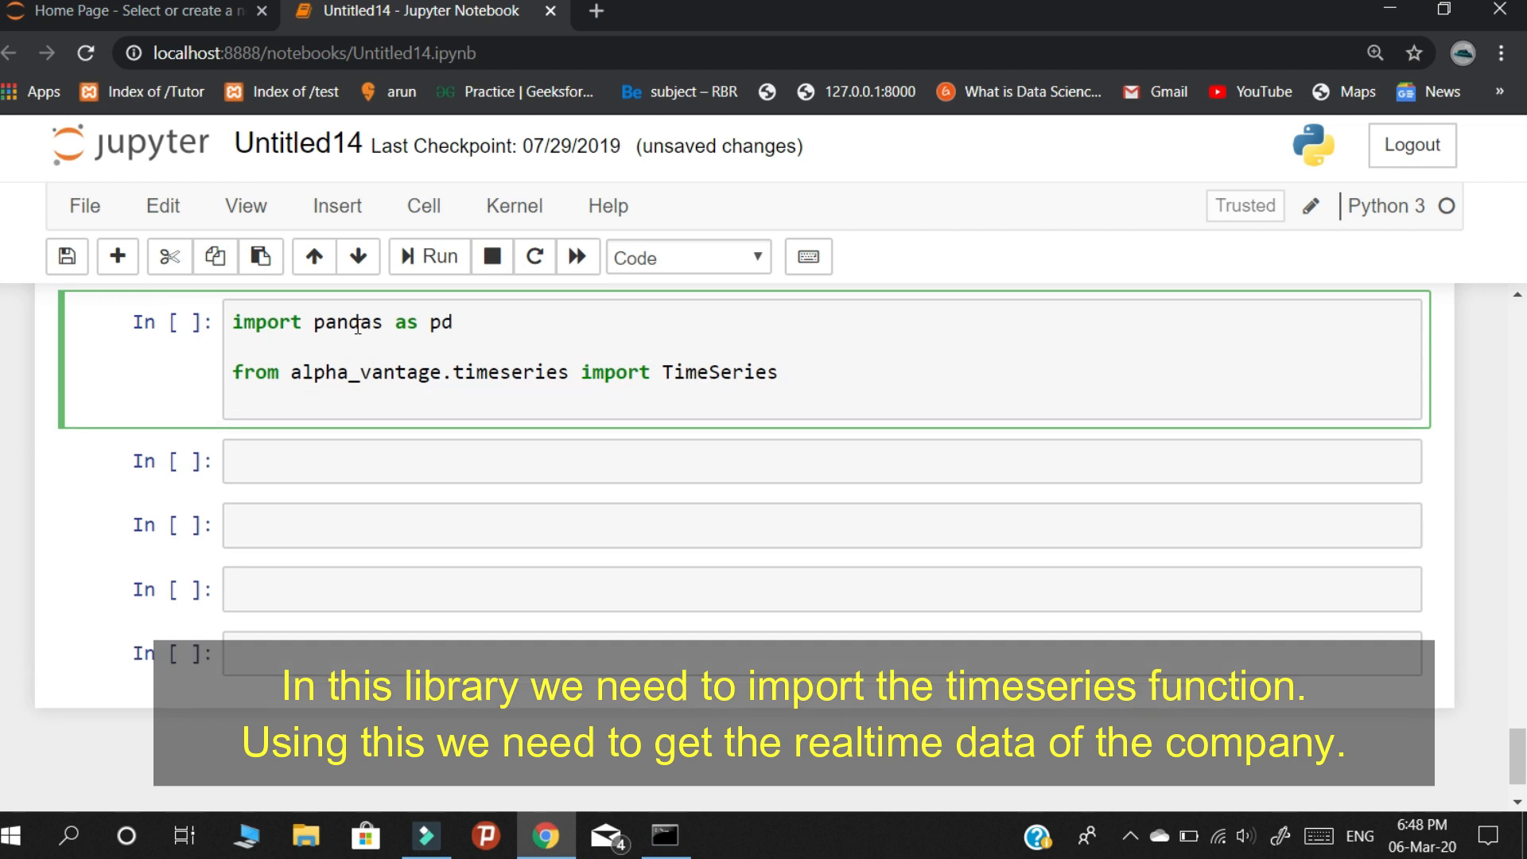
{"action": "type", "text": "import"}
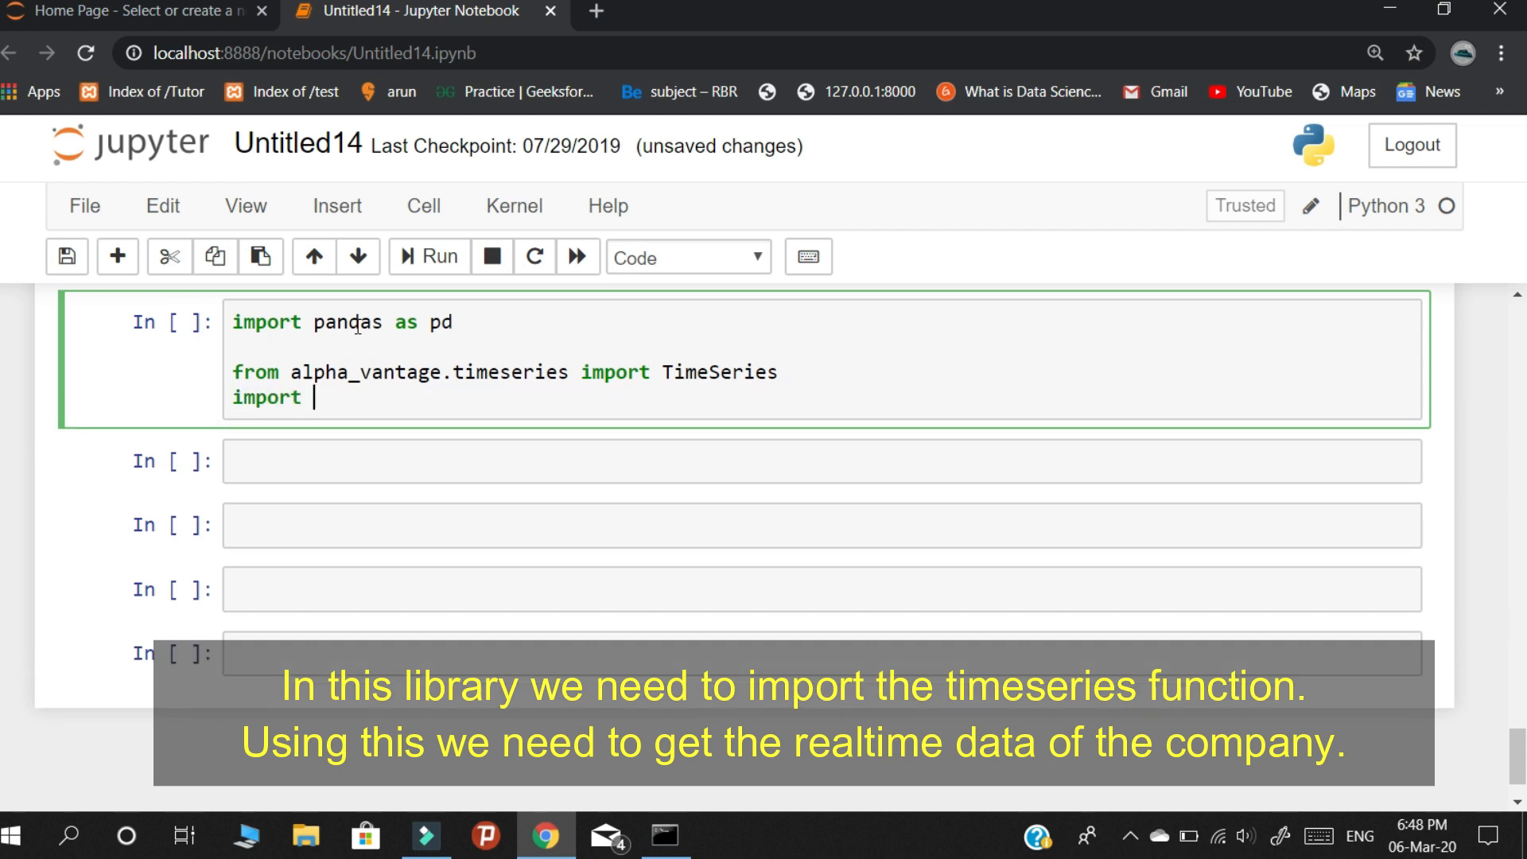
{"action": "type", "text": "time"}
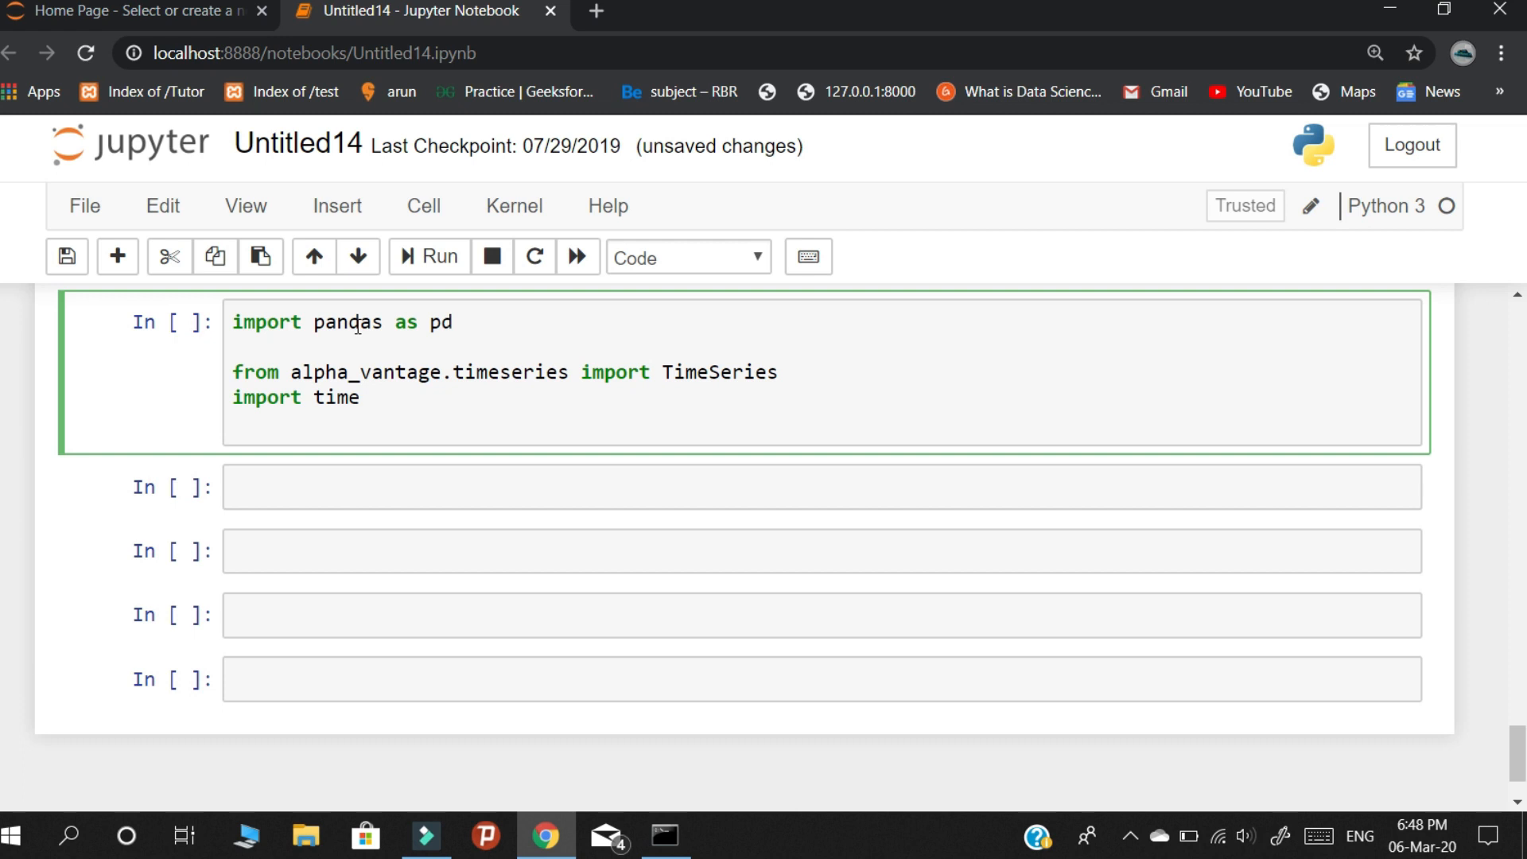
Add an empty API='' assignment on a new line below the imports.
{"action": "key", "text": "enter"}
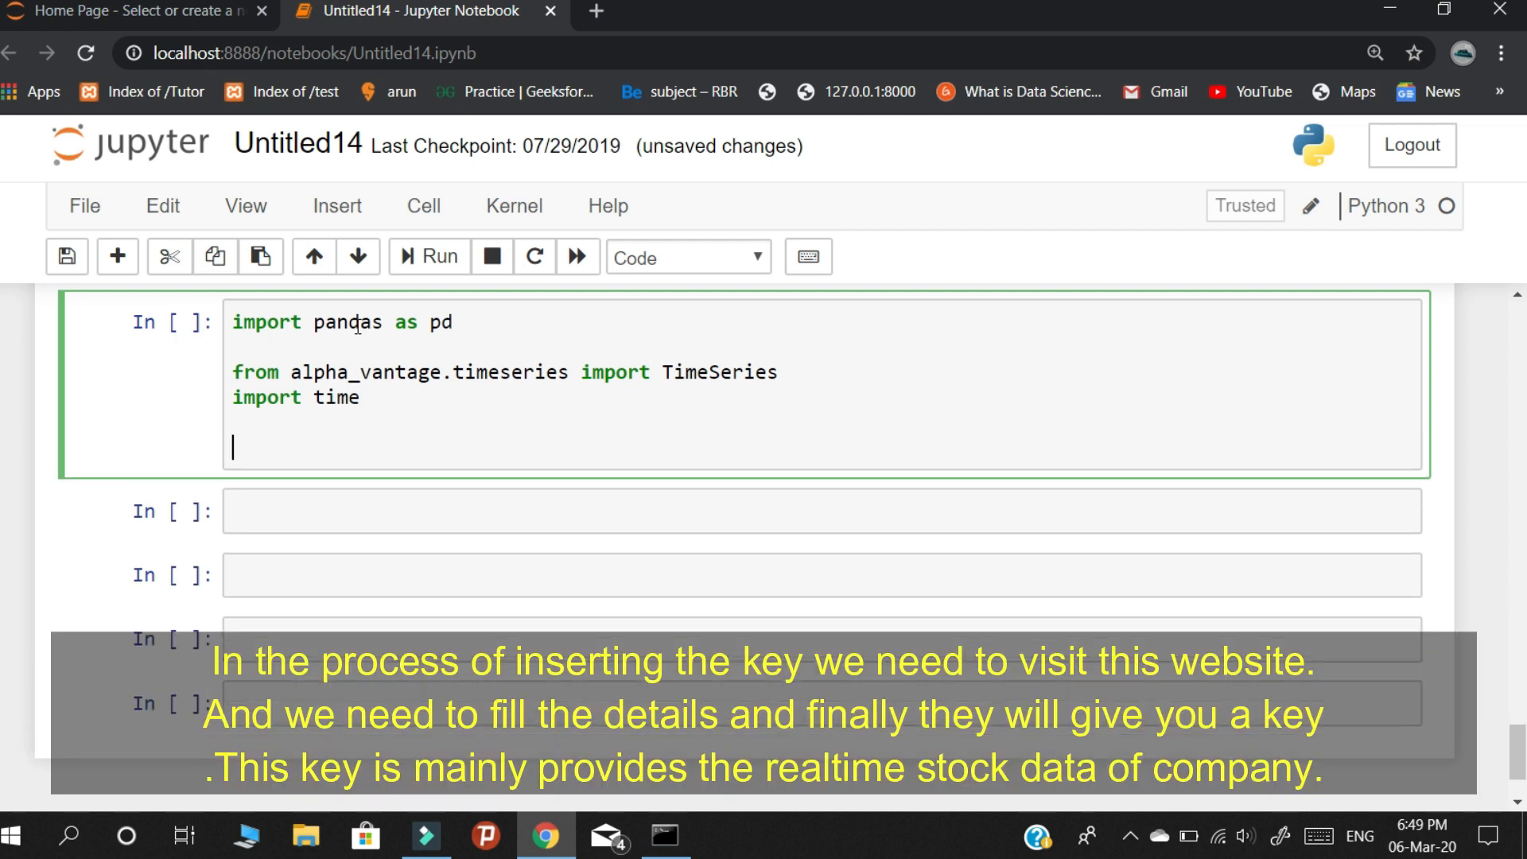
{"action": "type", "text": "AP"}
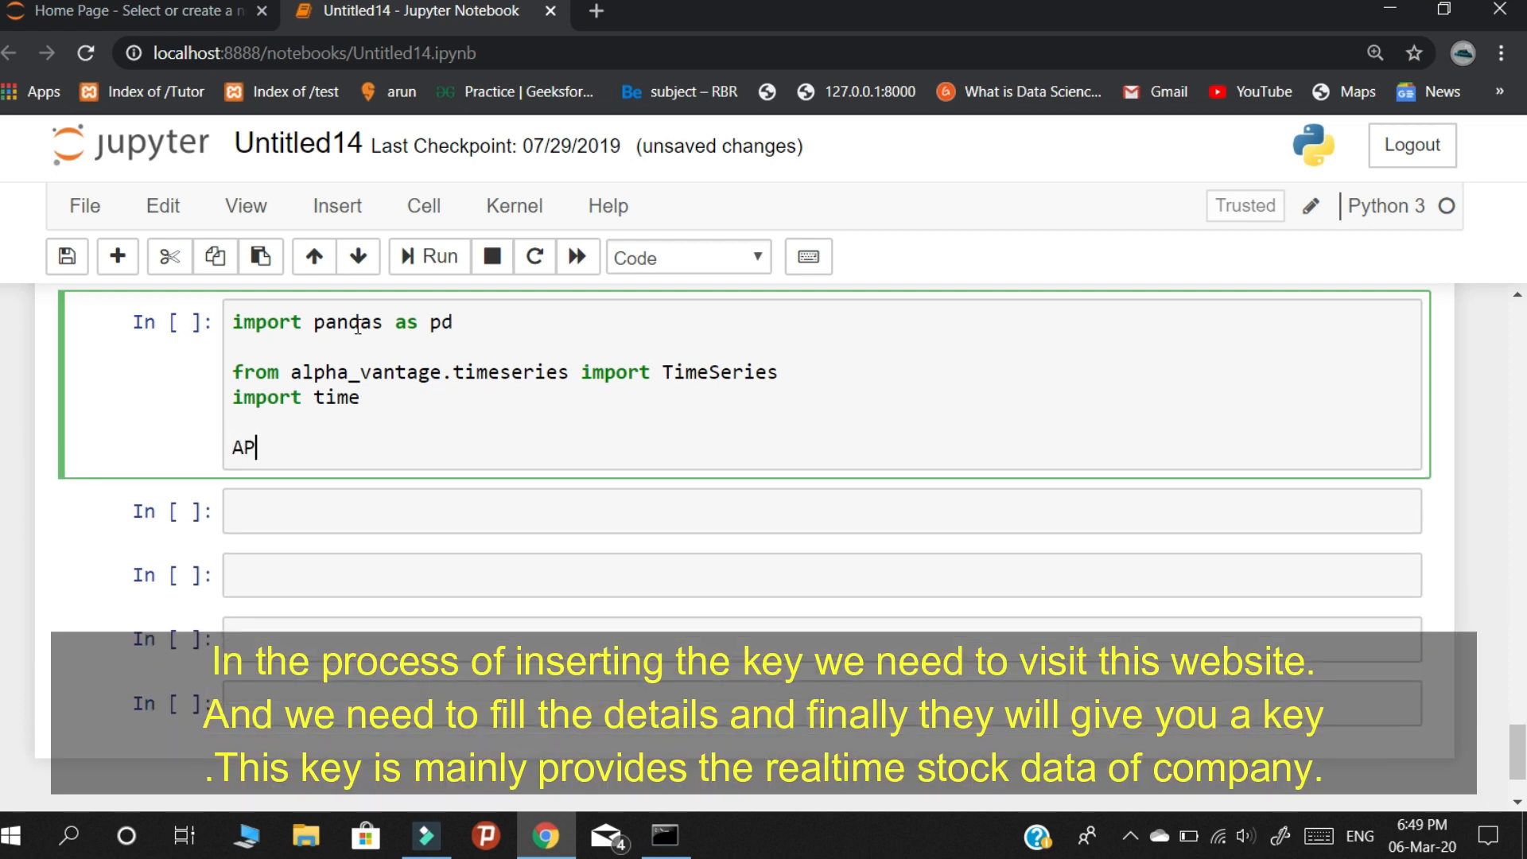
{"action": "type", "text": "I="}
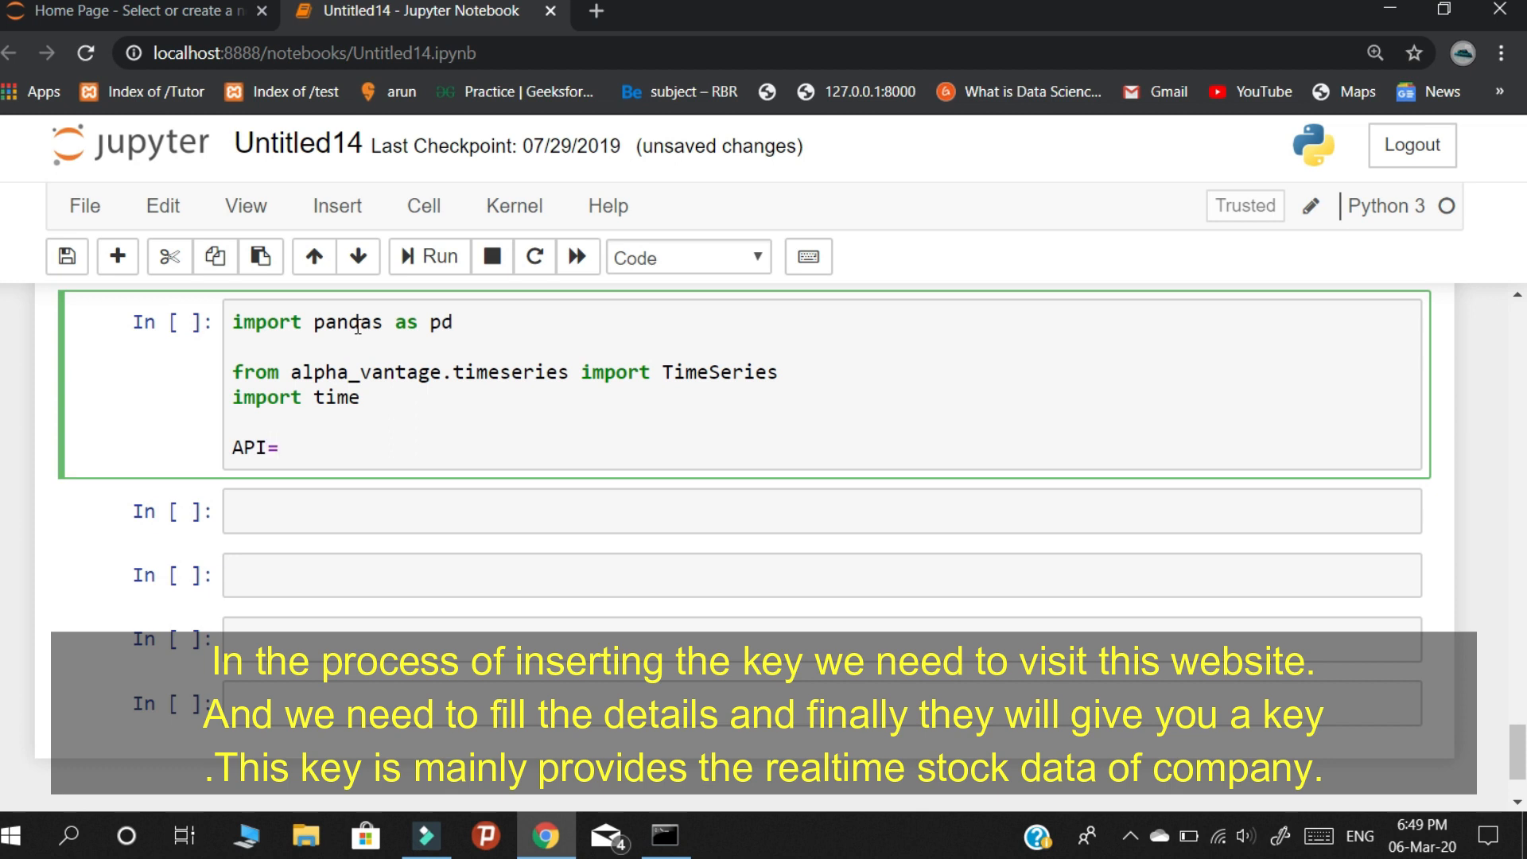
{"action": "type", "text": "''"}
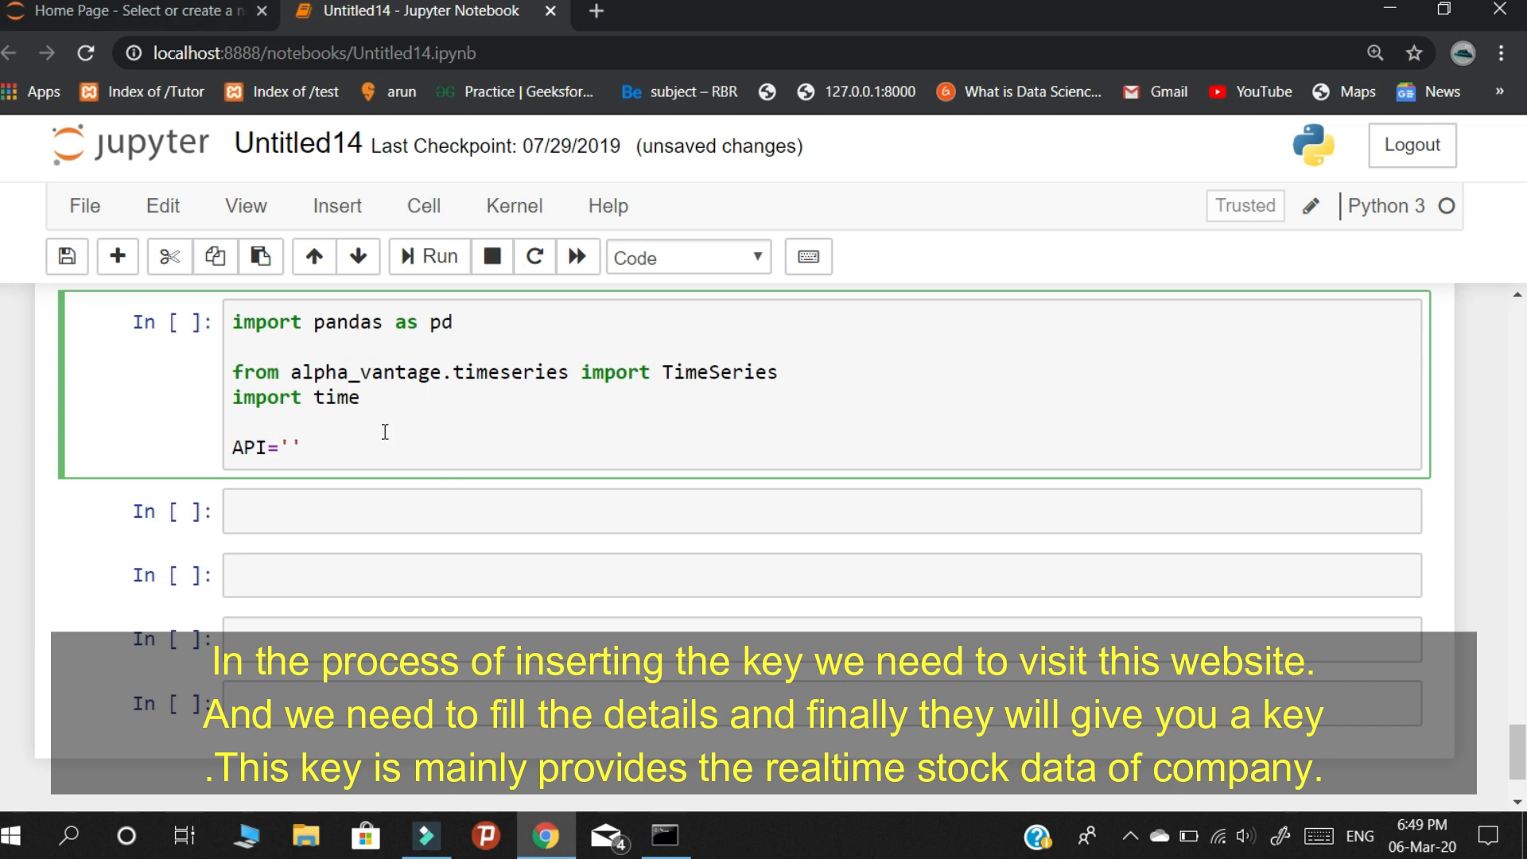
{"action": "mouse_move", "coordinate": [595, 12]}
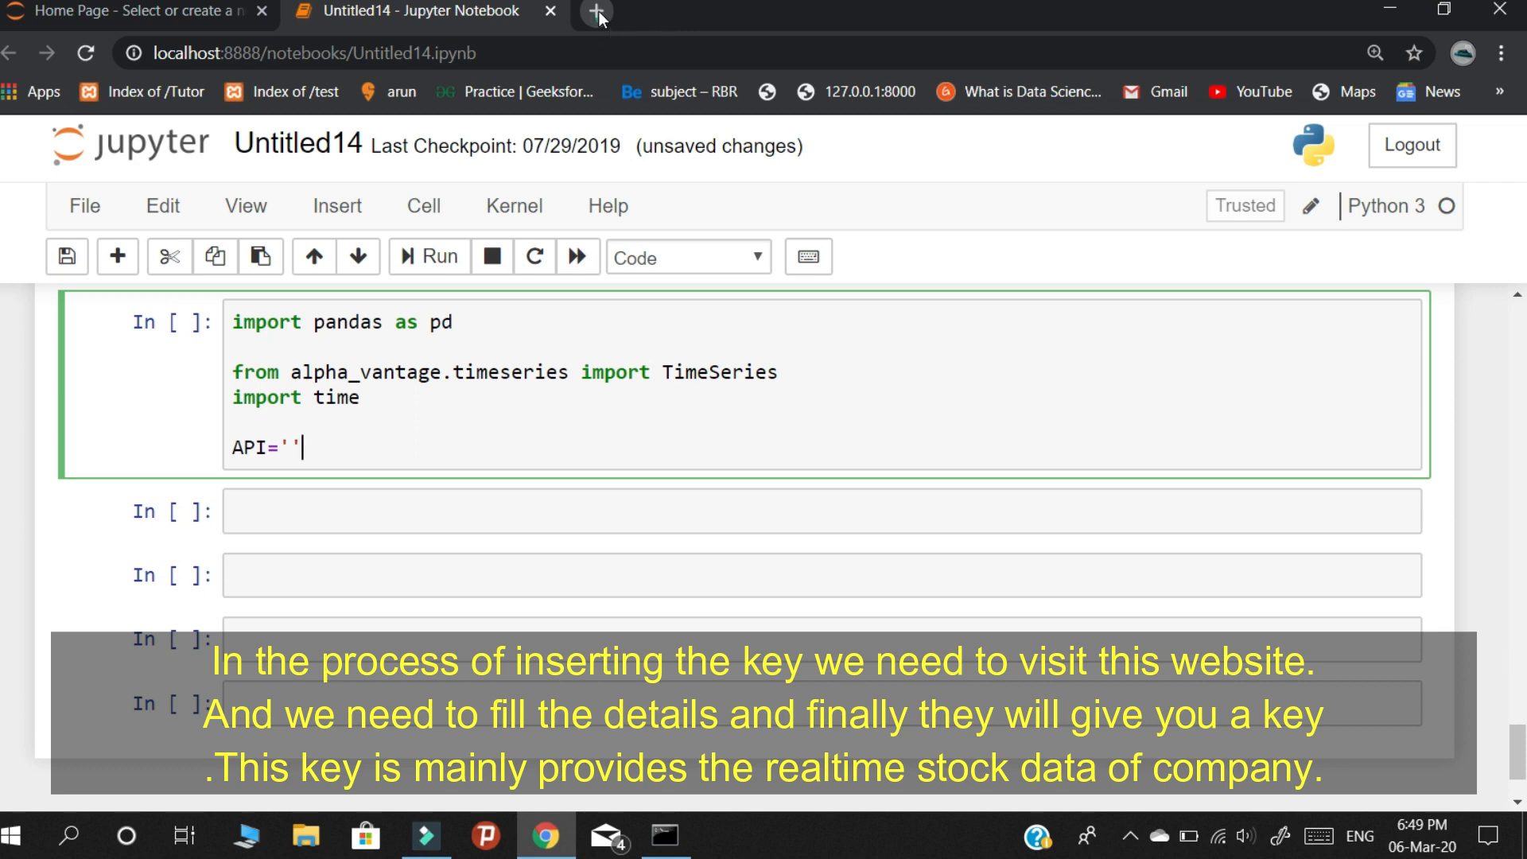
Search 'alpha vantage' in a new Chrome tab to reach the Alpha Vantage site.
{"action": "left_click", "coordinate": [597, 11]}
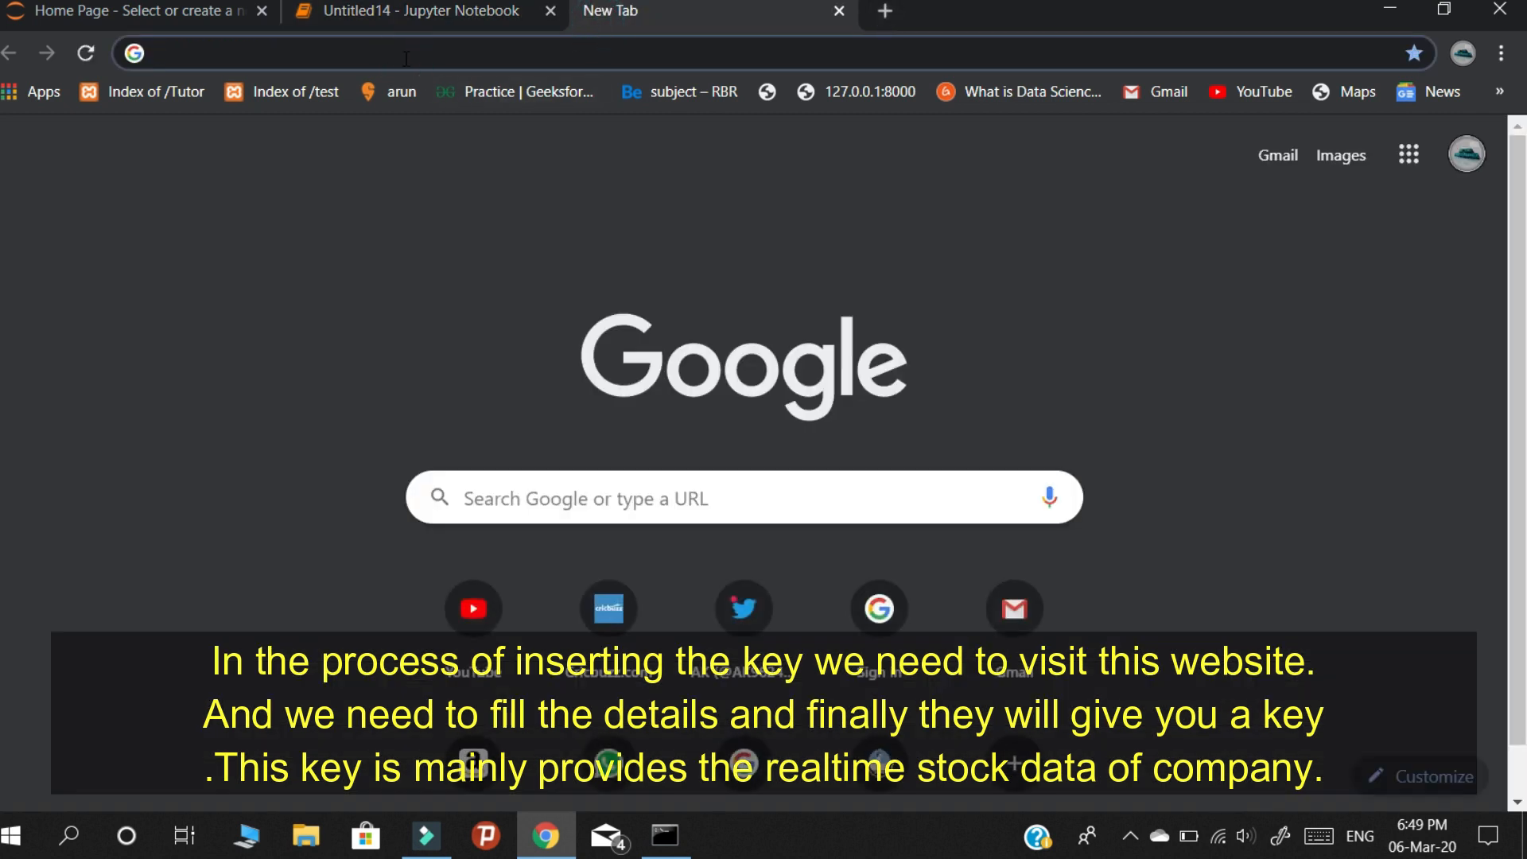
{"action": "type", "text": "alpha vantage"}
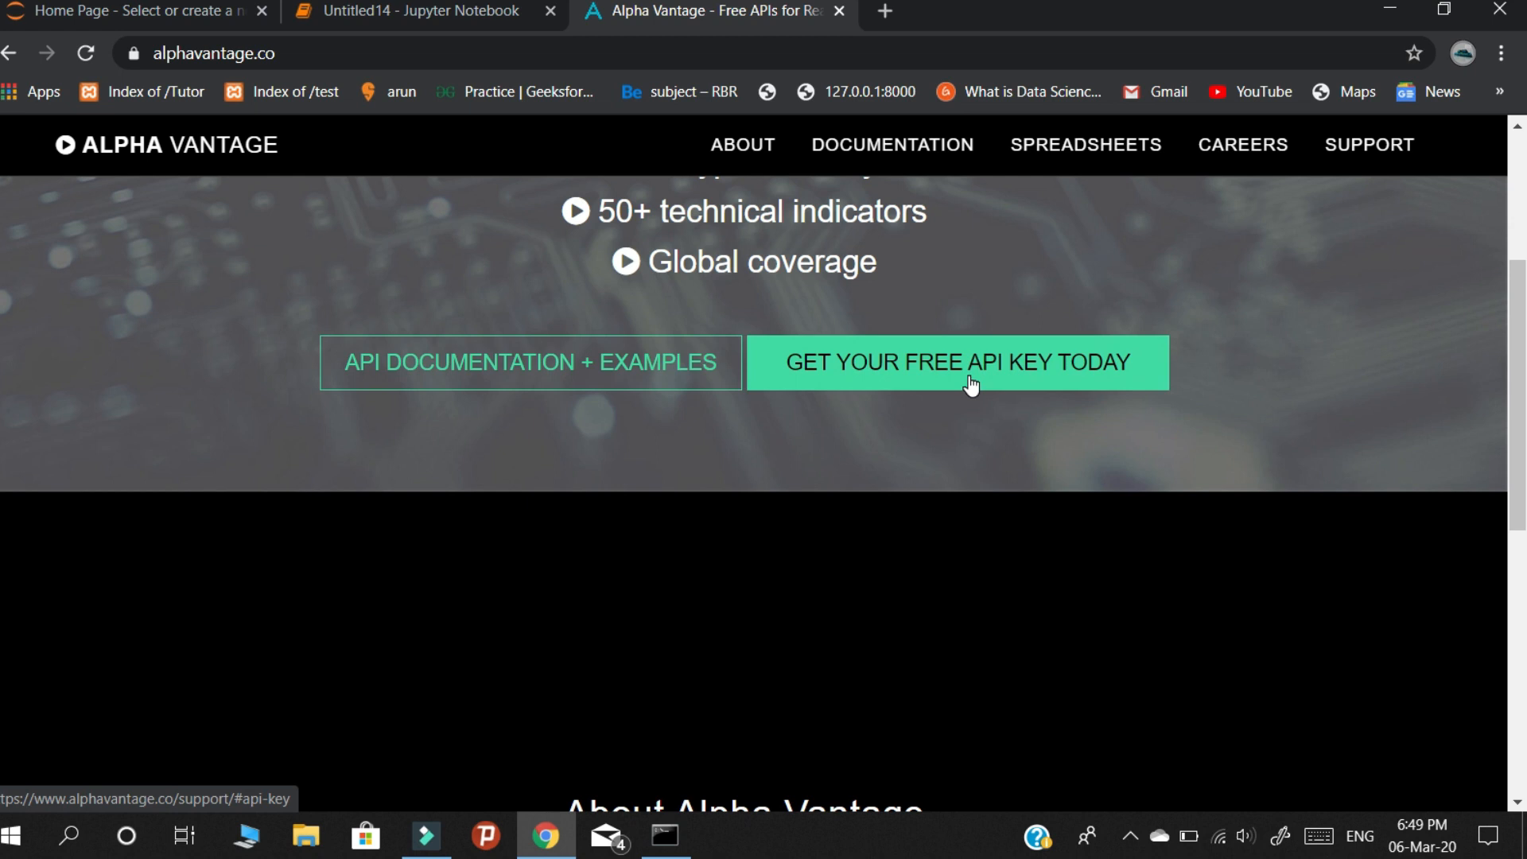
Go to the 'Claim your API Key' support page and scroll to its sign-up form.
{"action": "left_click", "coordinate": [958, 363]}
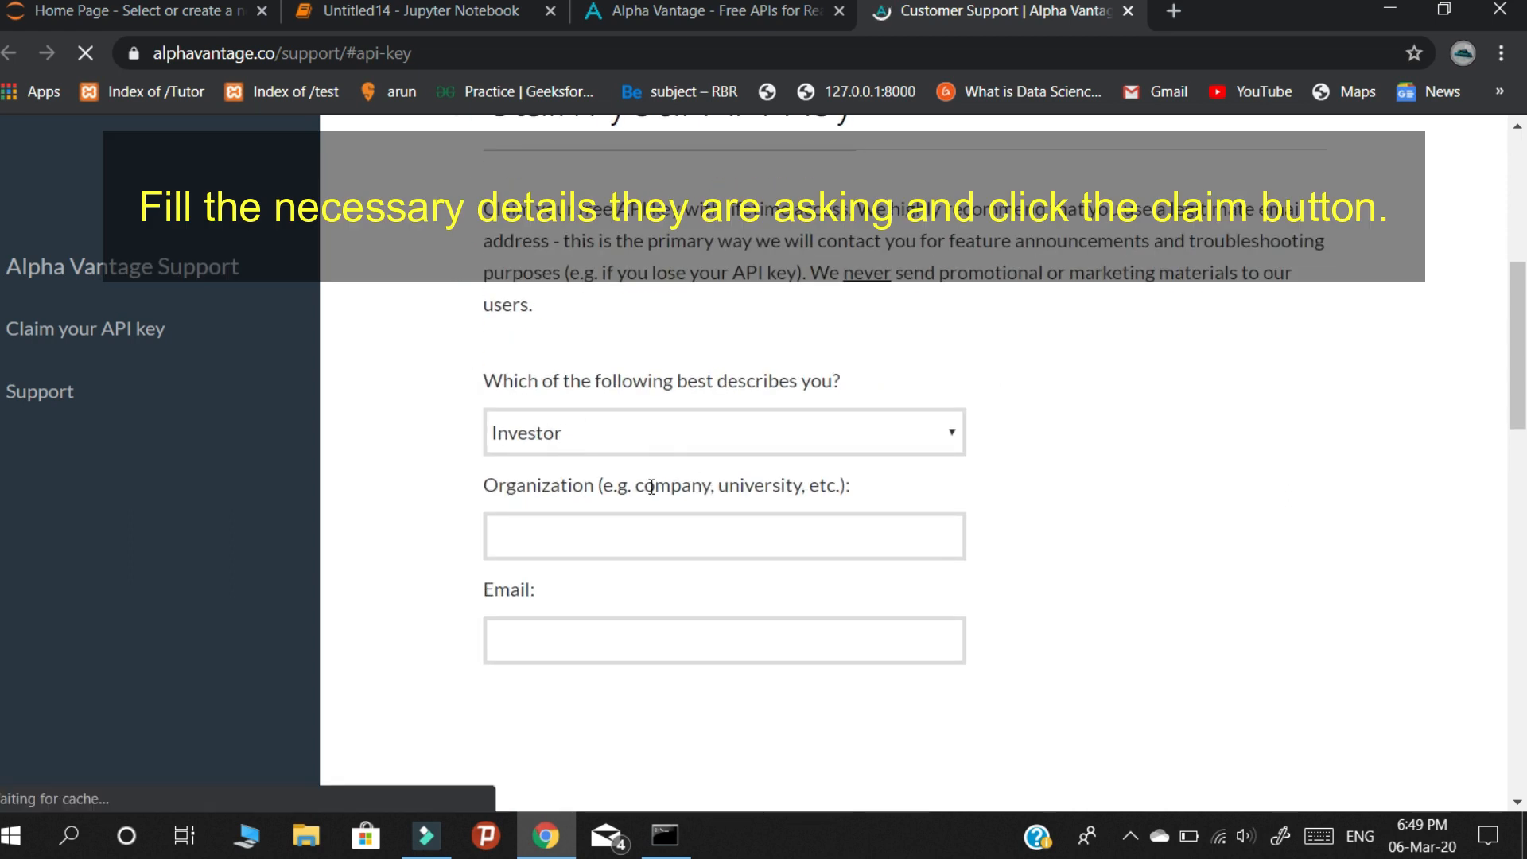
{"action": "scroll", "scroll_direction": "down", "scroll_amount": 3}
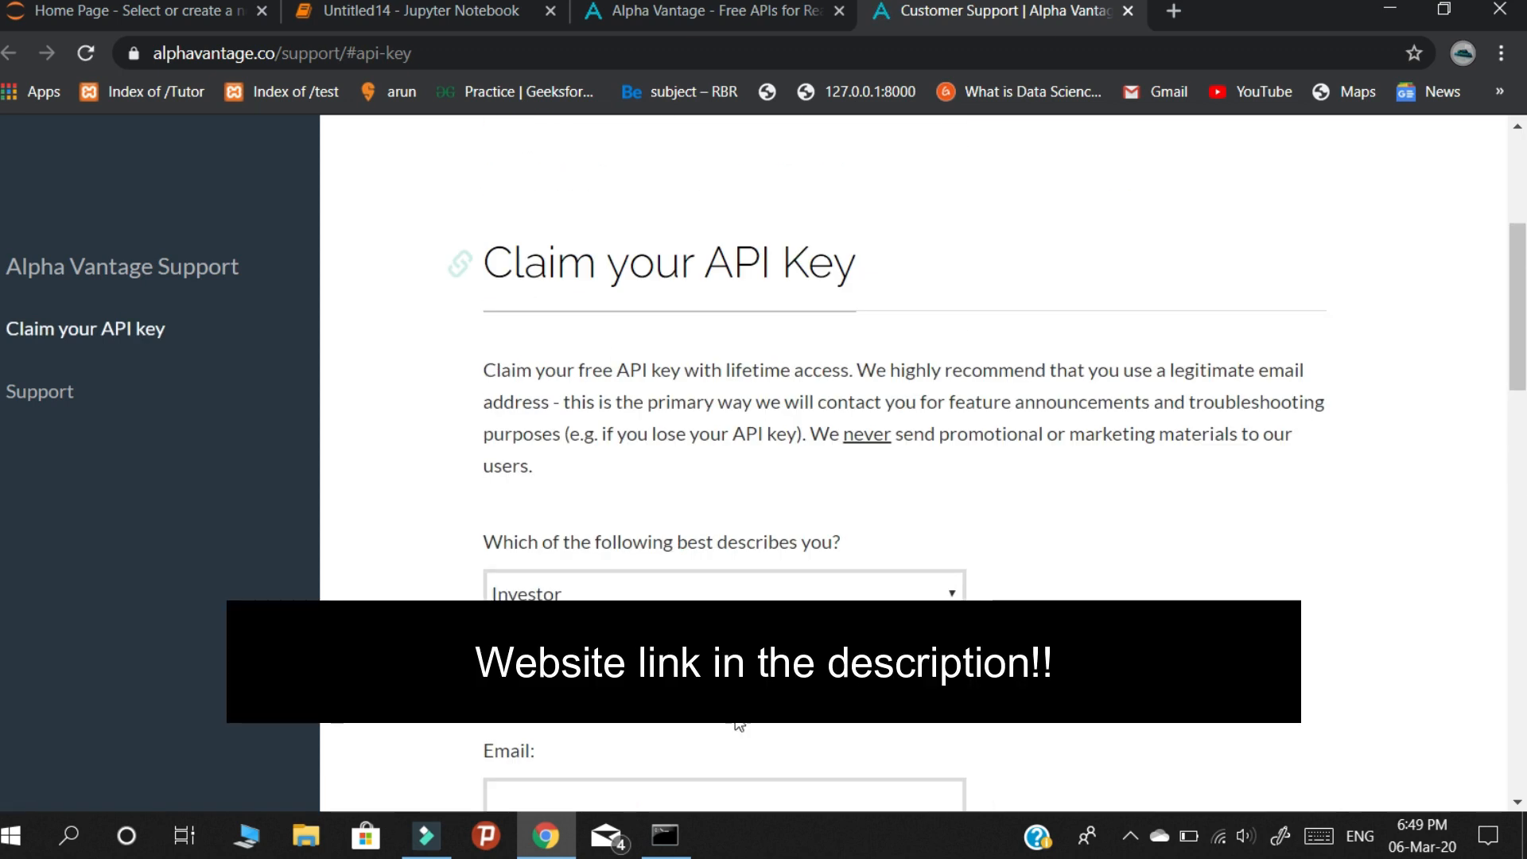
{"action": "scroll", "scroll_direction": "down", "scroll_amount": 3}
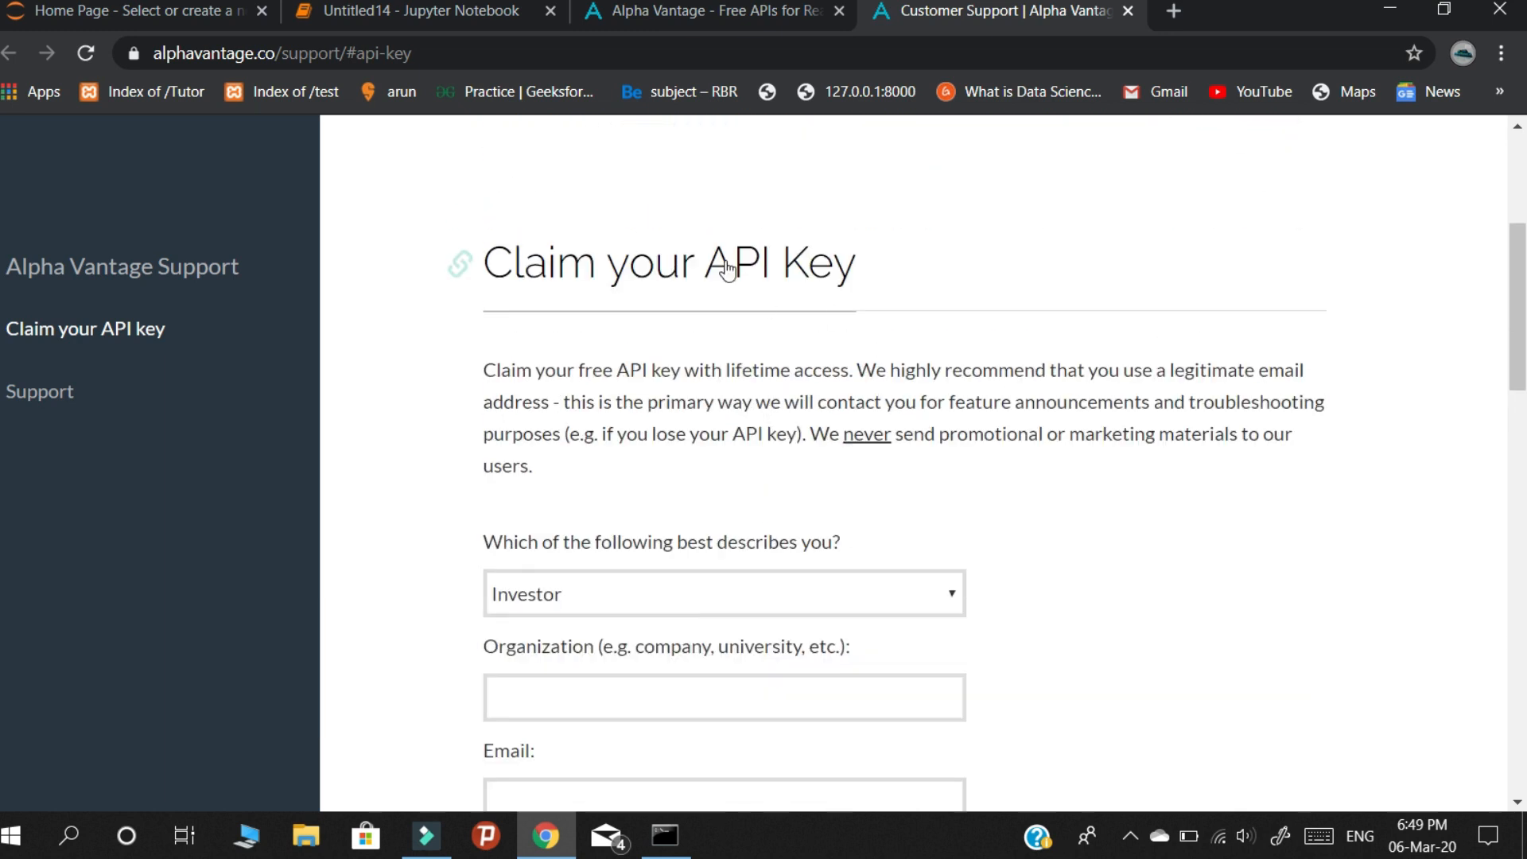
{"action": "mouse_move", "coordinate": [408, 14]}
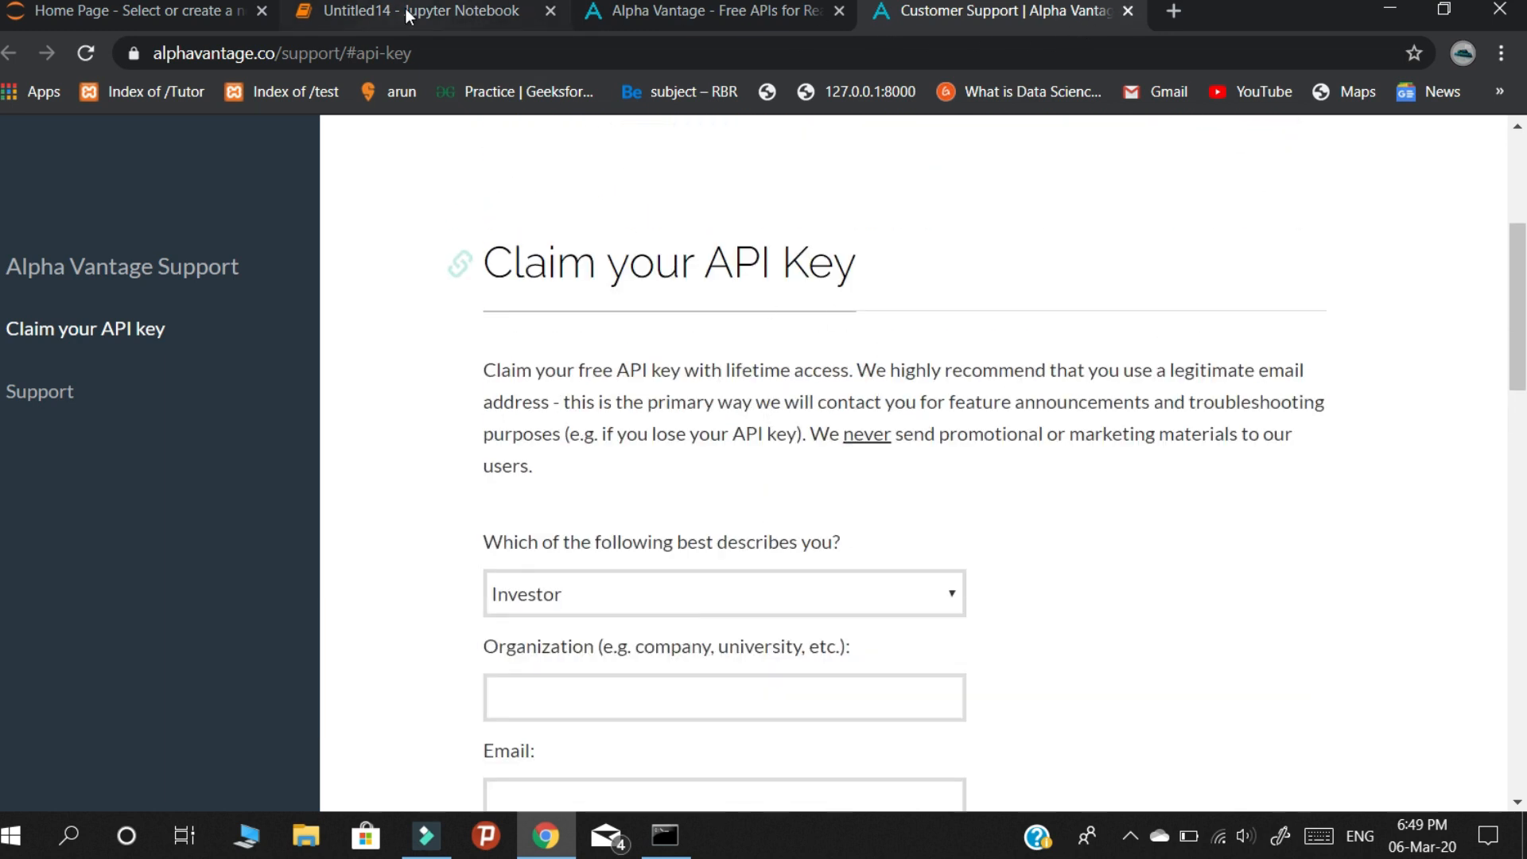
Back in the notebook, fill the Alpha Vantage key string inside API='' and start a new line.
{"action": "left_click", "coordinate": [419, 11]}
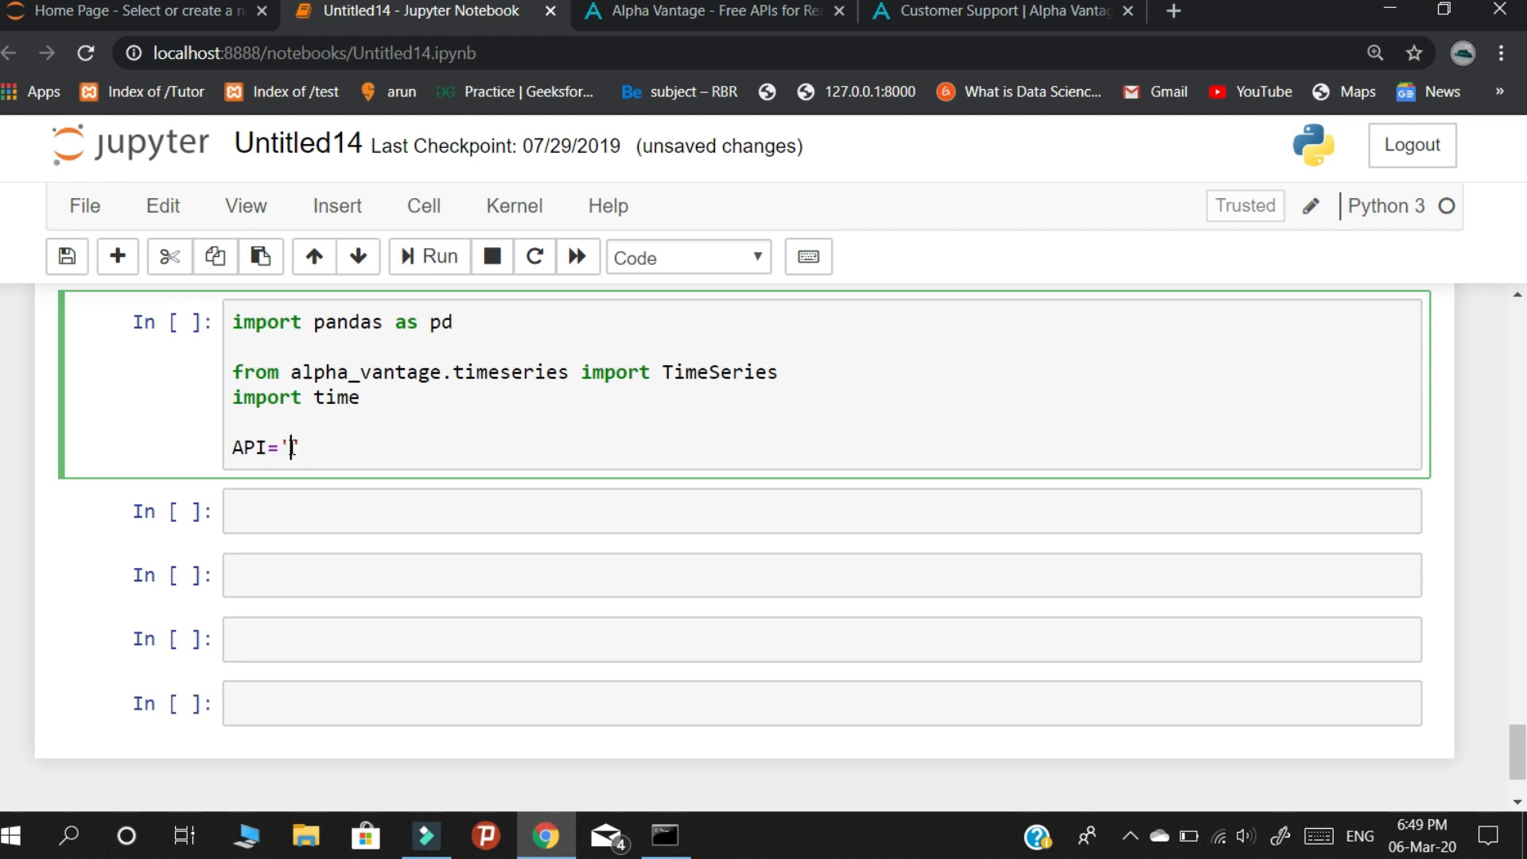
{"action": "type", "text": "D"}
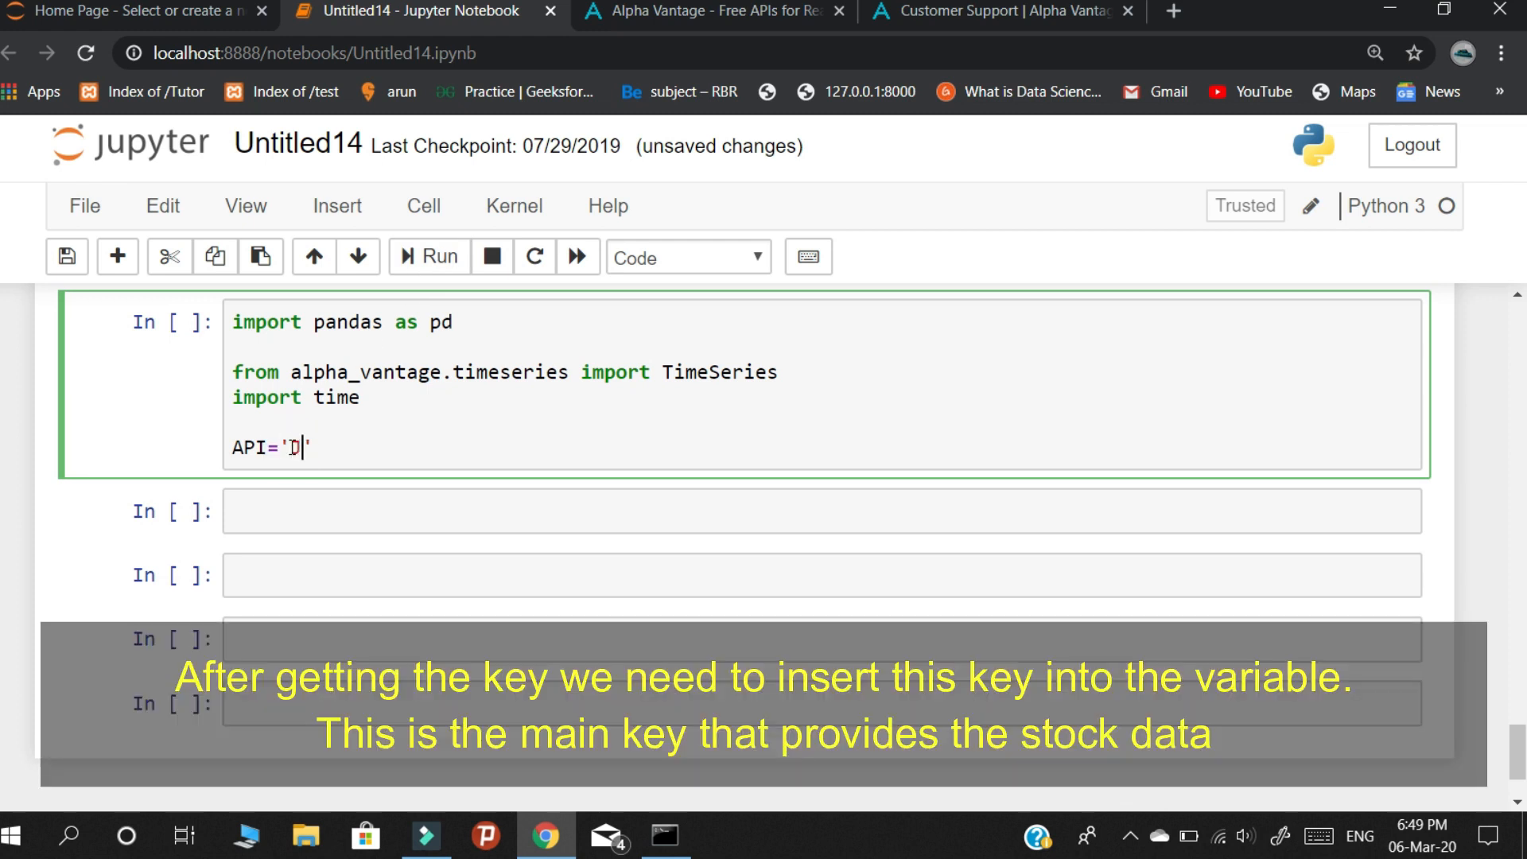
{"action": "type", "text": "n"}
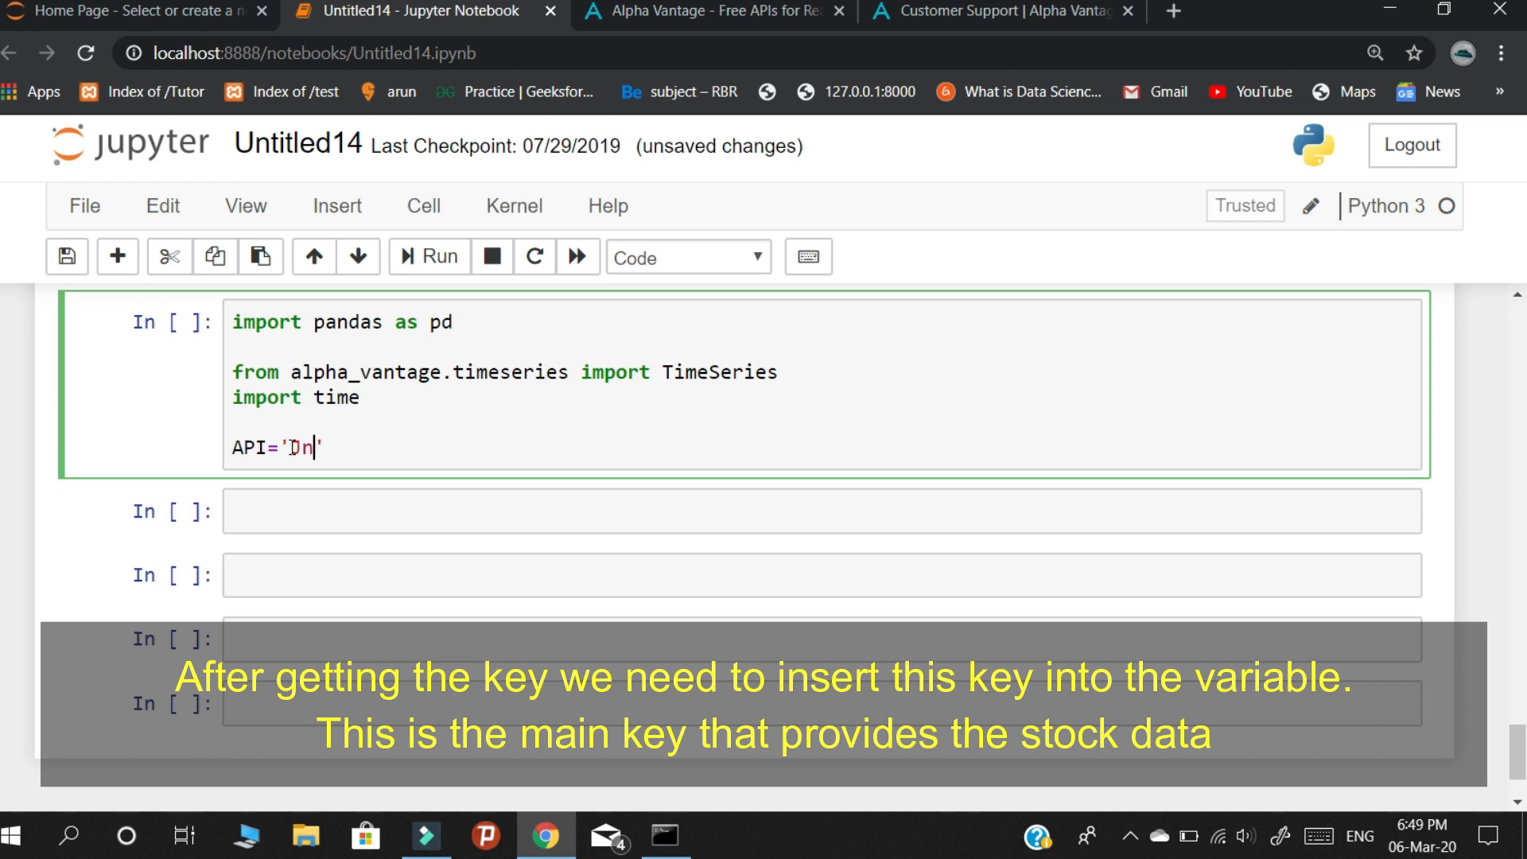
{"action": "type", "text": "NR"}
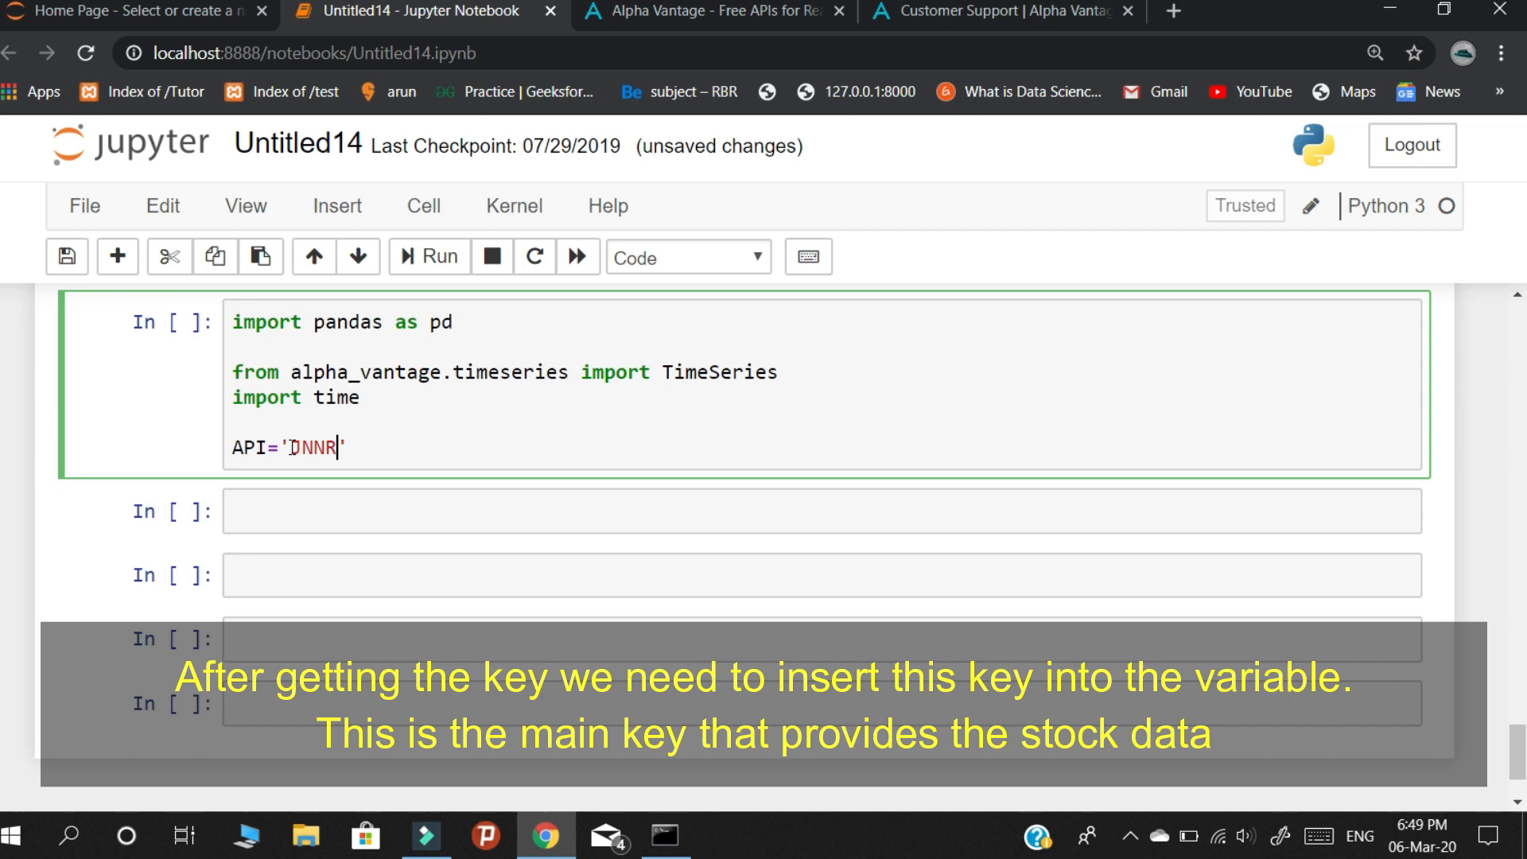
{"action": "type", "text": "V9"}
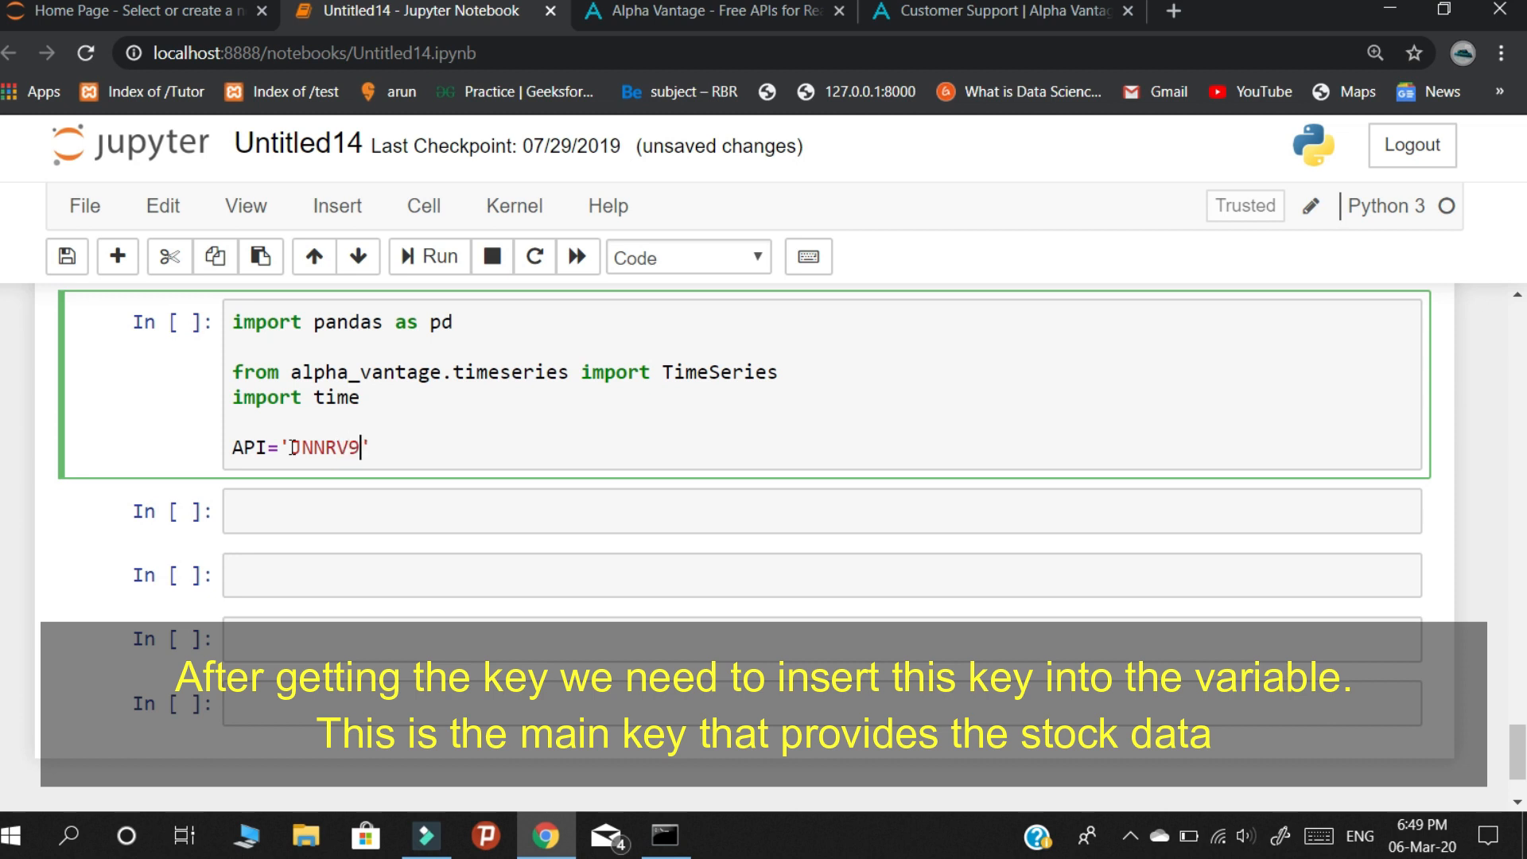
{"action": "type", "text": "5"}
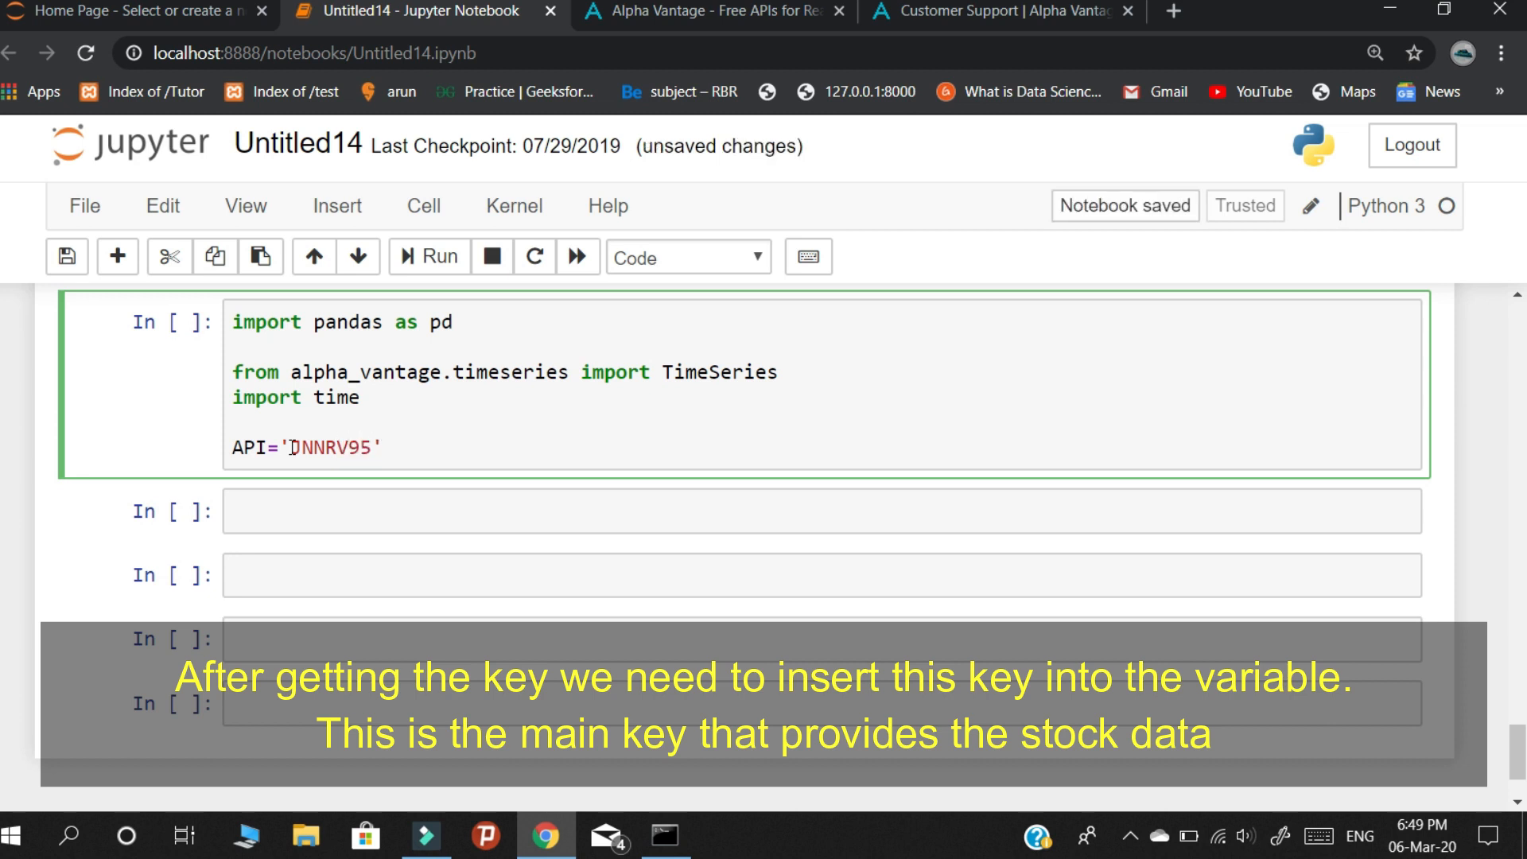
{"action": "type", "text": "Y"}
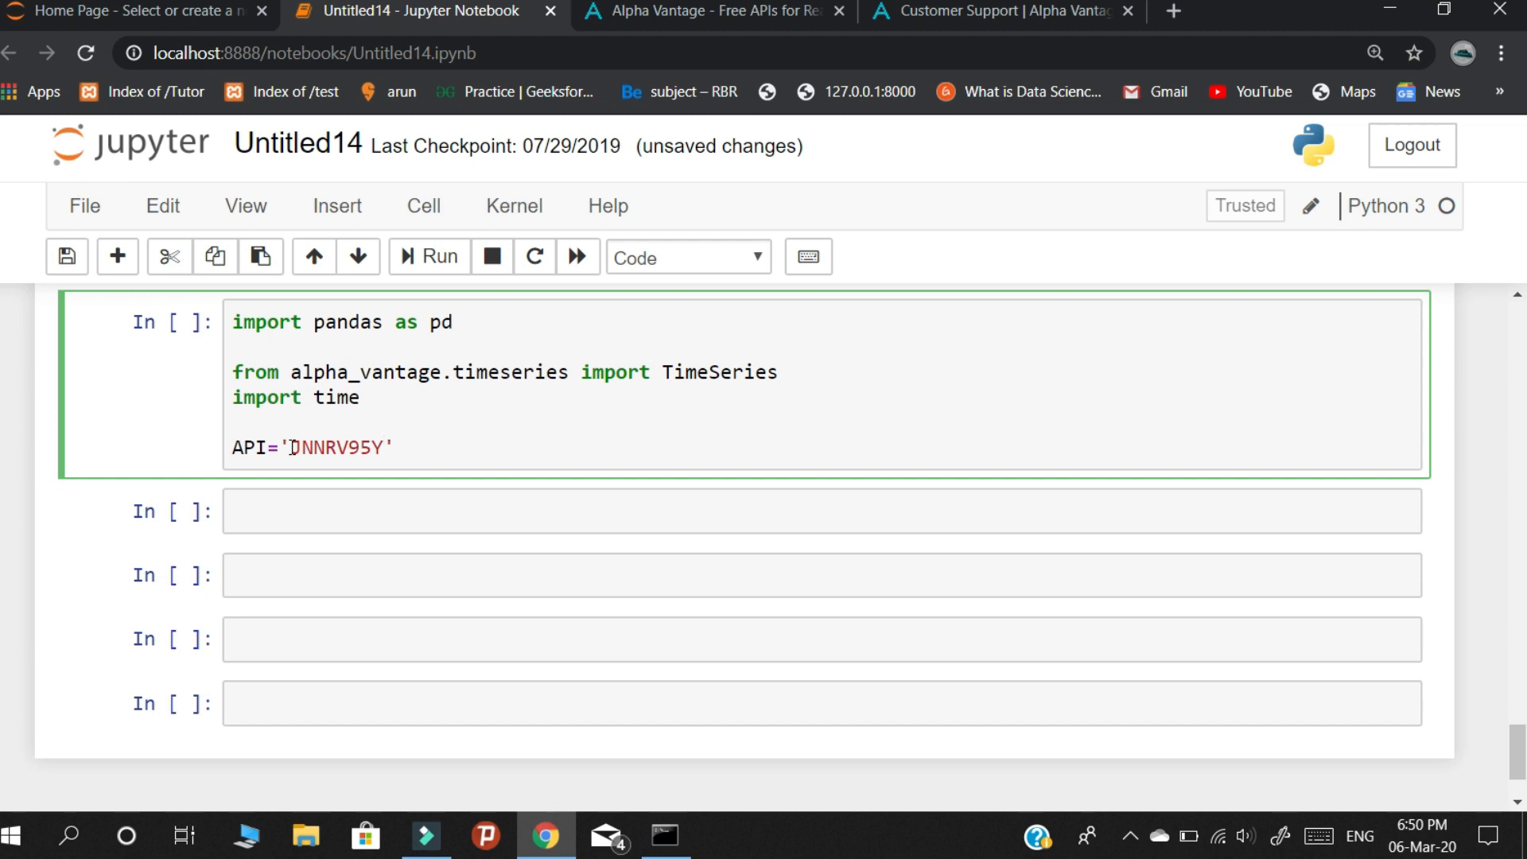
{"action": "type", "text": "A4"}
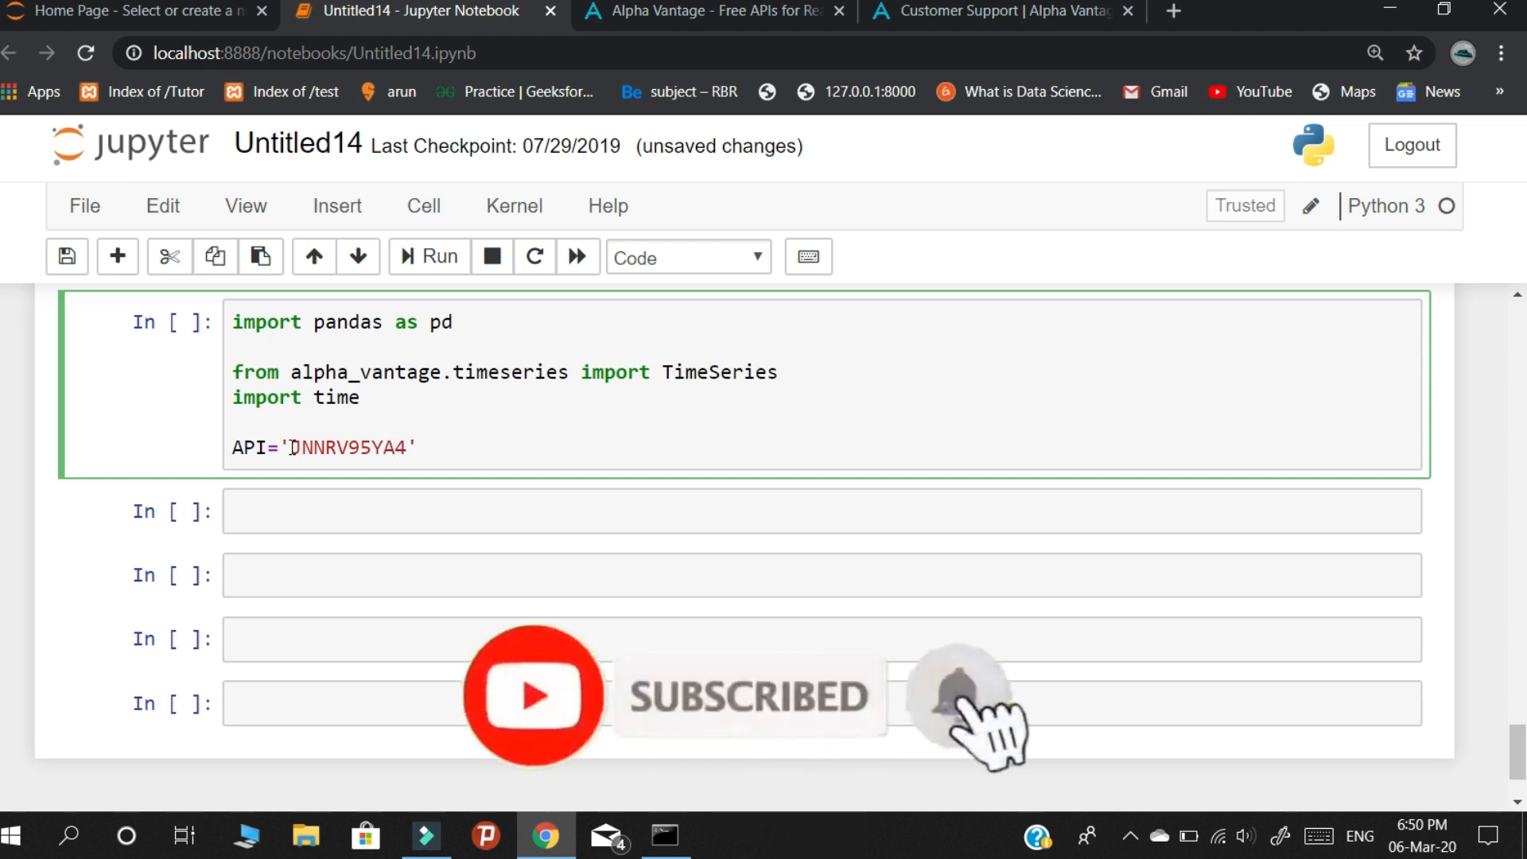
{"action": "type", "text": "MM"}
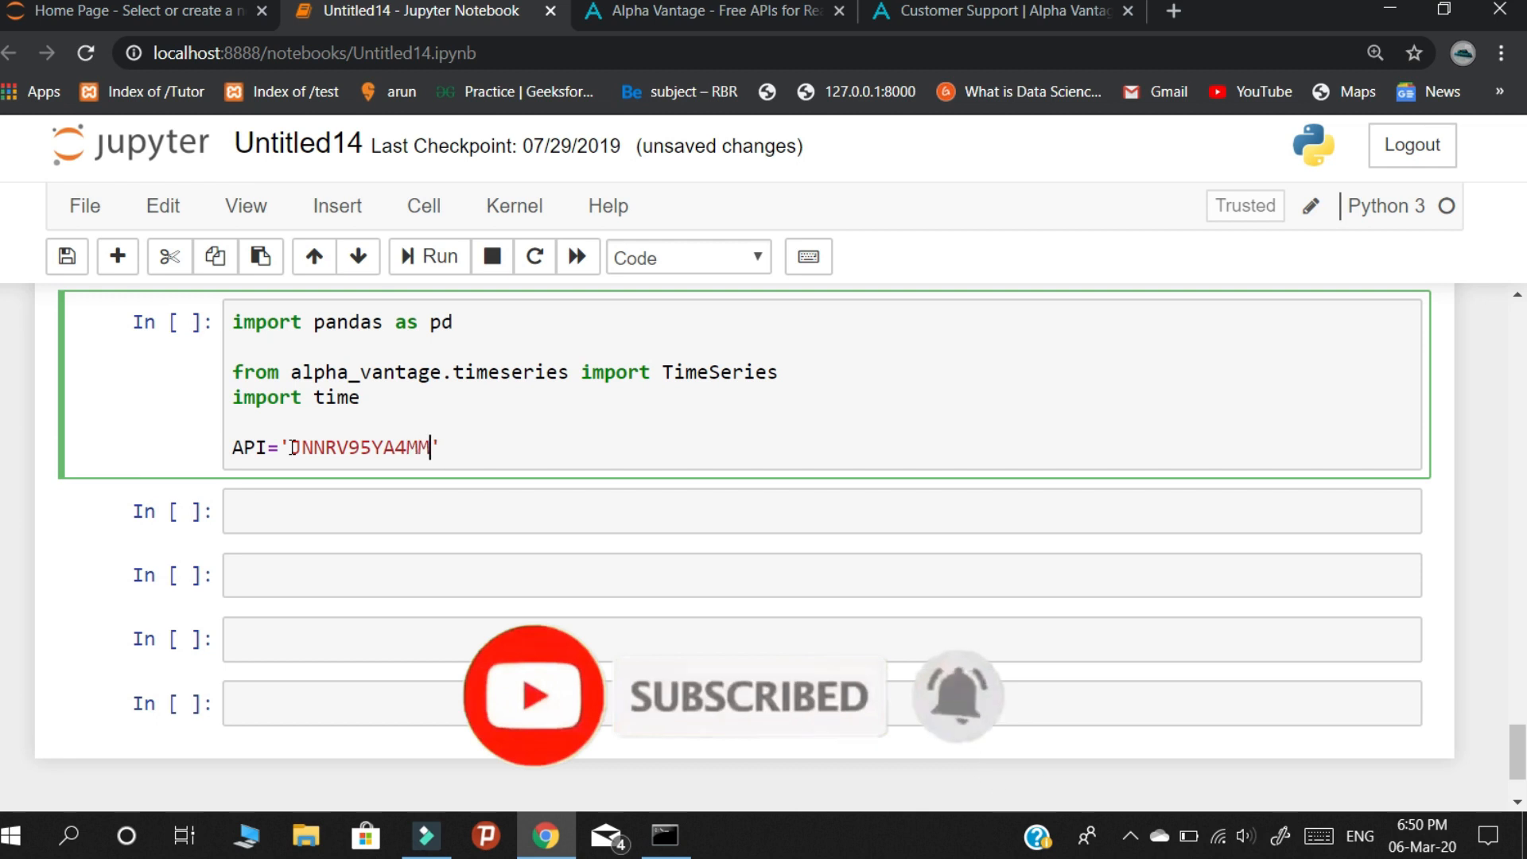
{"action": "type", "text": "G"}
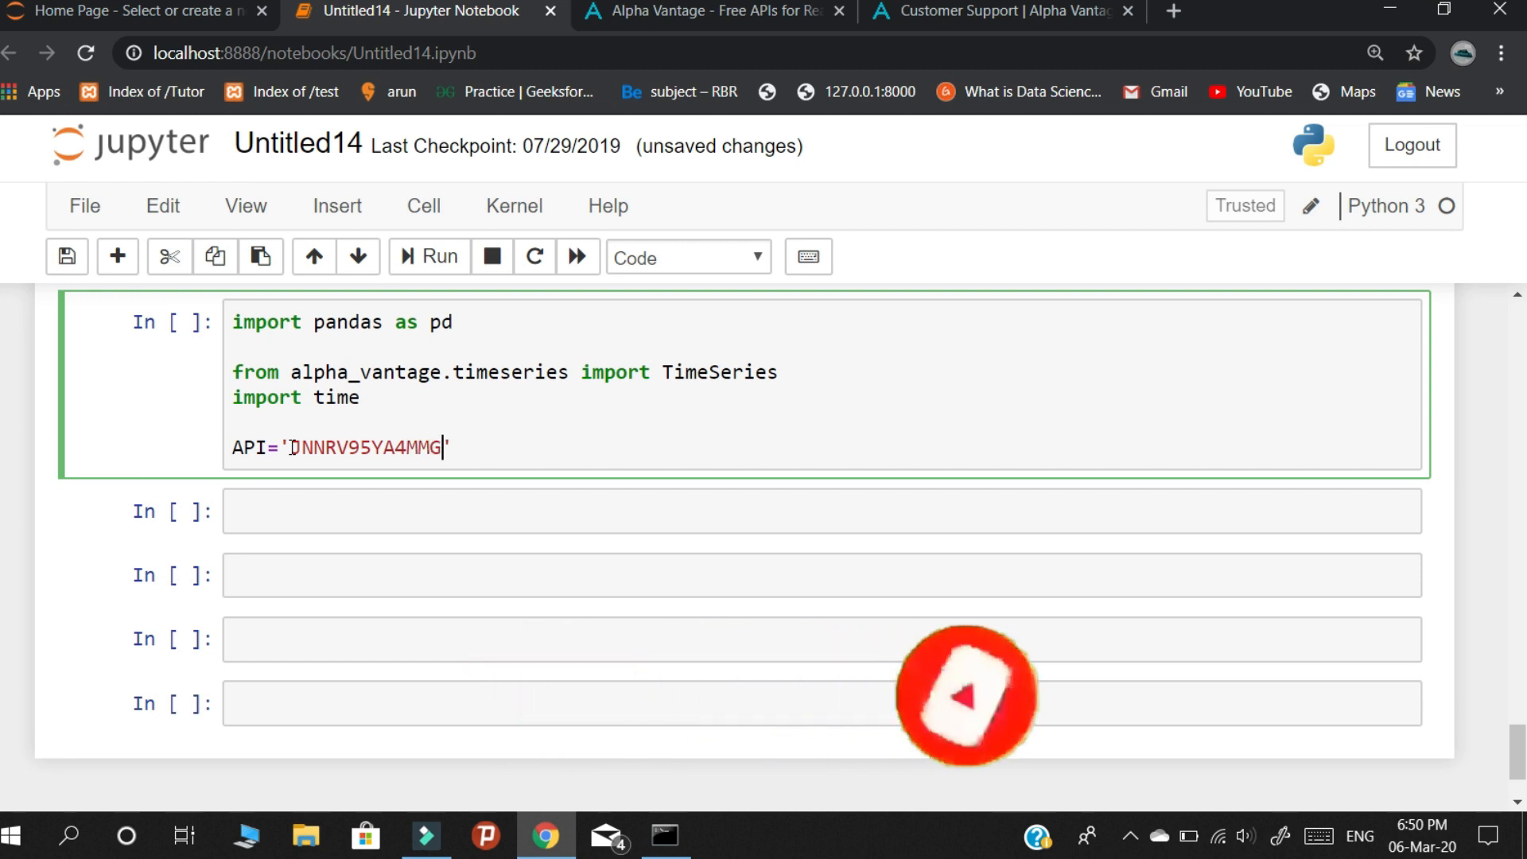
{"action": "type", "text": "0"}
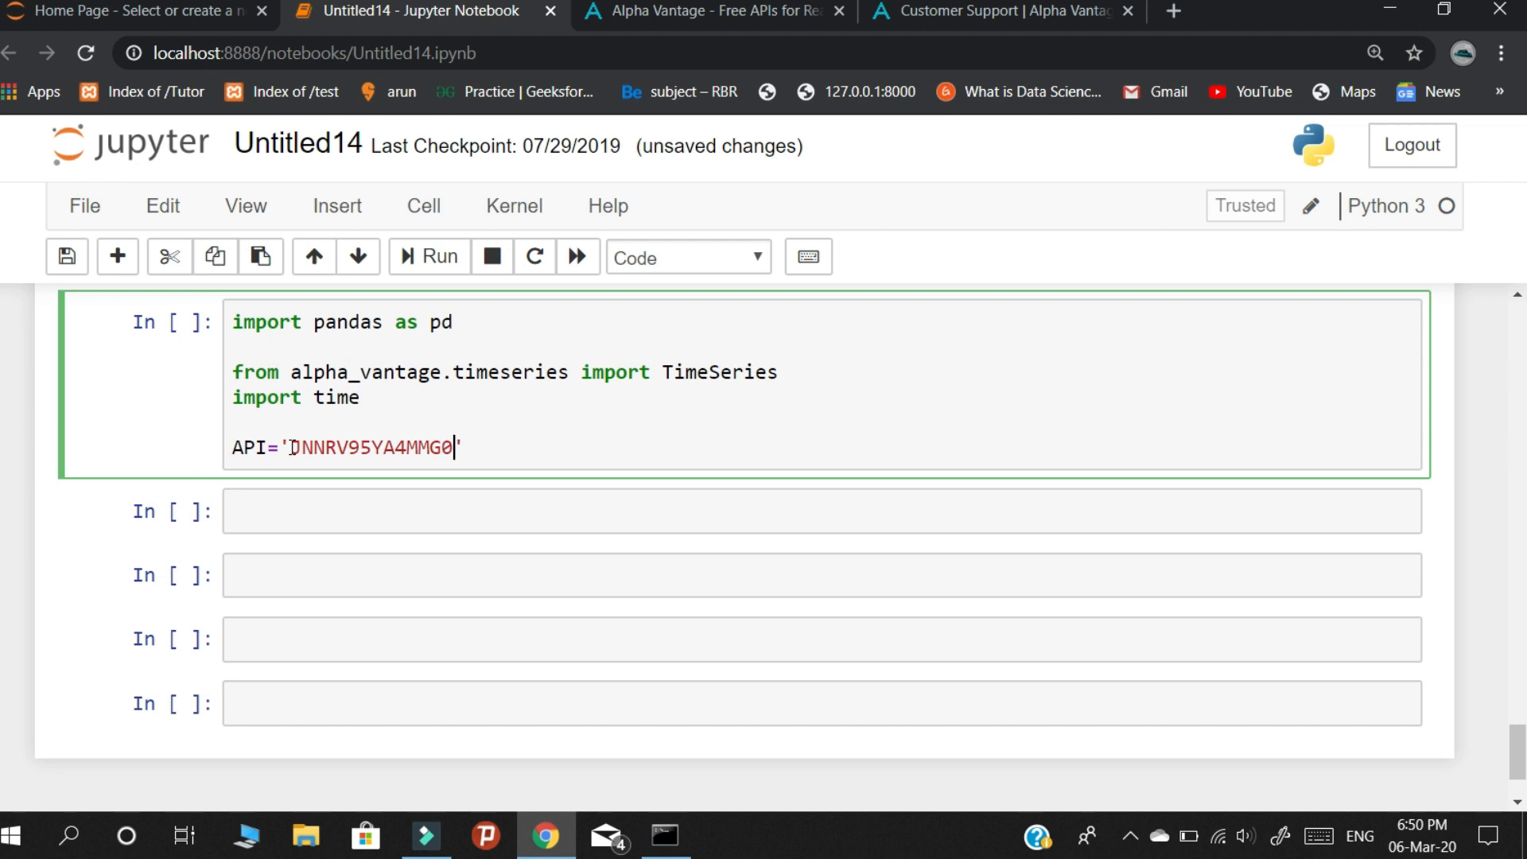
{"action": "type", "text": "1L"}
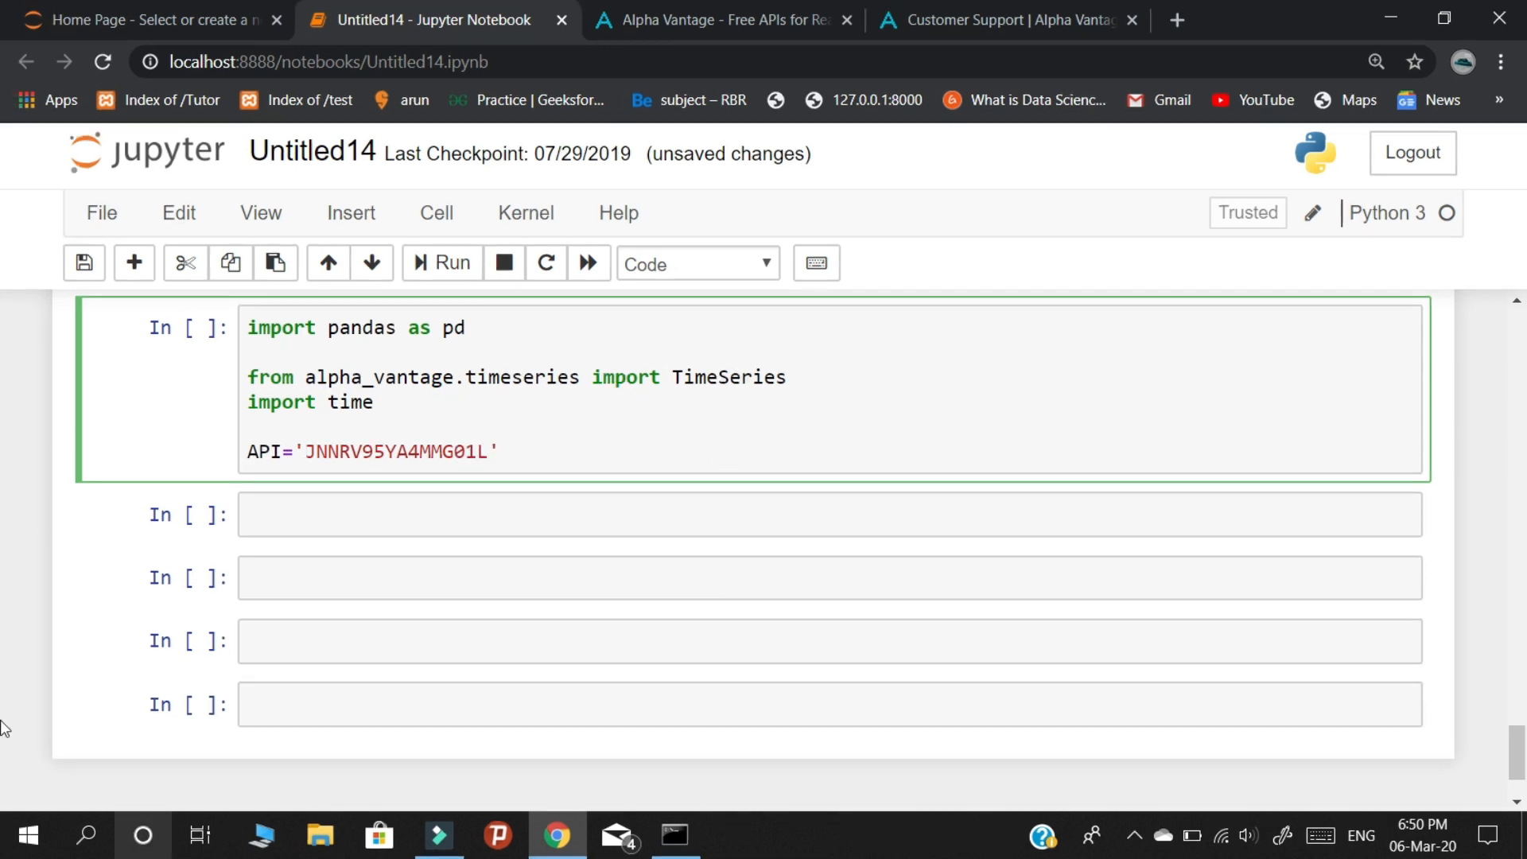
{"action": "key", "text": "enter"}
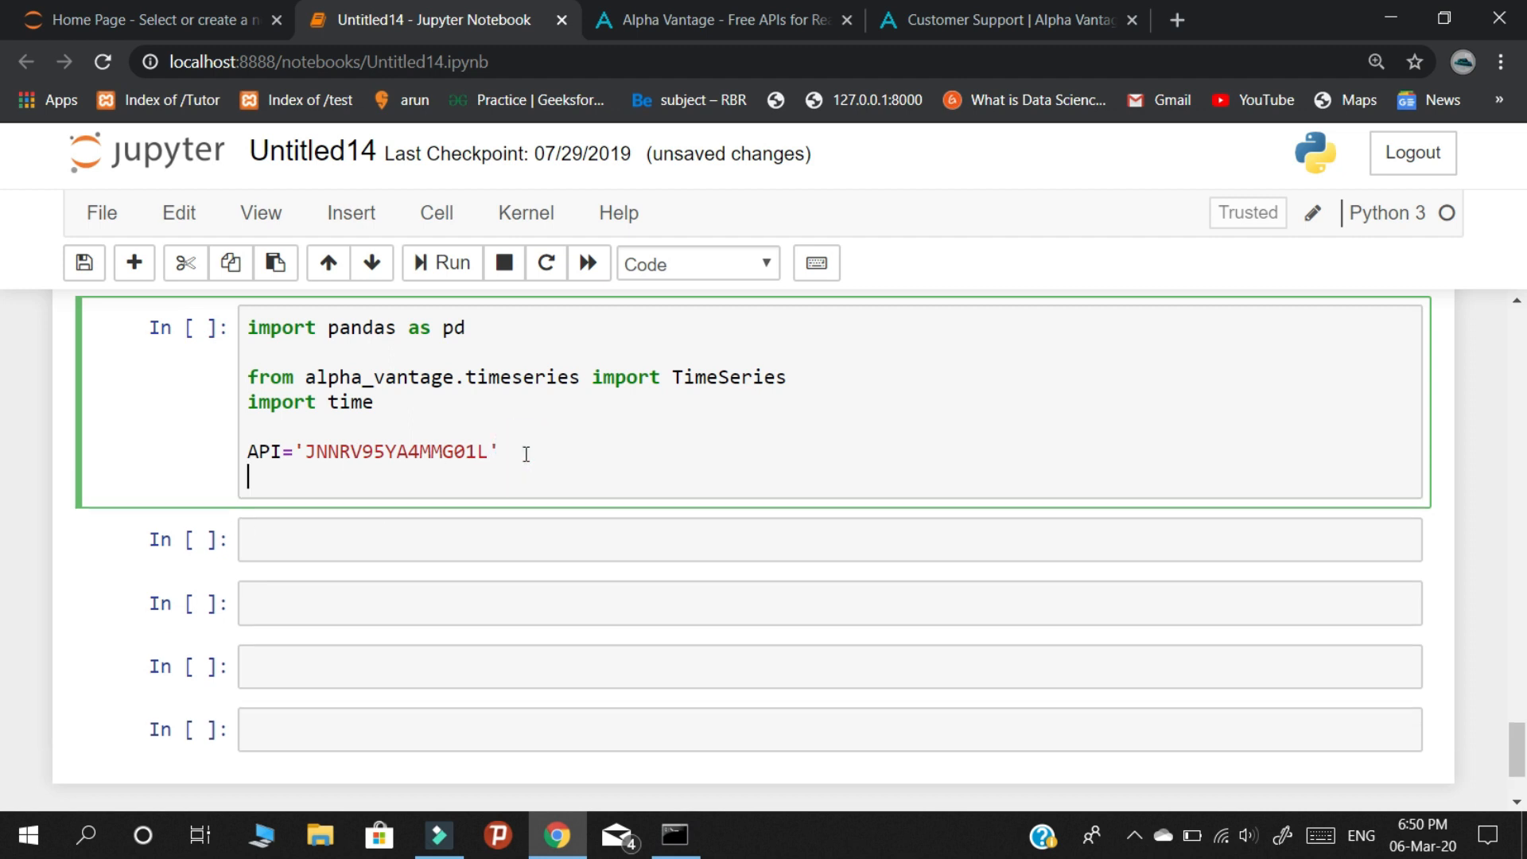
Write ts=Timeseries(key=API,output_format='Pandas') and begin the data line below.
{"action": "type", "text": "t"}
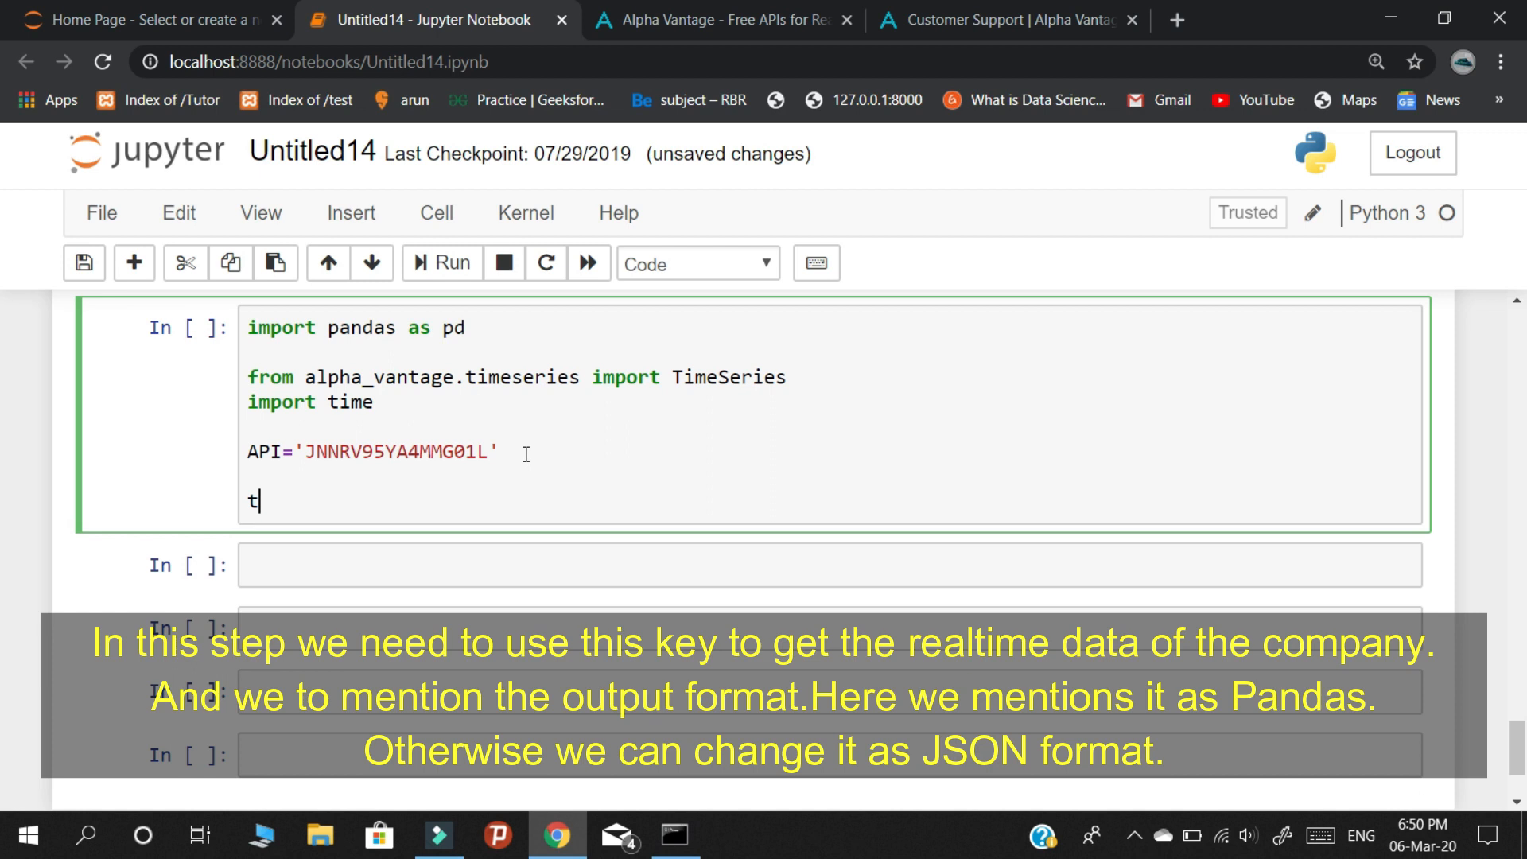
{"action": "type", "text": "s=Tim"}
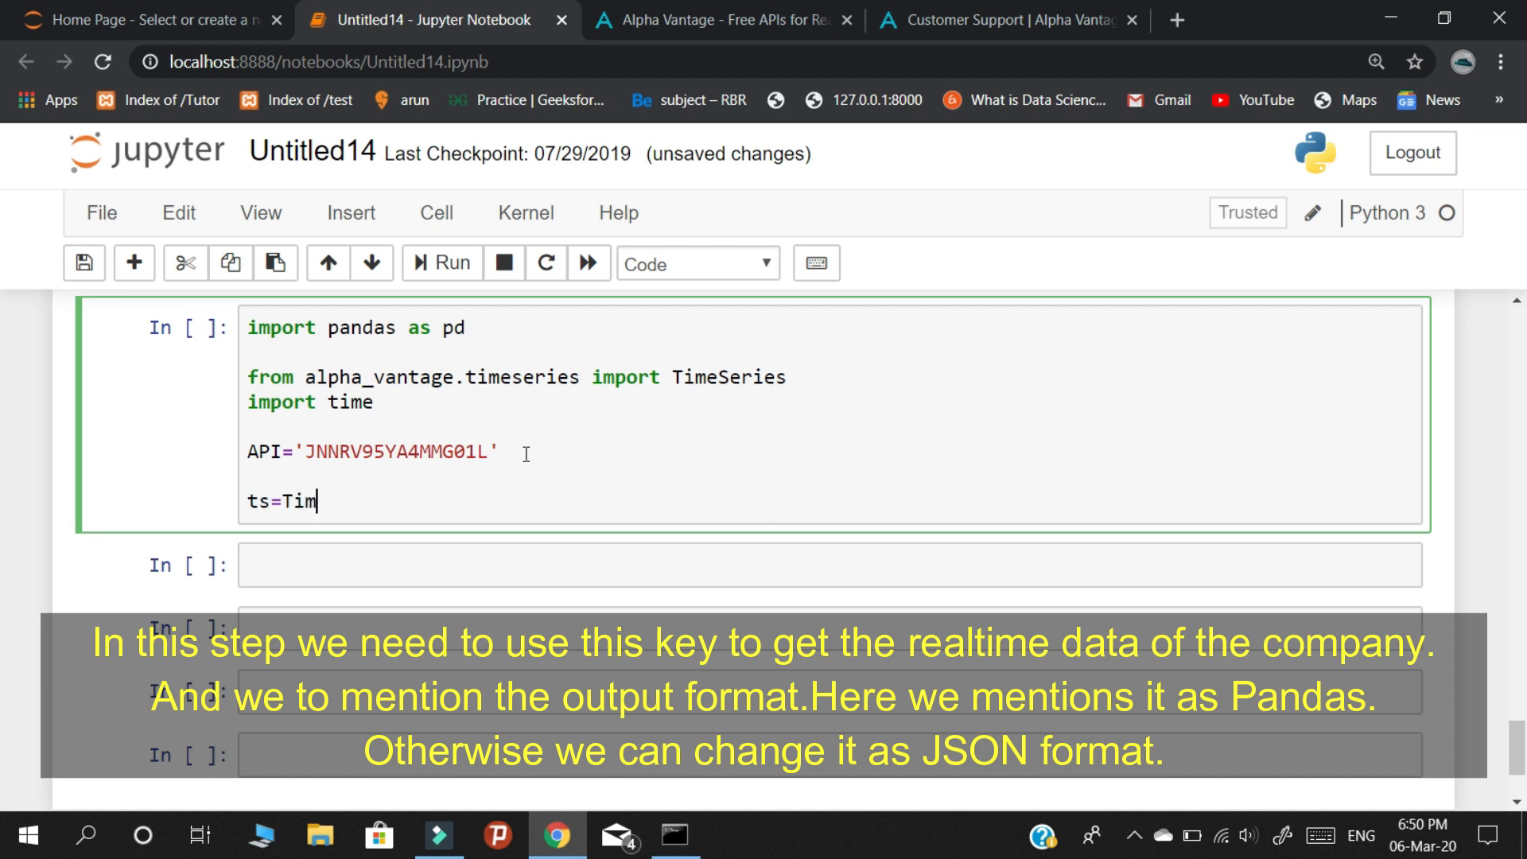
{"action": "type", "text": "eseries"}
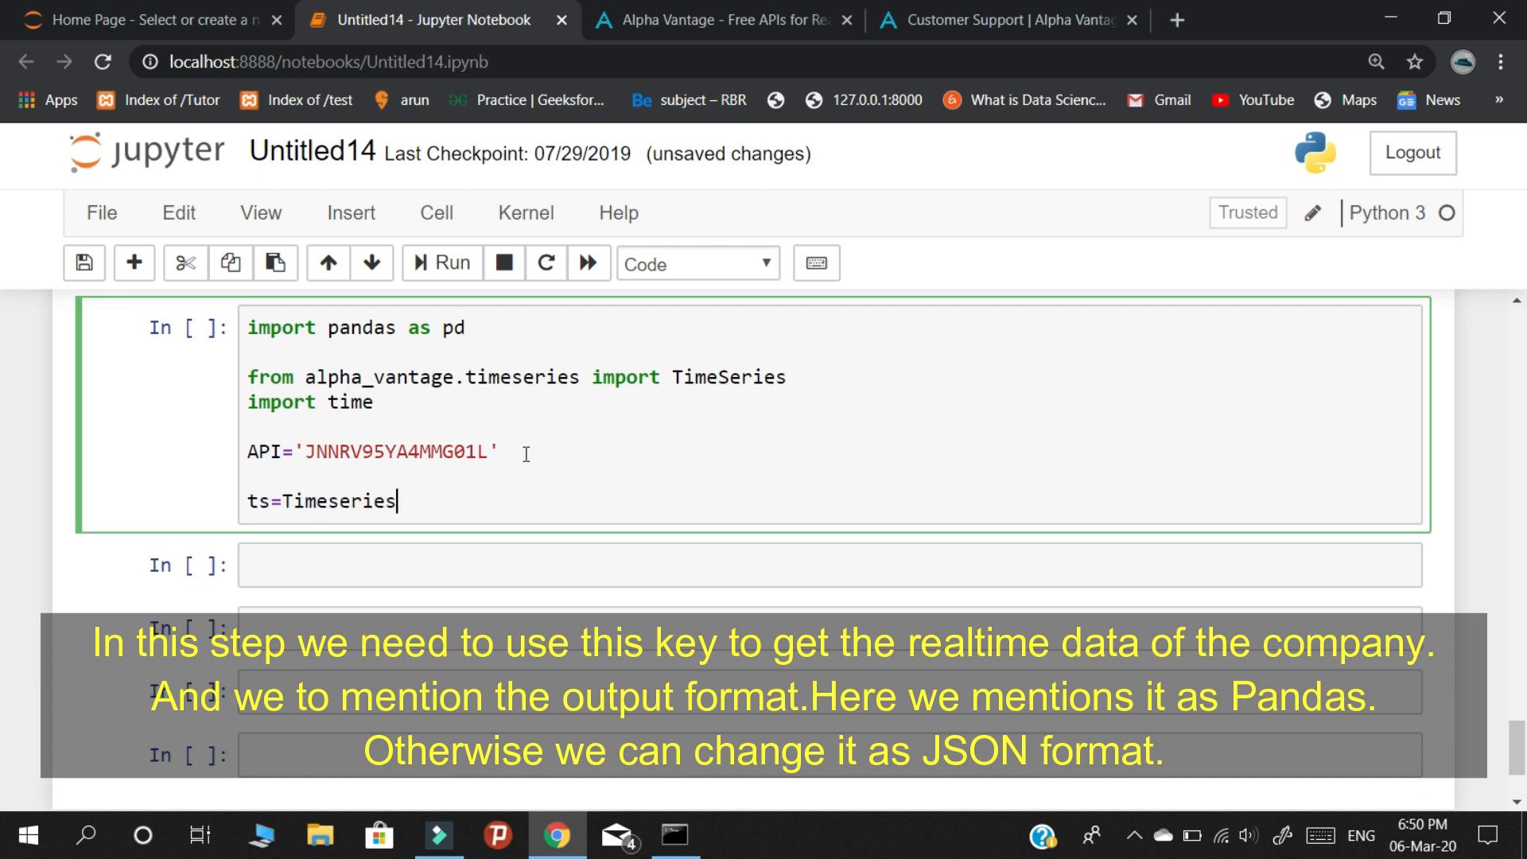
{"action": "type", "text": "(key)"}
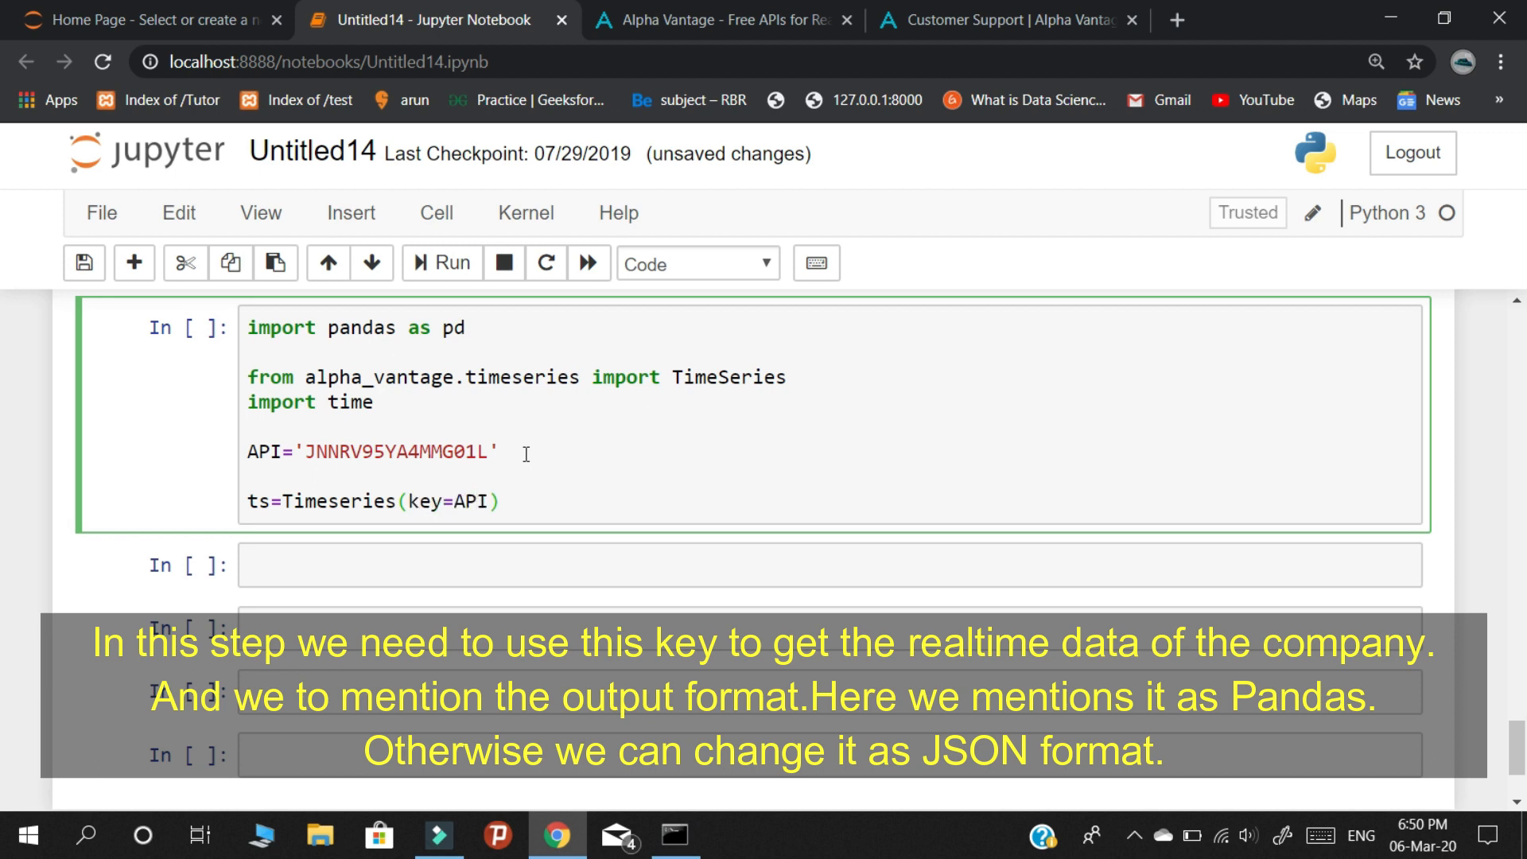
{"action": "type", "text": ",output"}
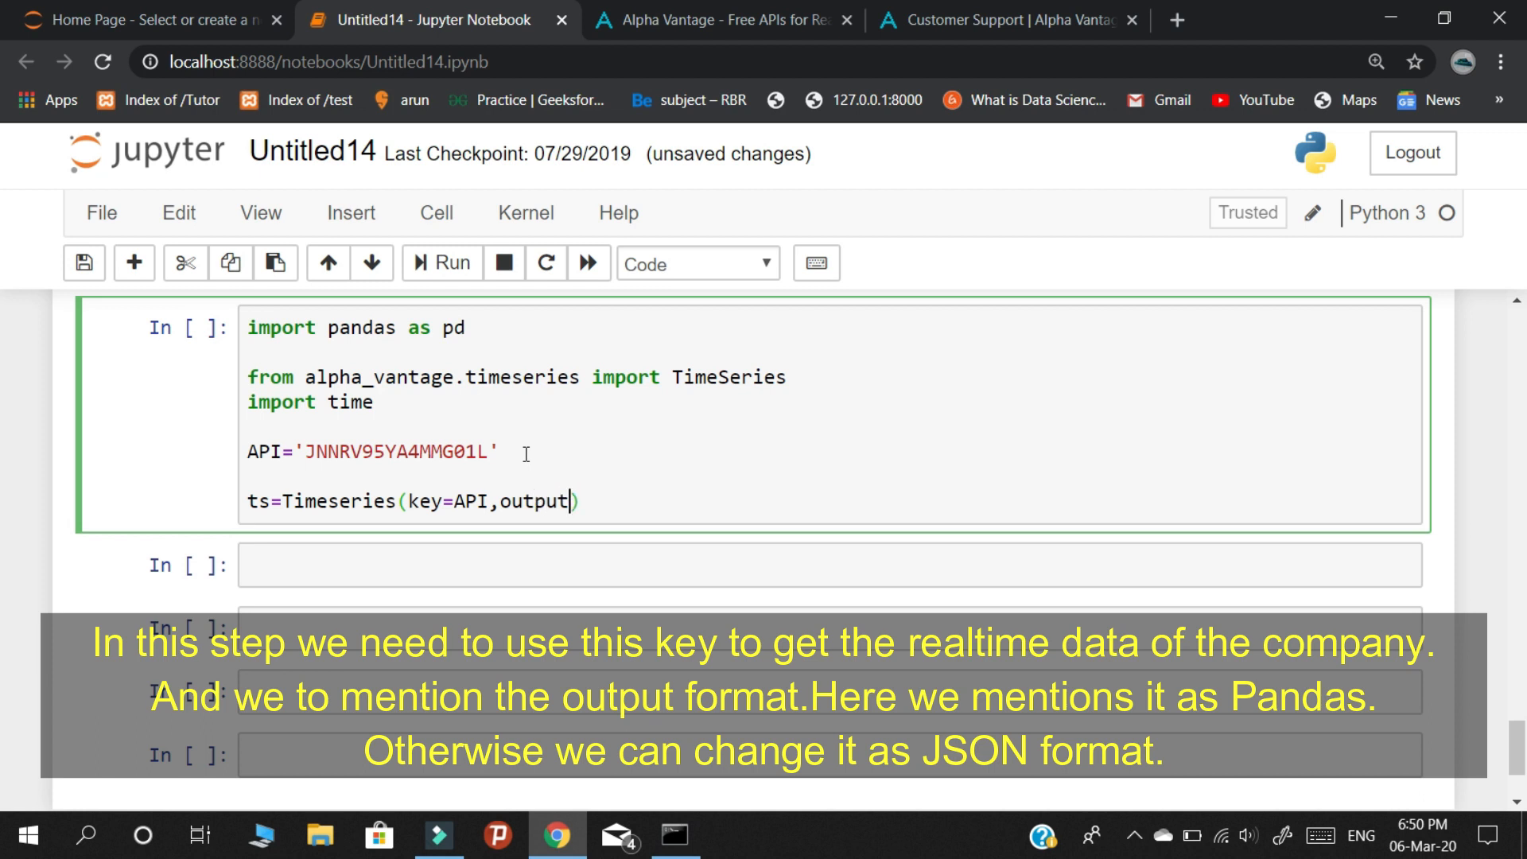
{"action": "type", "text": "_format="}
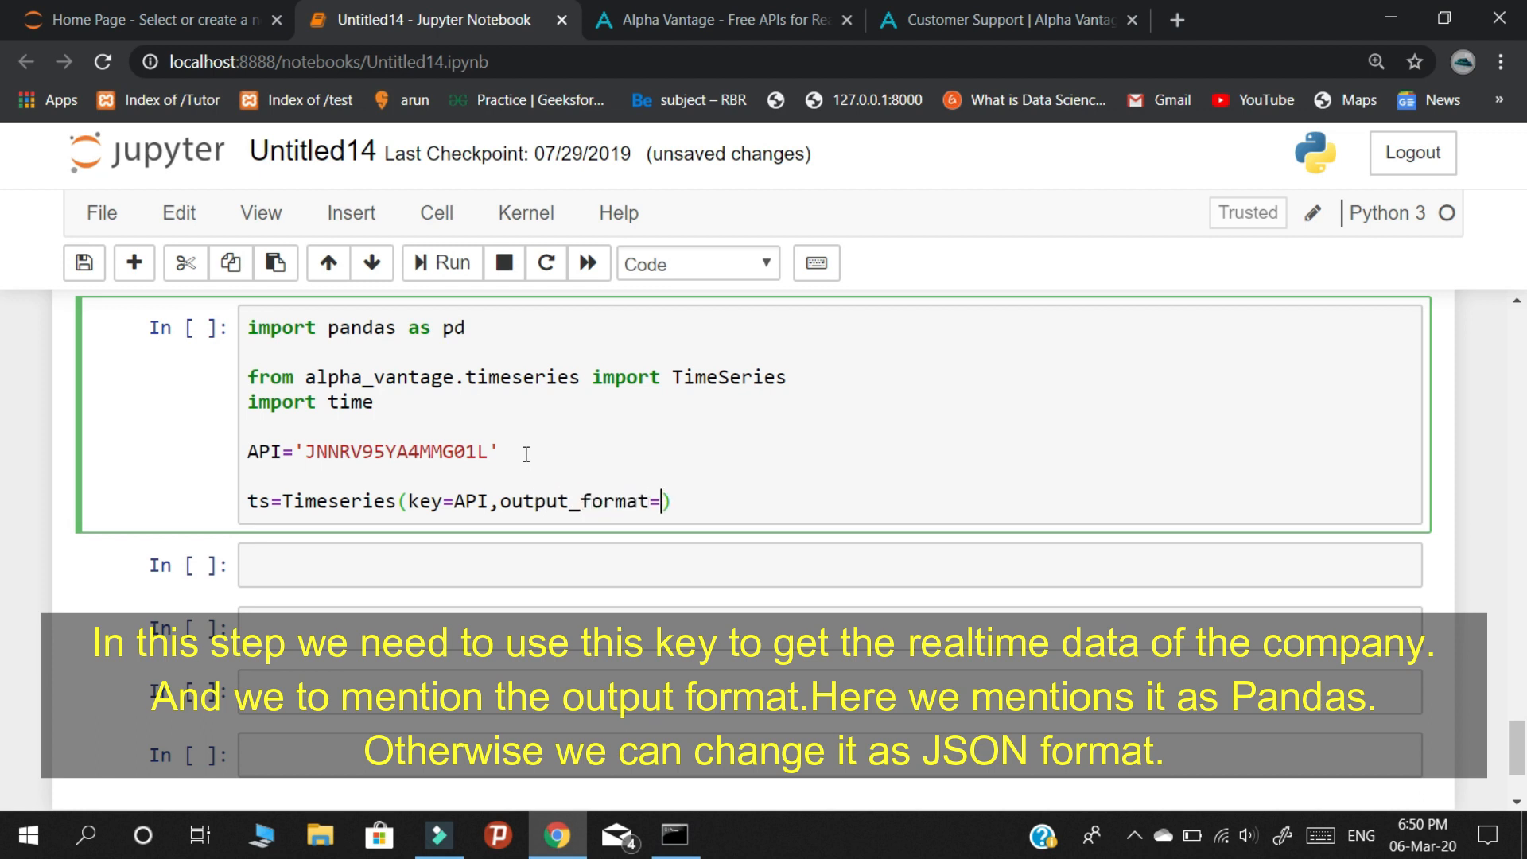
{"action": "type", "text": "'Pandas'"}
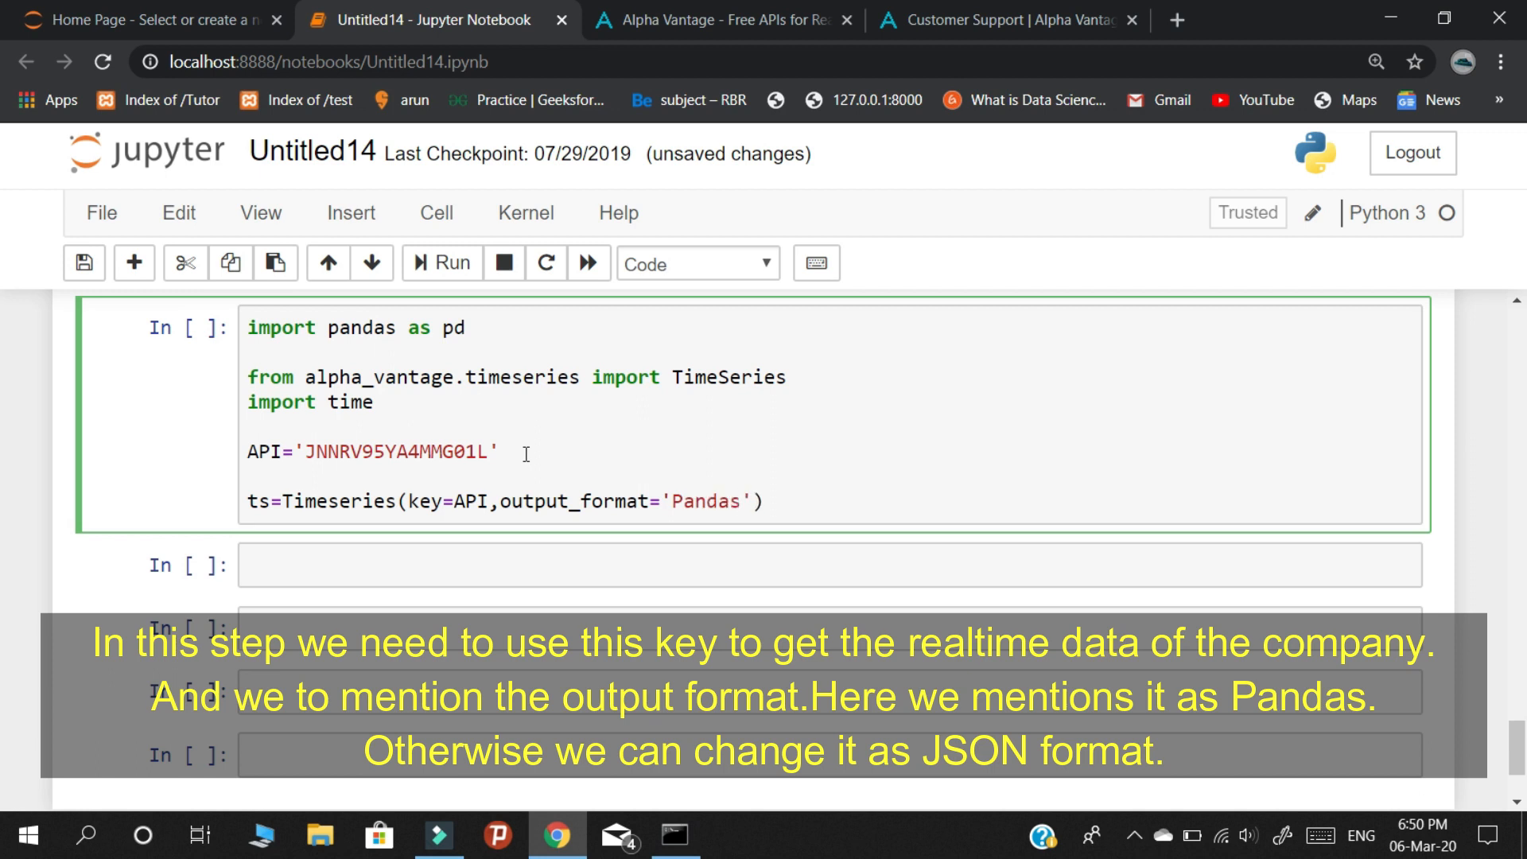
{"action": "type", "text": "data,me"}
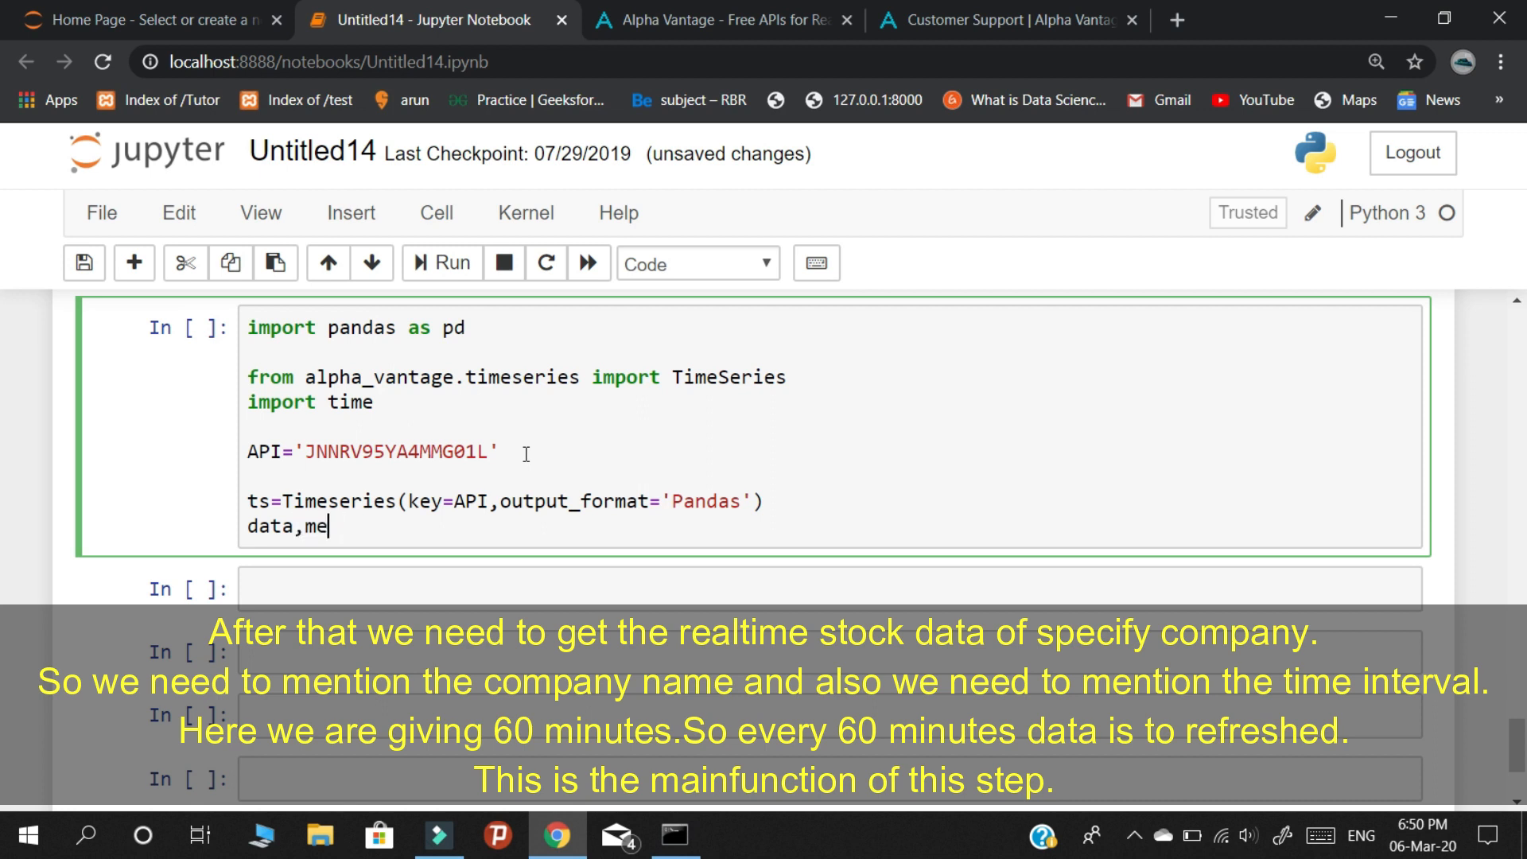
Write data,metadata=ts.get_intraday(symbol='MSFT' as the fetch call.
{"action": "type", "text": "tadata="}
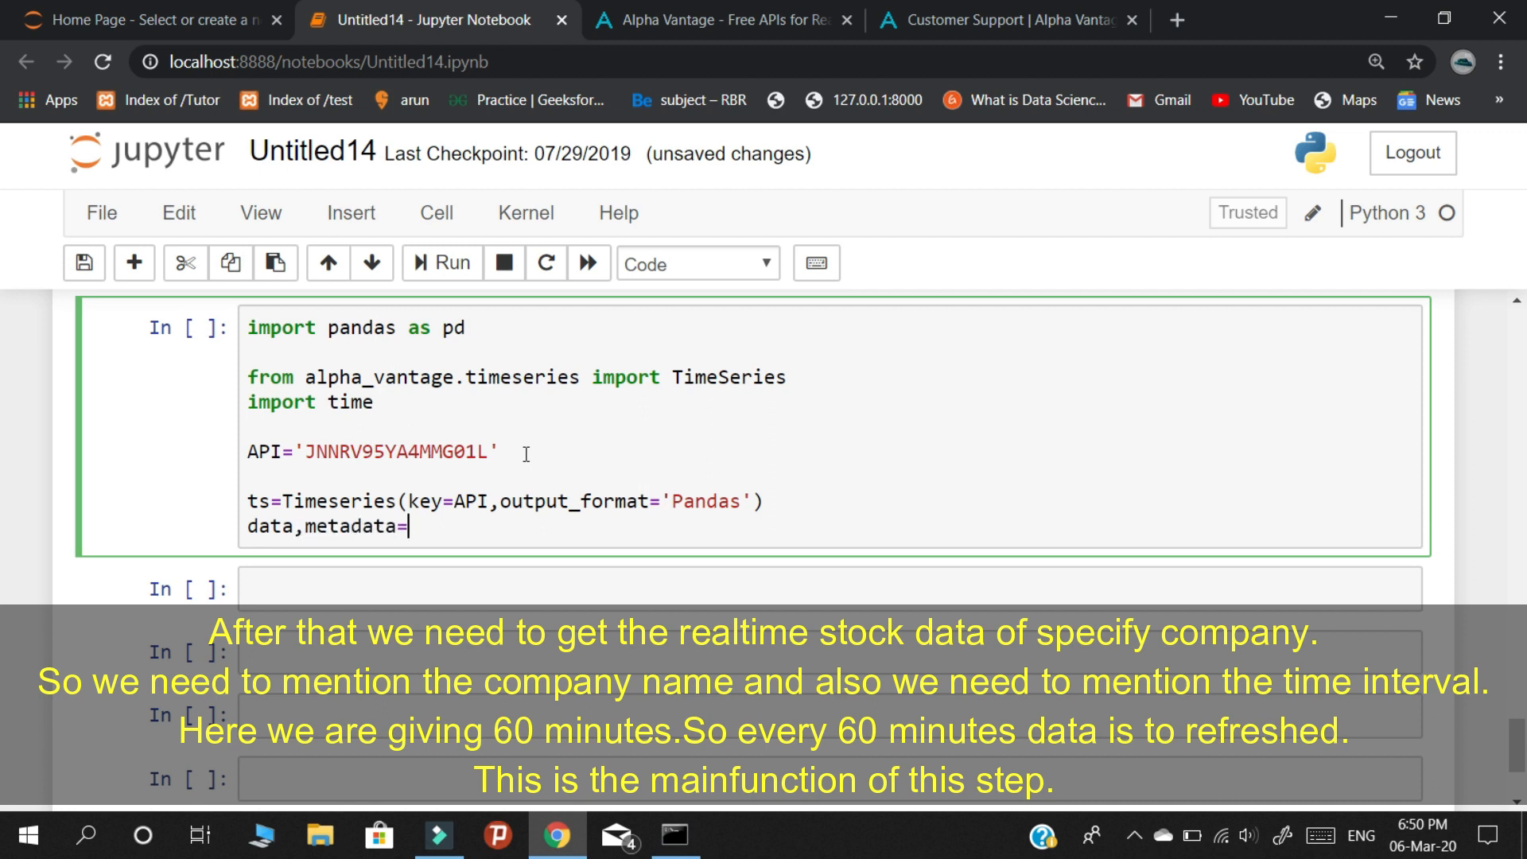
{"action": "type", "text": "ts.get"}
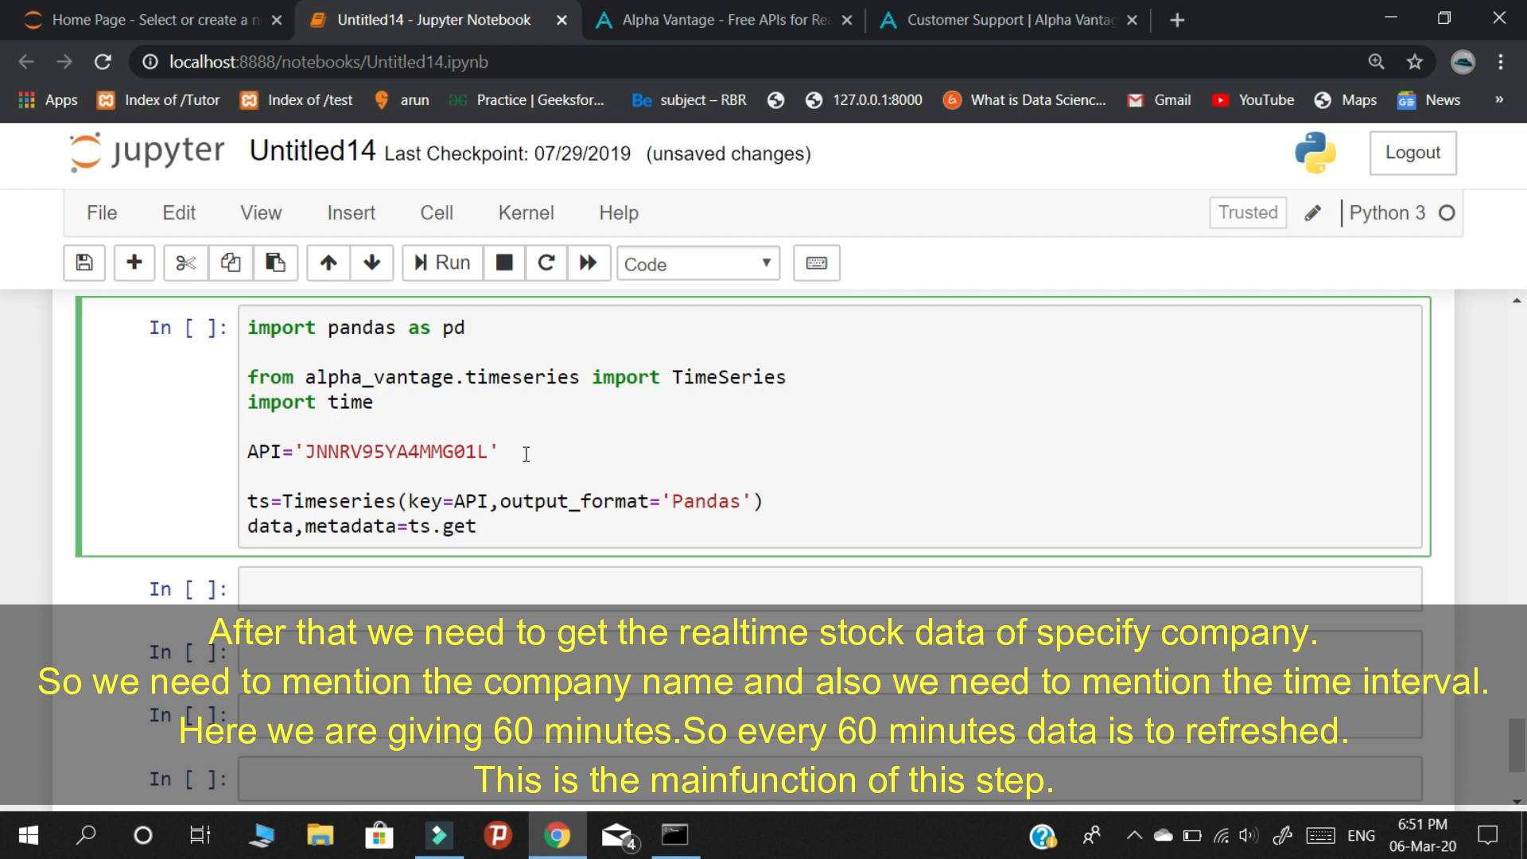
{"action": "type", "text": "_intra"}
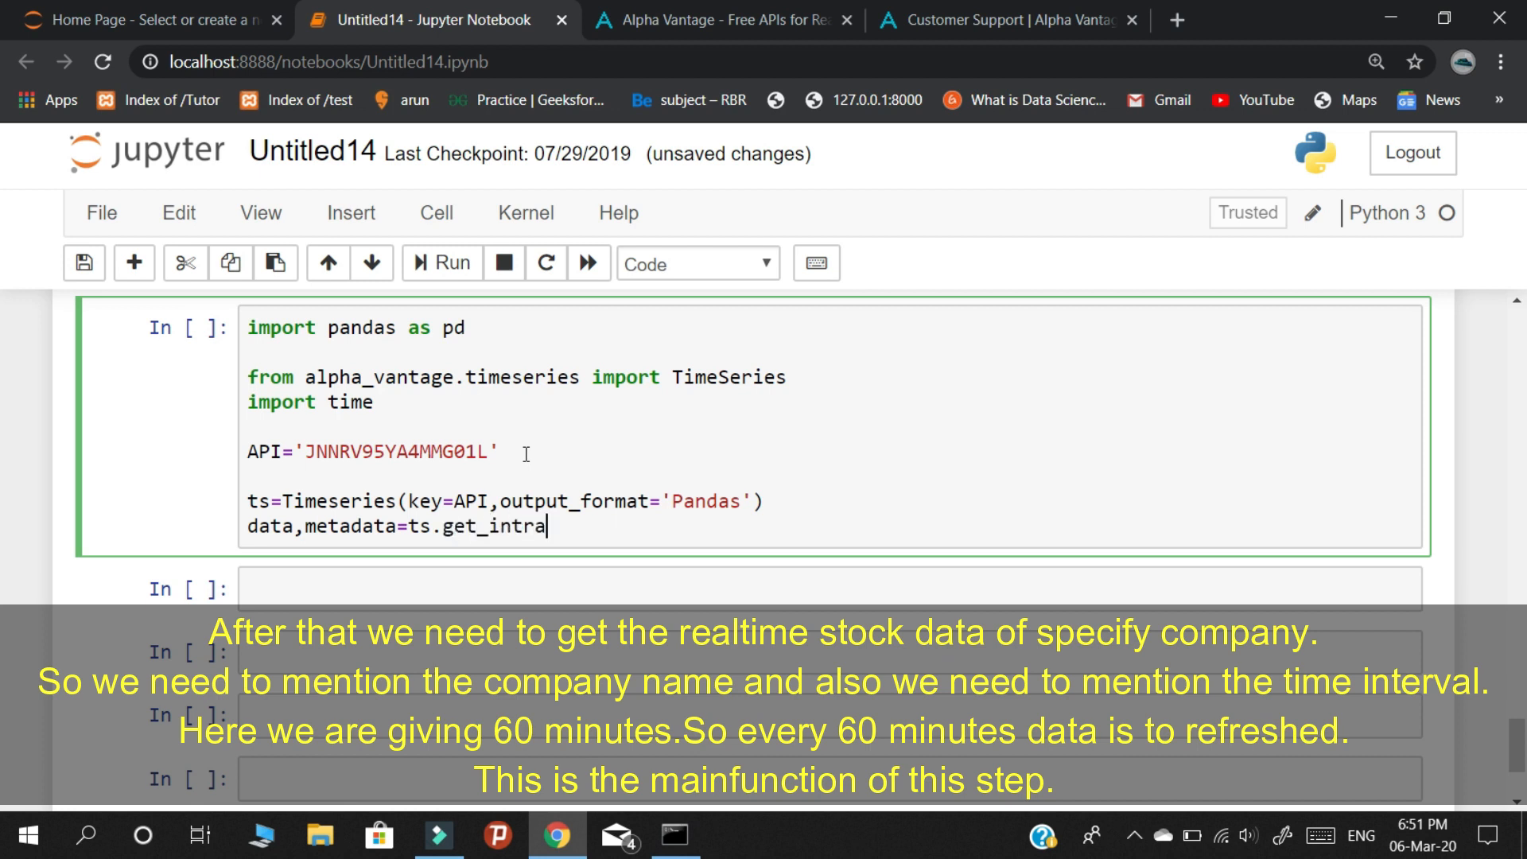
{"action": "type", "text": "day"}
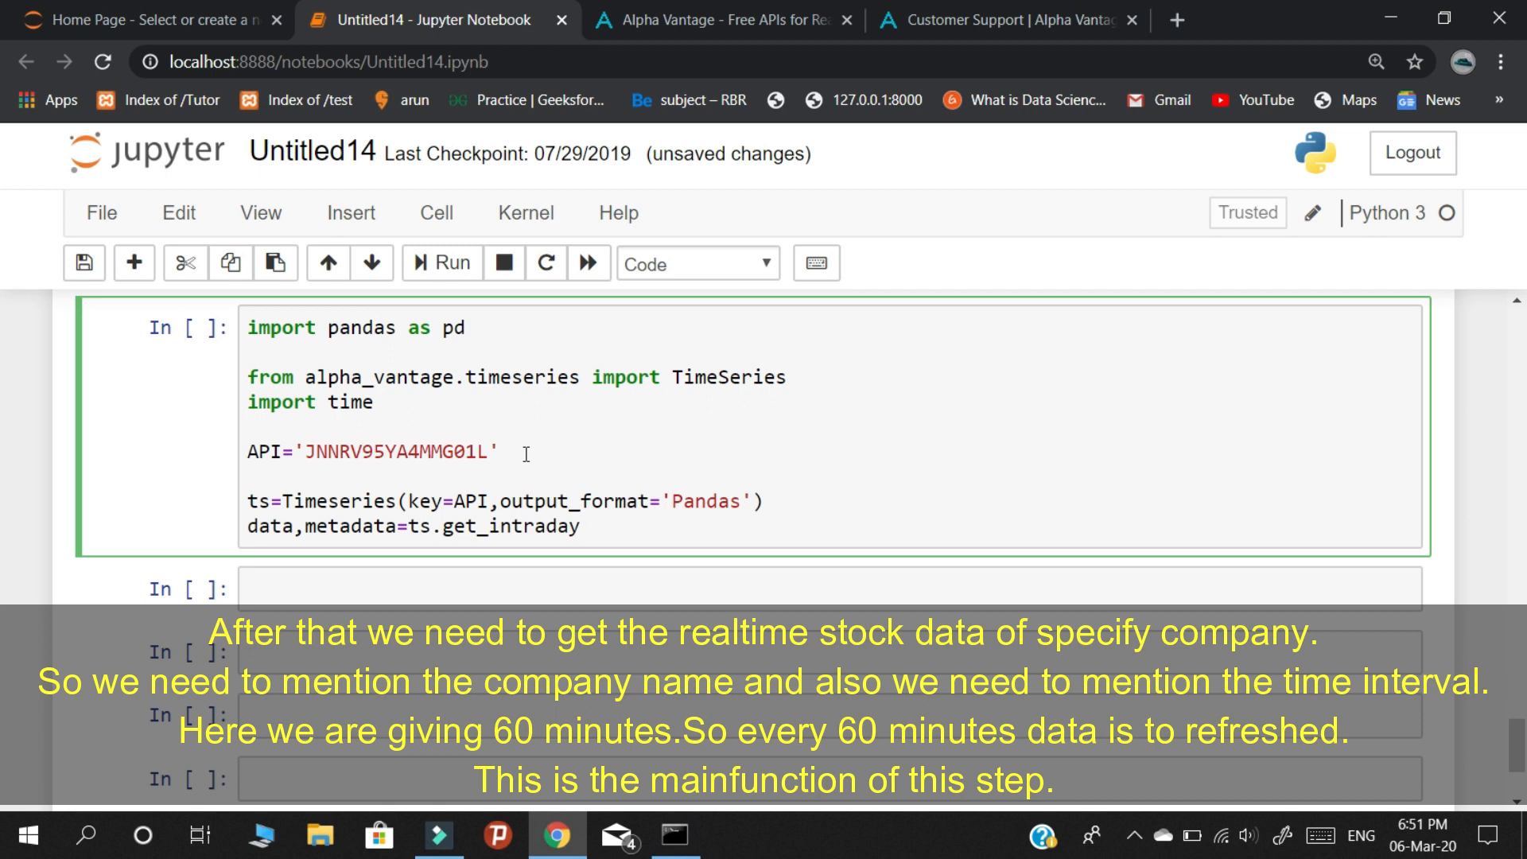
{"action": "type", "text": "(symbol"}
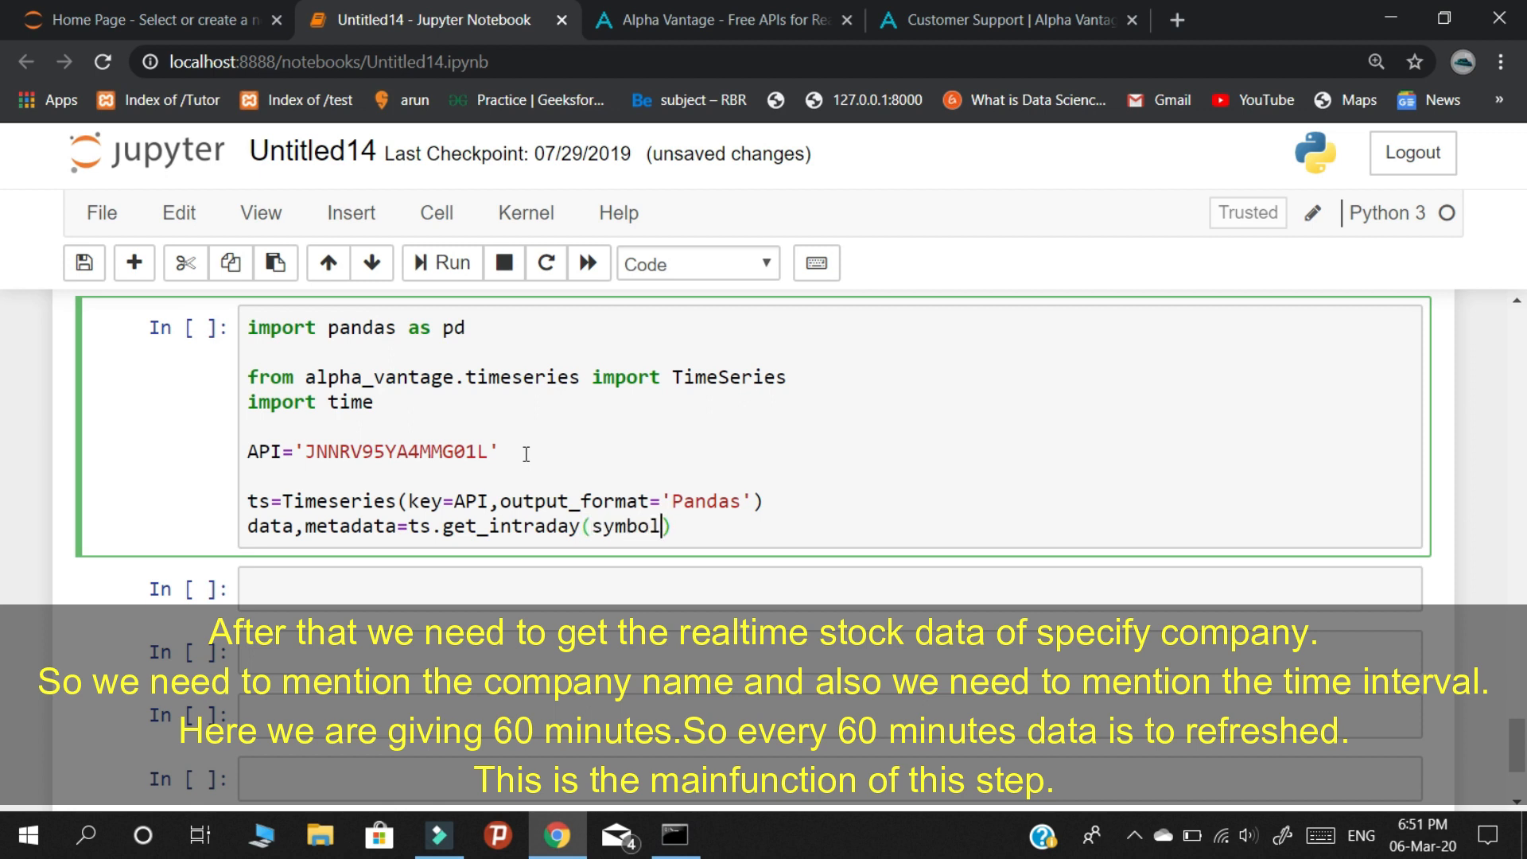
{"action": "type", "text": "='M'"}
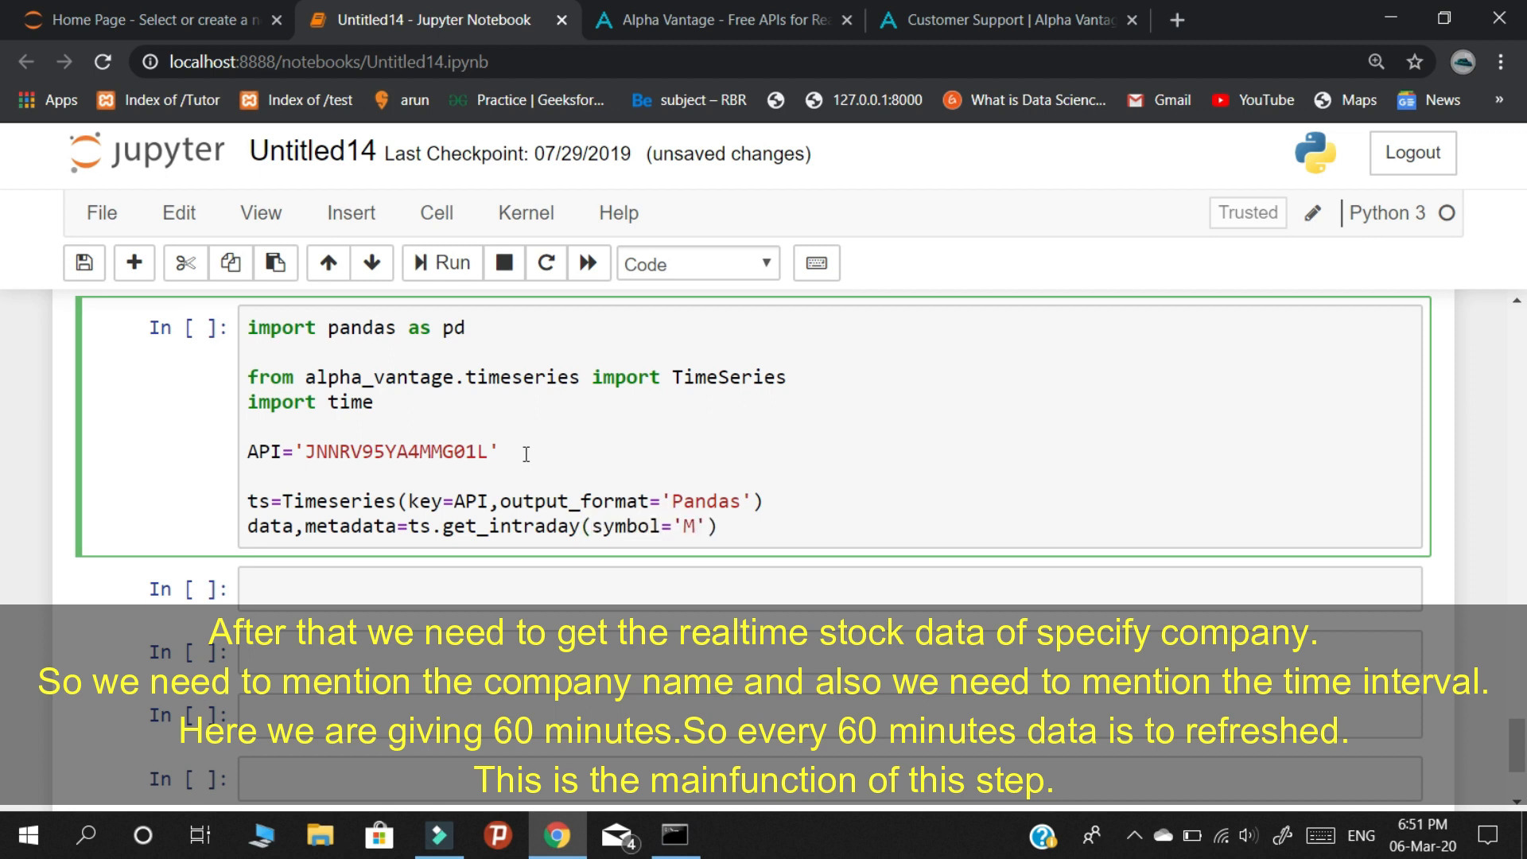
{"action": "type", "text": "MSFT"}
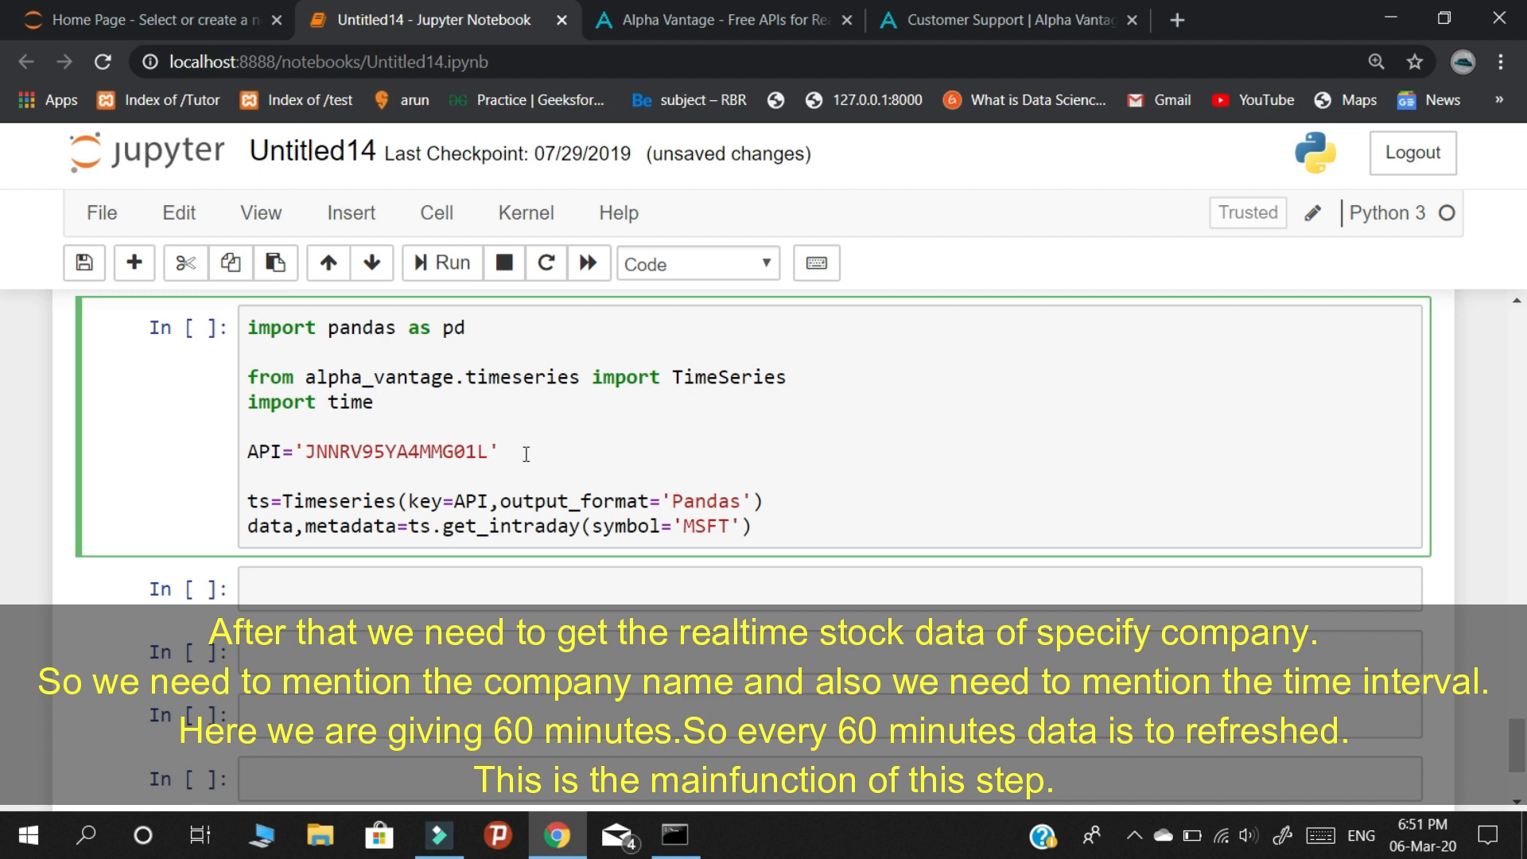
Complete the call with interval='60min' and outputsize='full'.
{"action": "type", "text": ",in"}
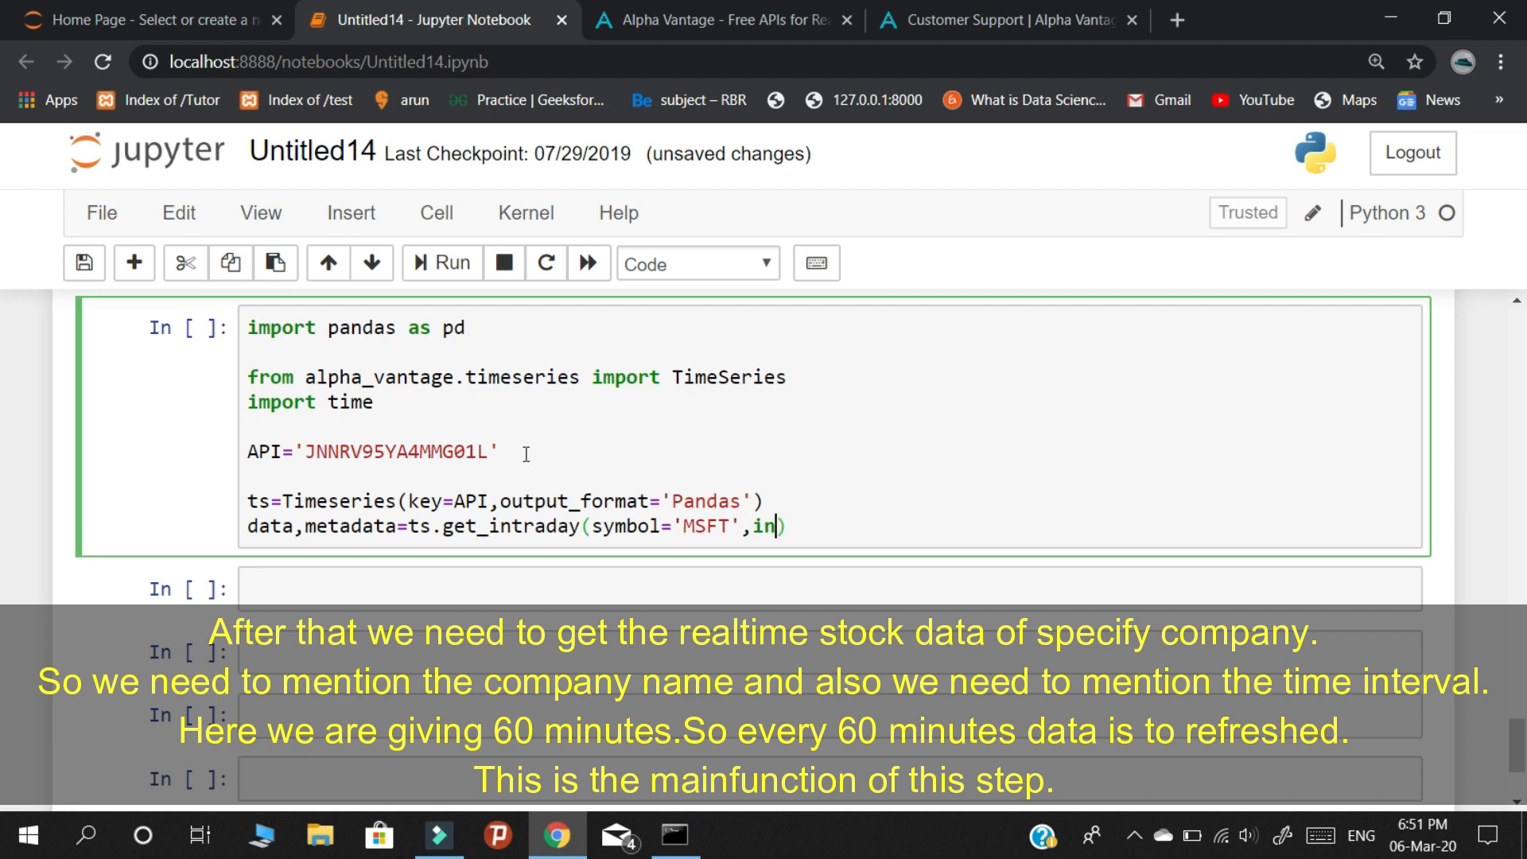
{"action": "type", "text": "terval="}
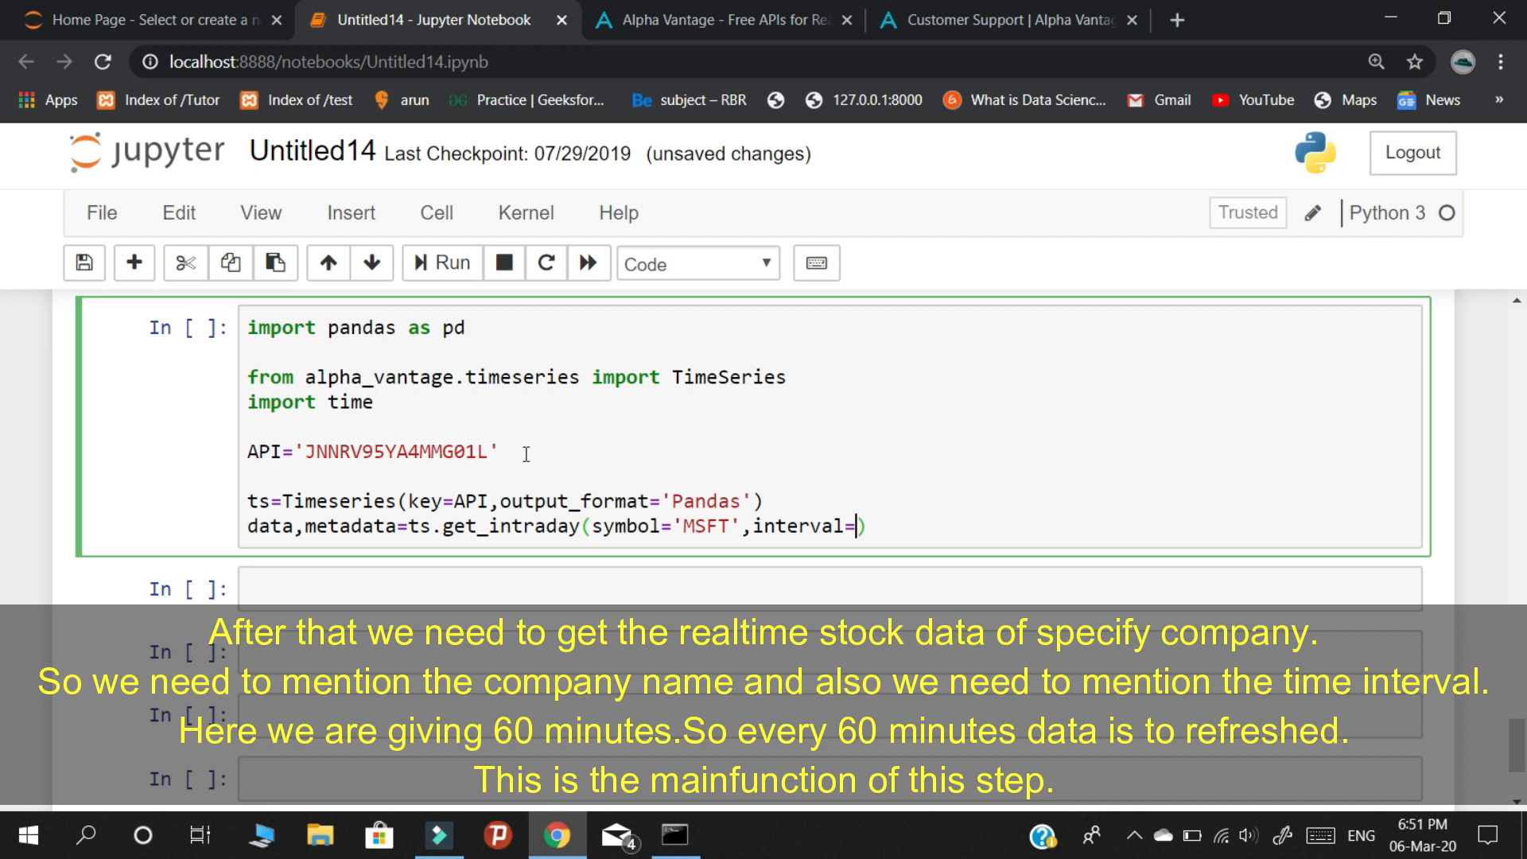
{"action": "type", "text": "'60mi'"}
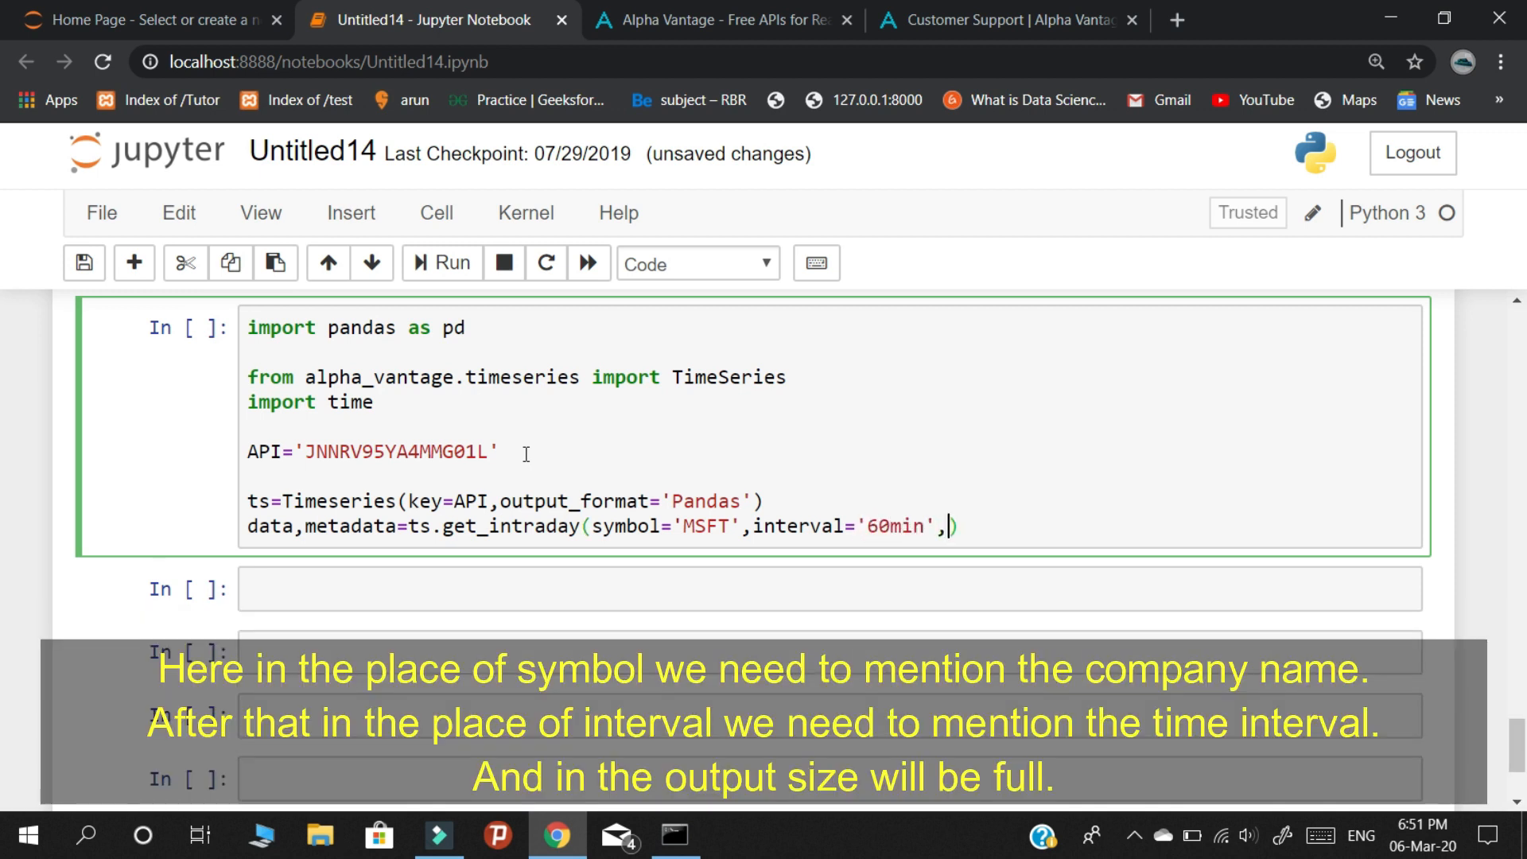
{"action": "type", "text": "output"}
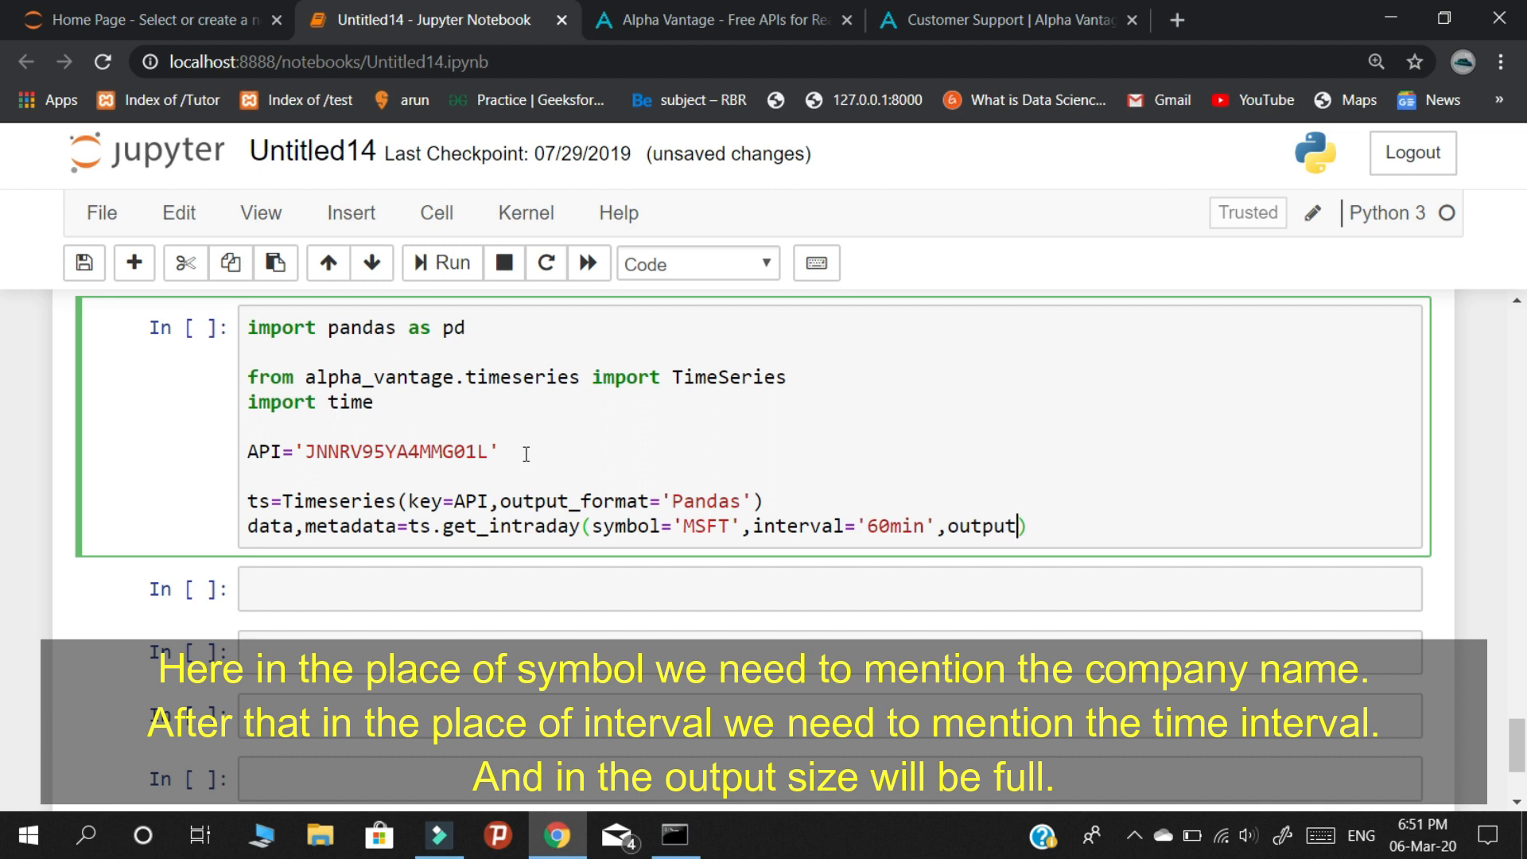
{"action": "type", "text": "six"}
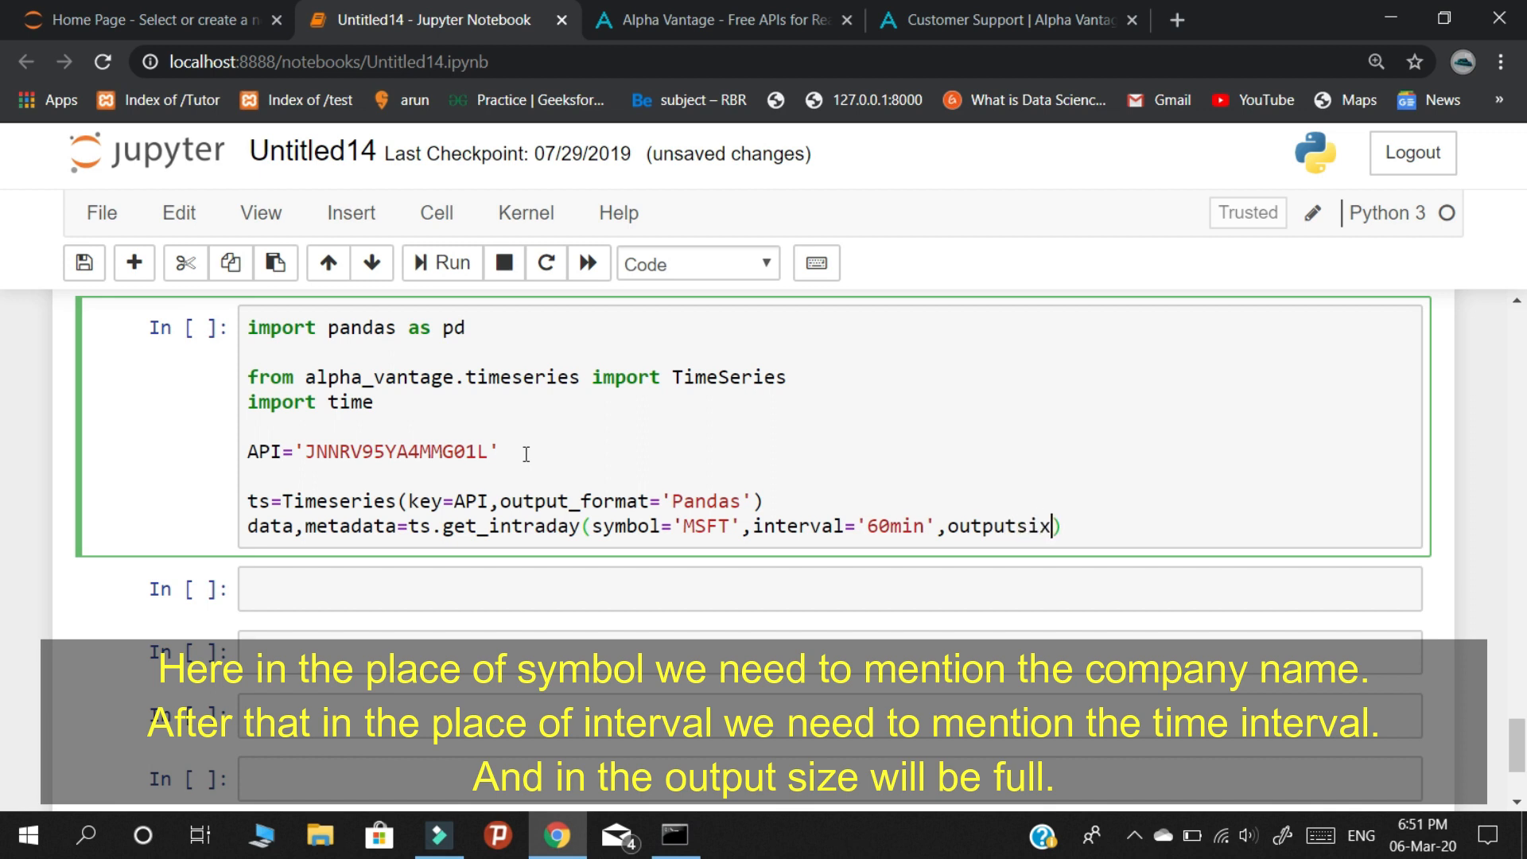
{"action": "type", "text": "ze='f"}
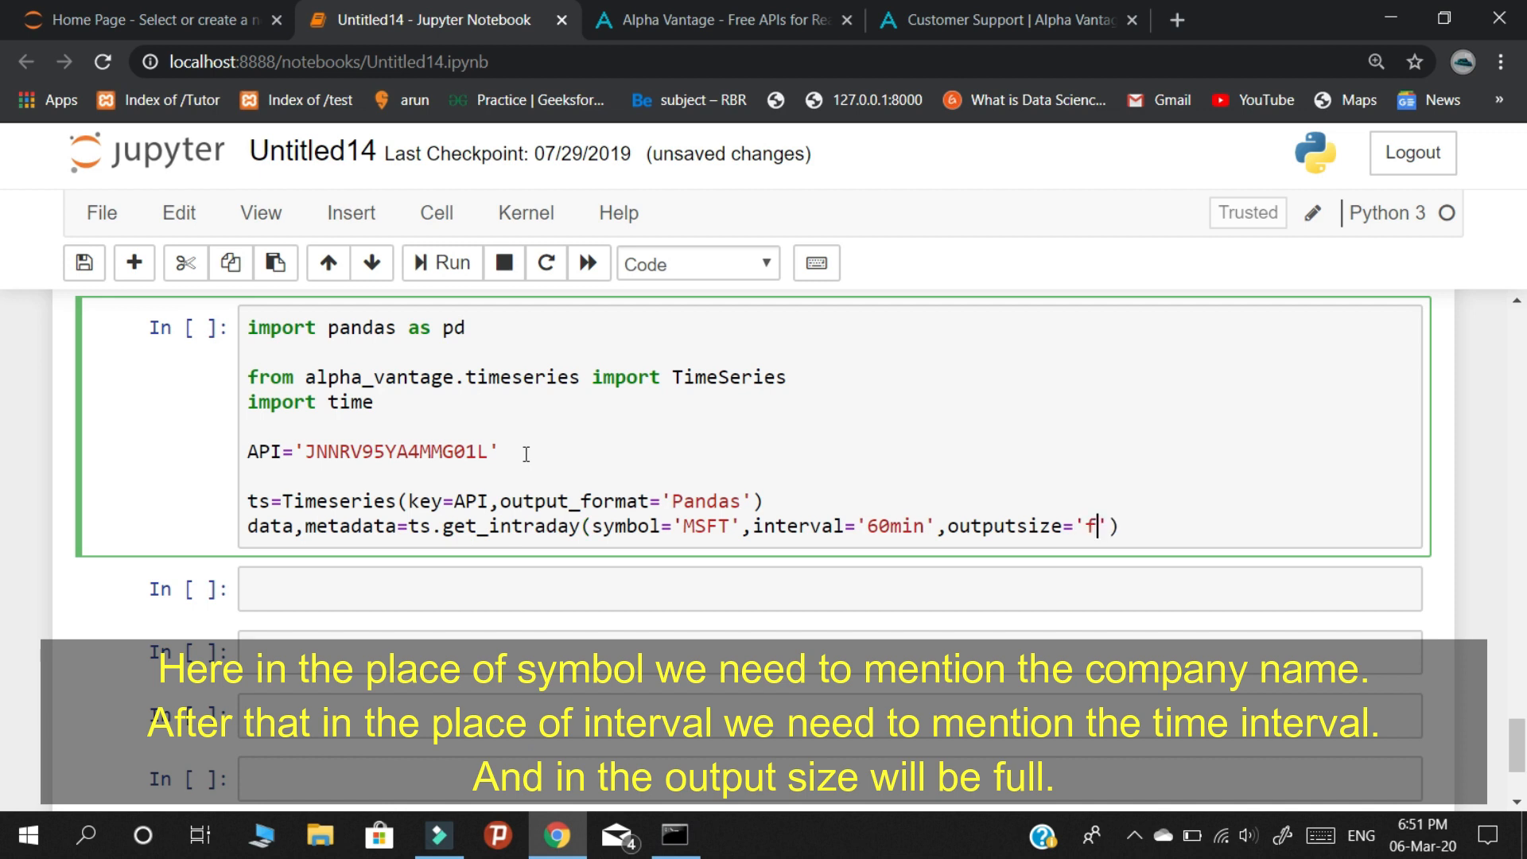
{"action": "type", "text": "ull"}
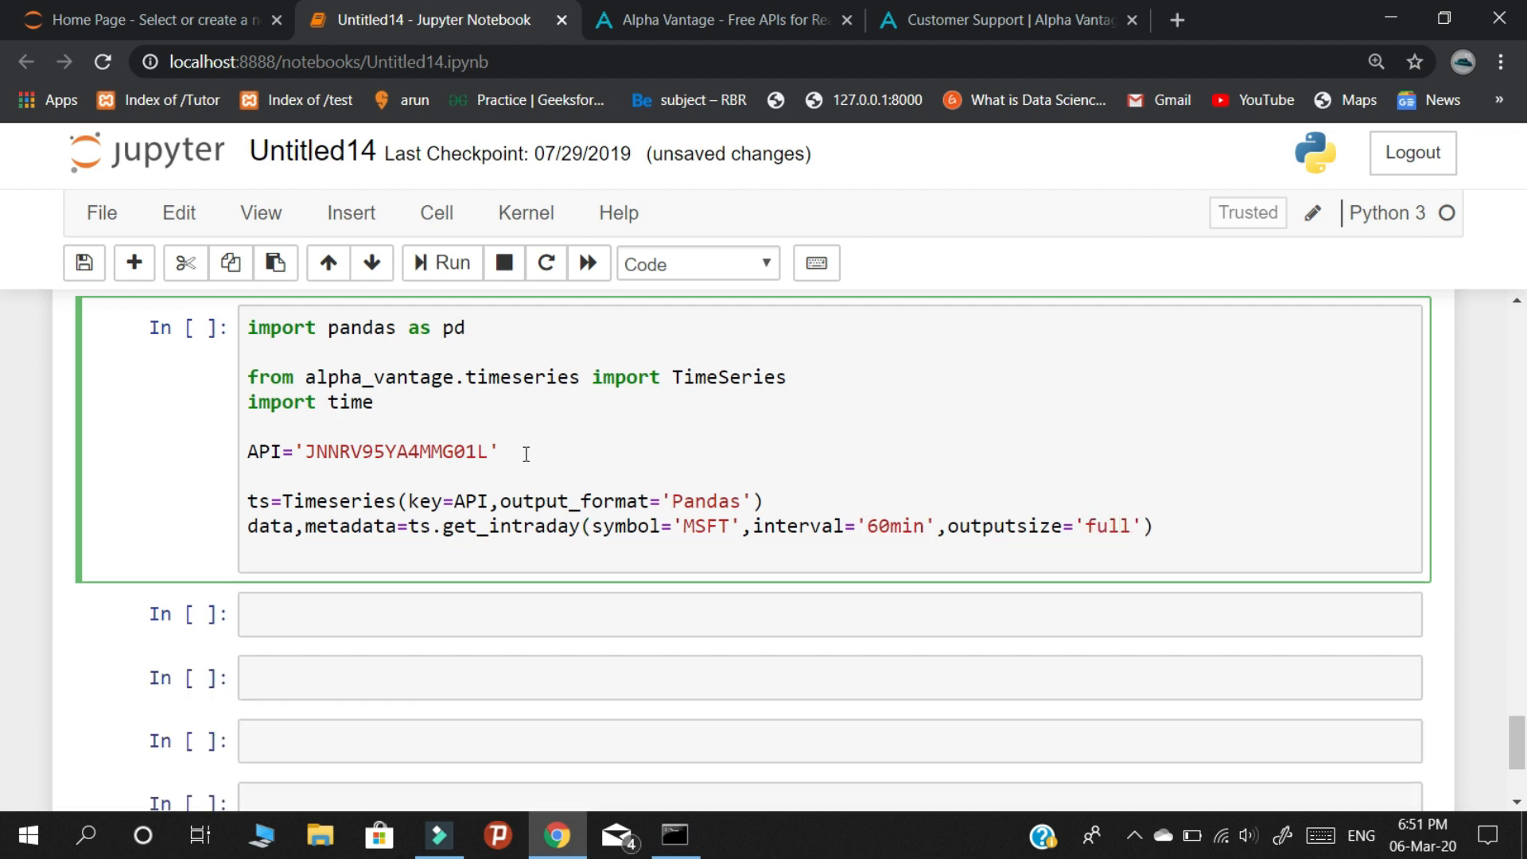
Add print(data) as the cell's last line and run it, yielding a NameError.
{"action": "type", "text": "print"}
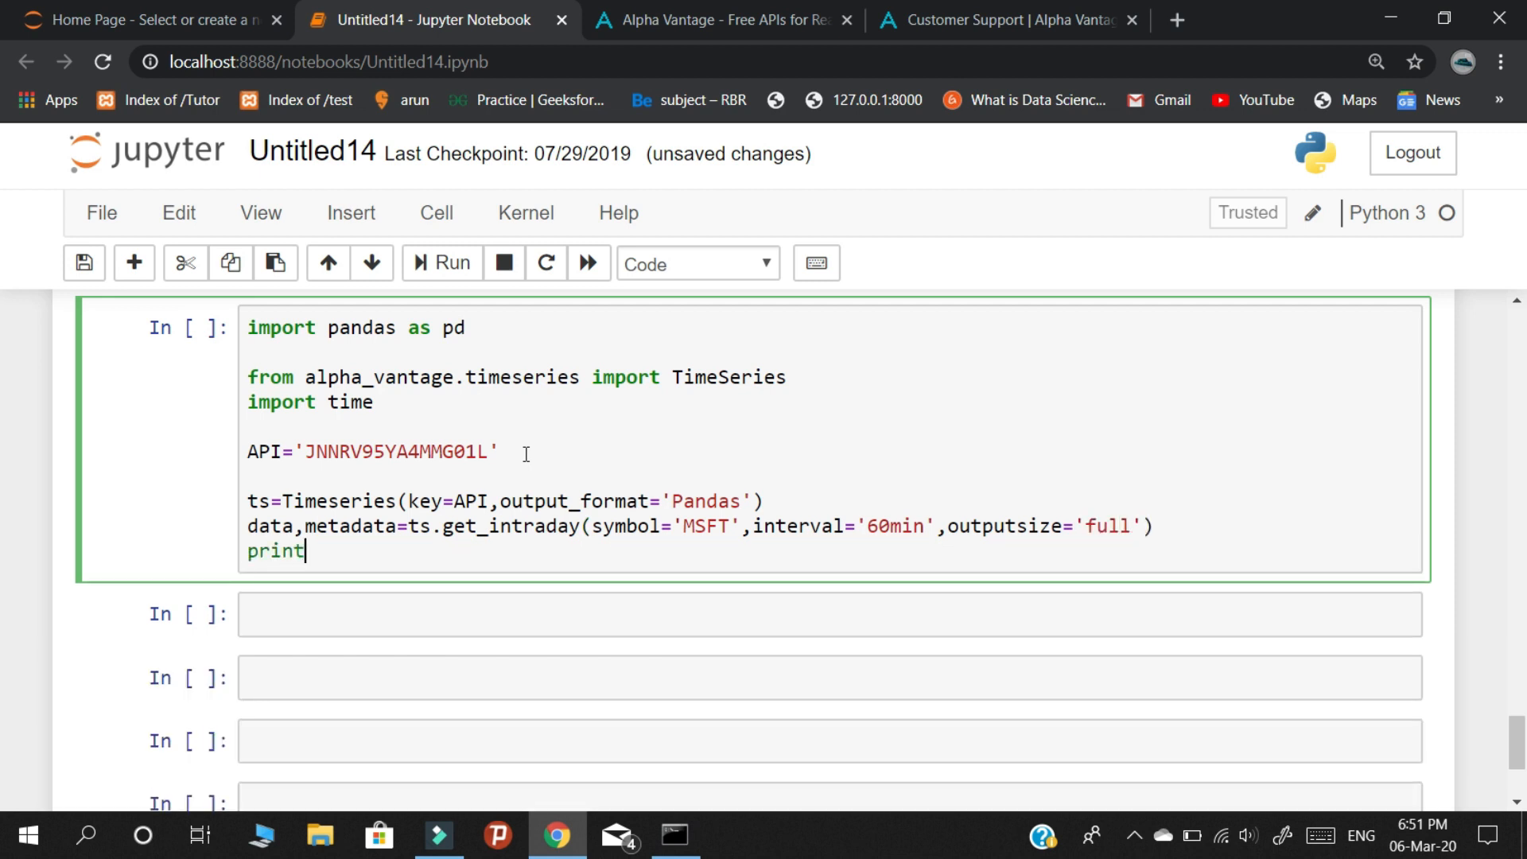
{"action": "type", "text": "(data)"}
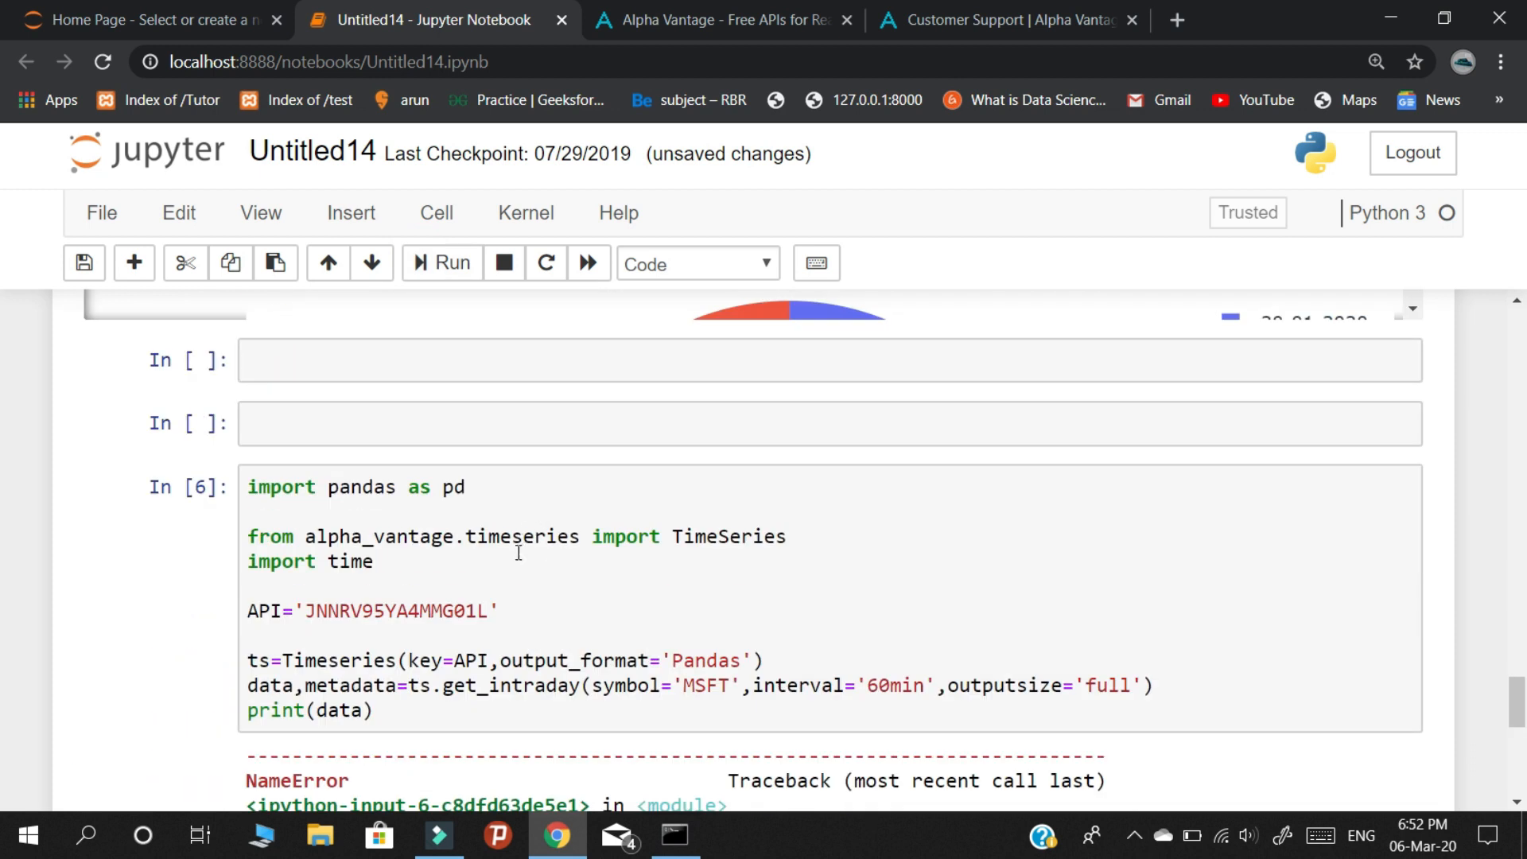
{"action": "mouse_move", "coordinate": [361, 671]}
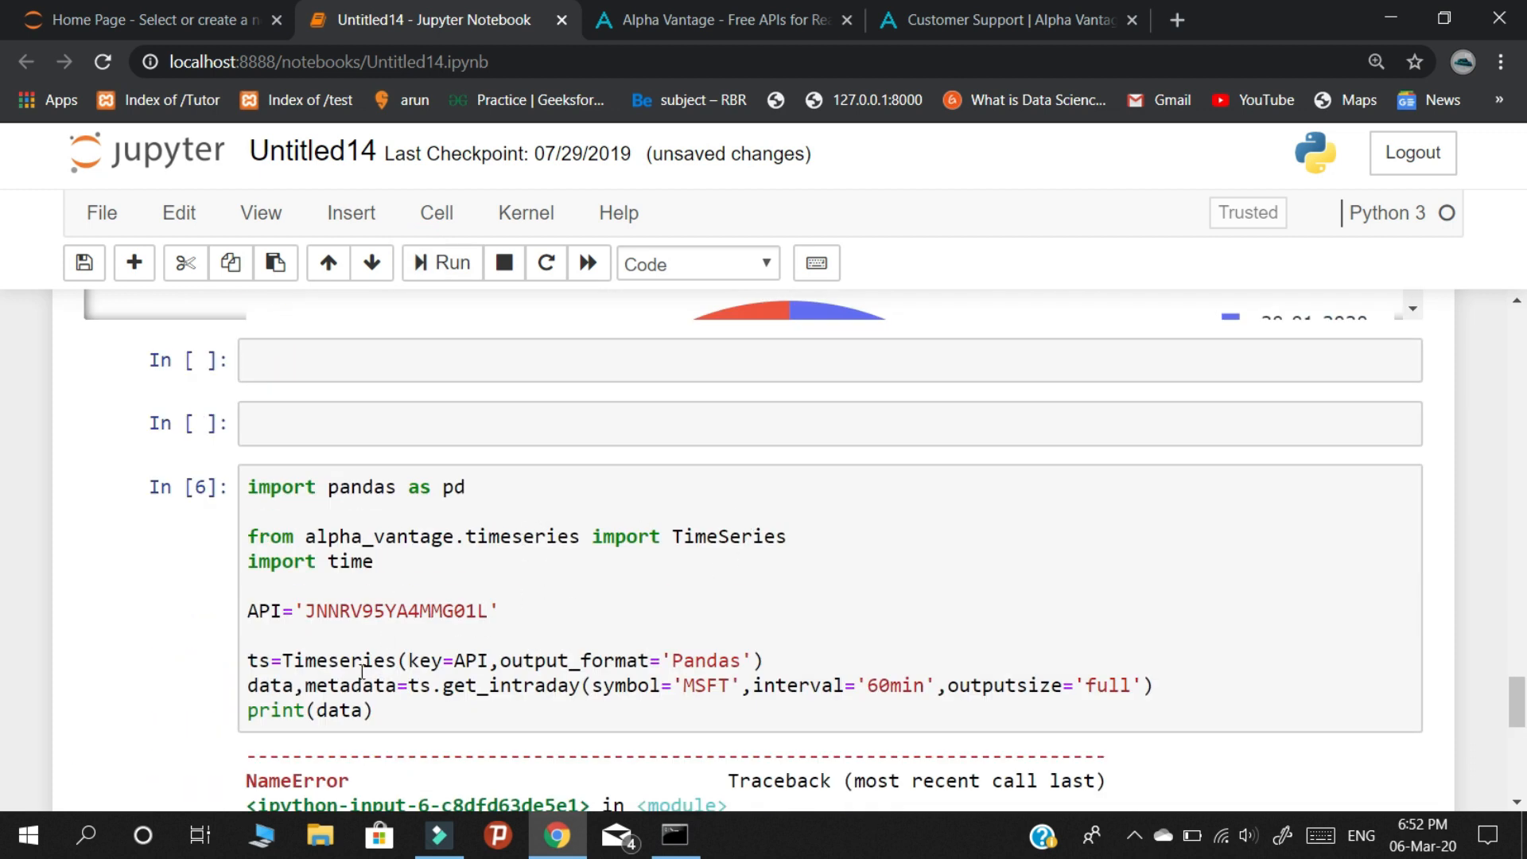
Correct Timeseries to TimeSeries and rerun, printing the MSFT price and volume table.
{"action": "left_click", "coordinate": [335, 660]}
{"action": "type", "text": "S"}
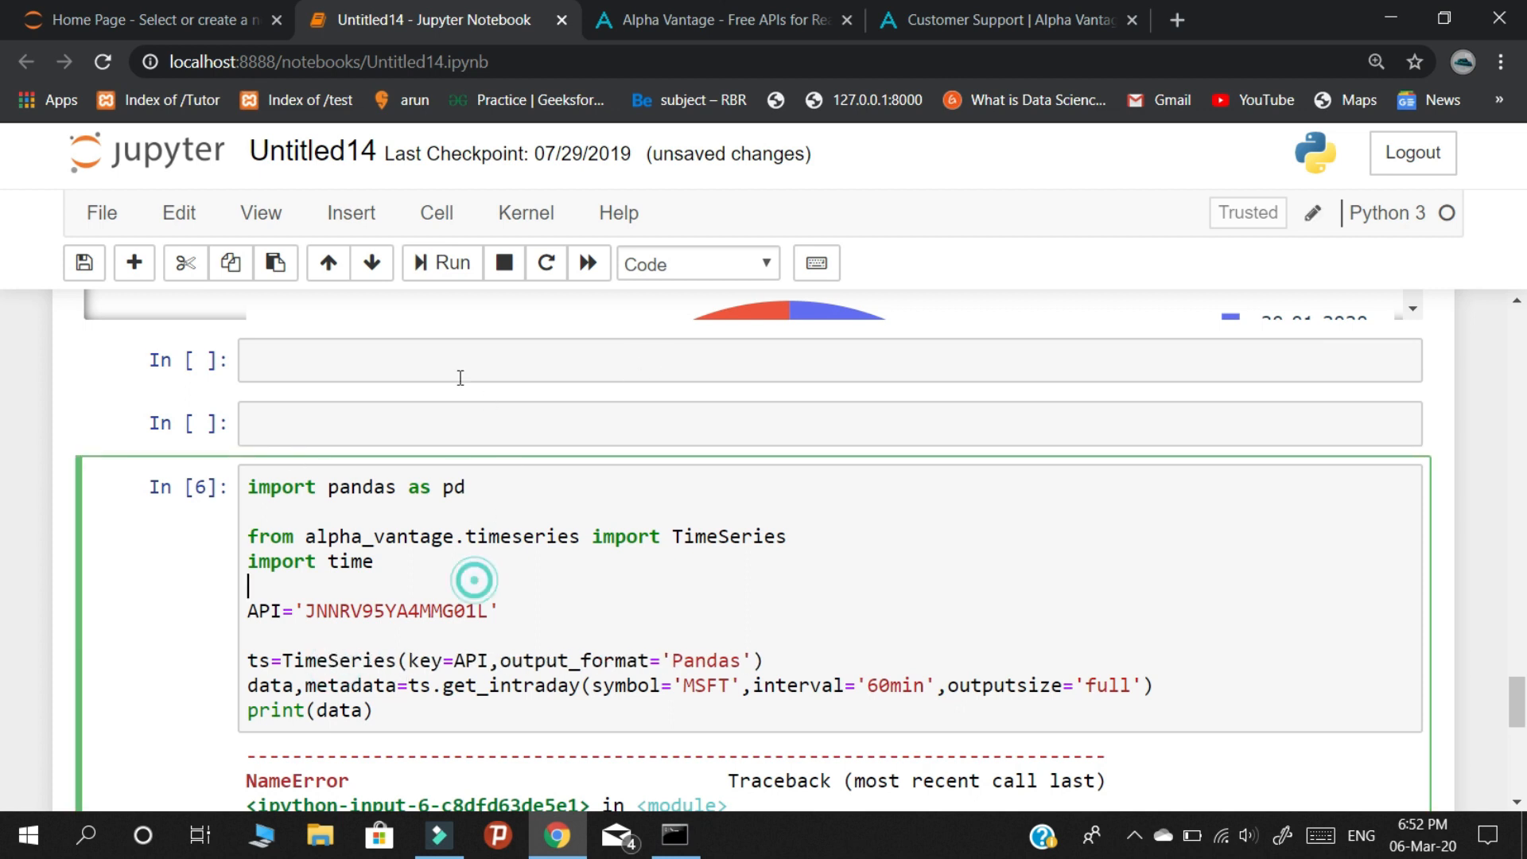
{"action": "left_click", "coordinate": [440, 262]}
{"action": "type", "text": "2"}
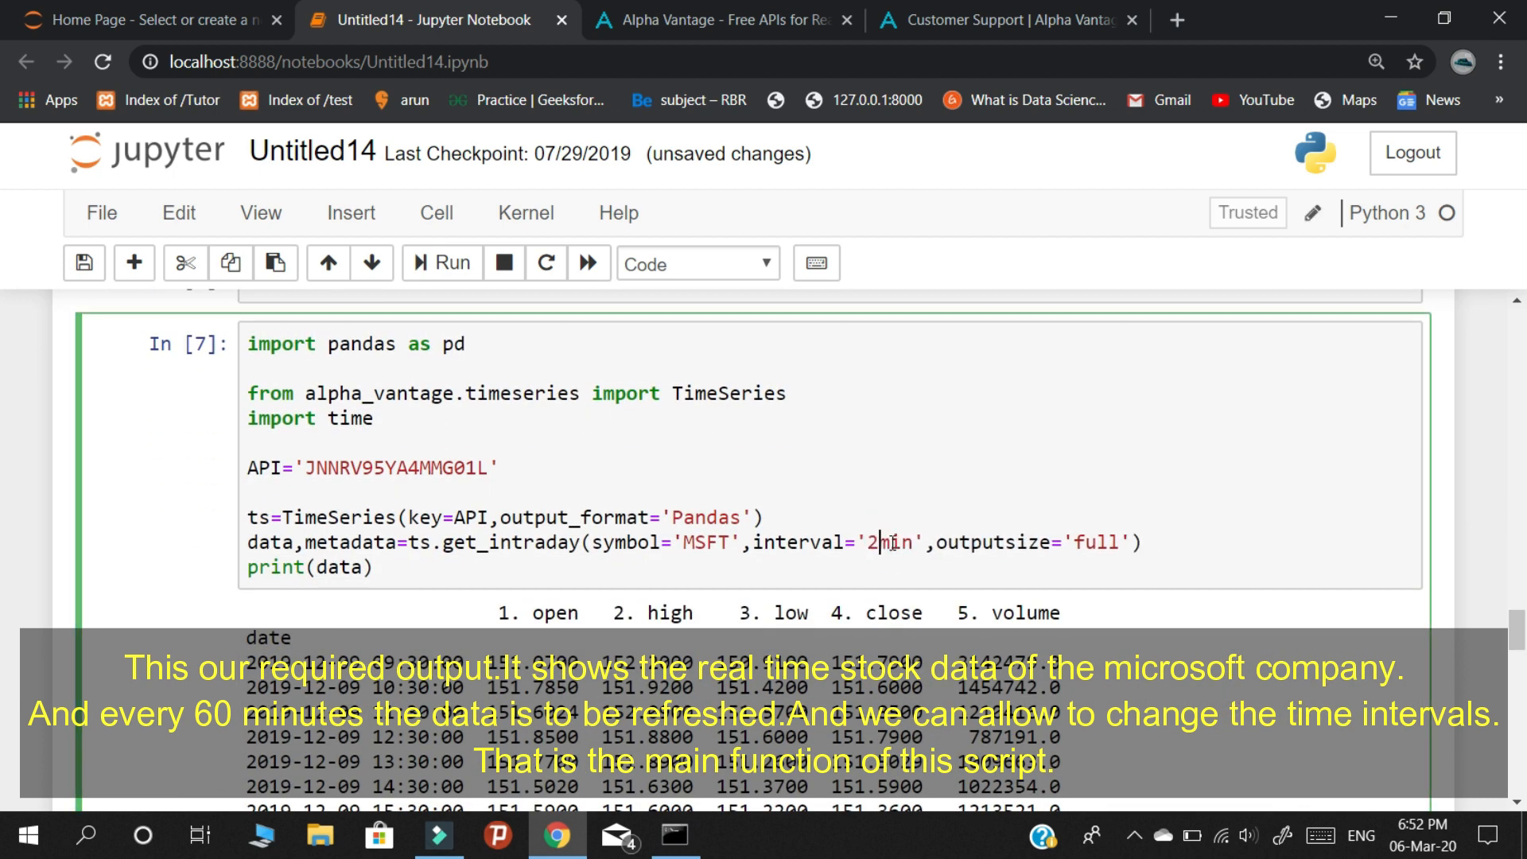
Rerun the cell as In [9] and scroll the MSFT DataFrame down to the 2020-03-05 rows.
{"action": "key", "text": "Backspace"}
{"action": "type", "text": "60"}
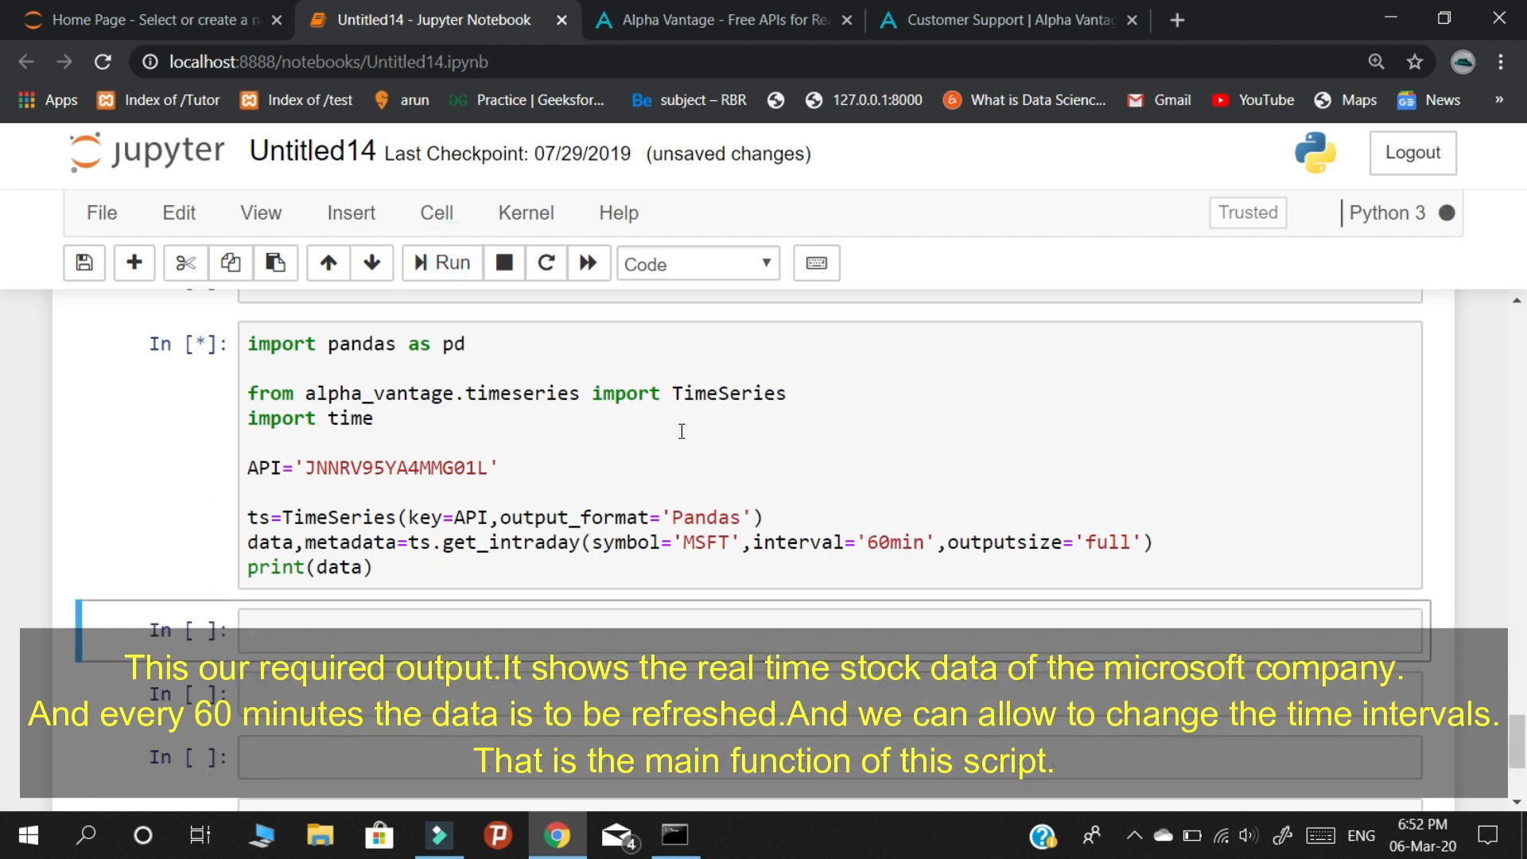
{"action": "left_click", "coordinate": [441, 262]}
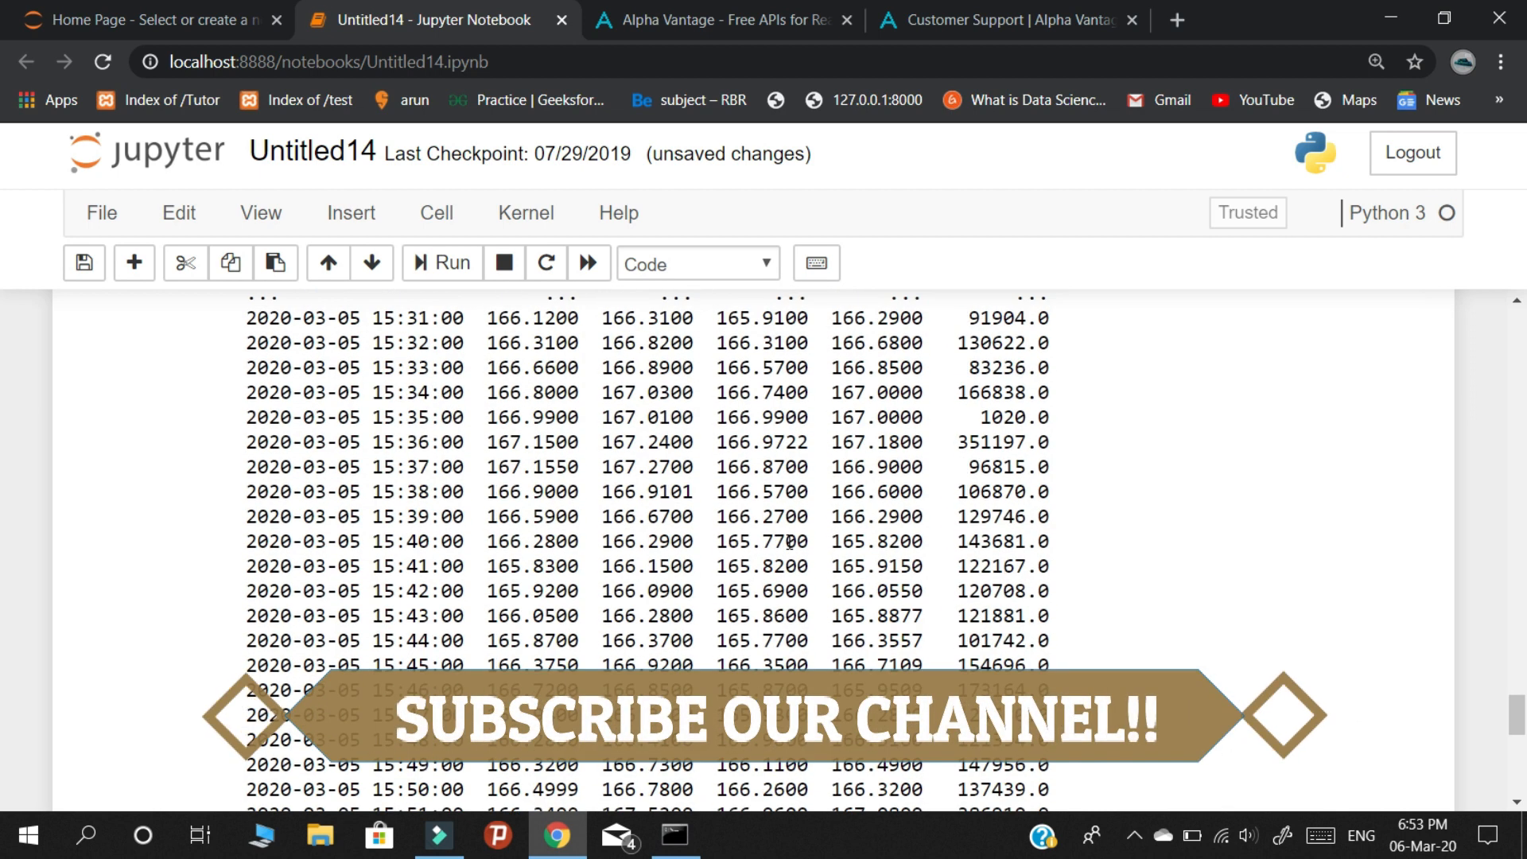
{"action": "scroll", "scroll_direction": "down", "scroll_amount": 3}
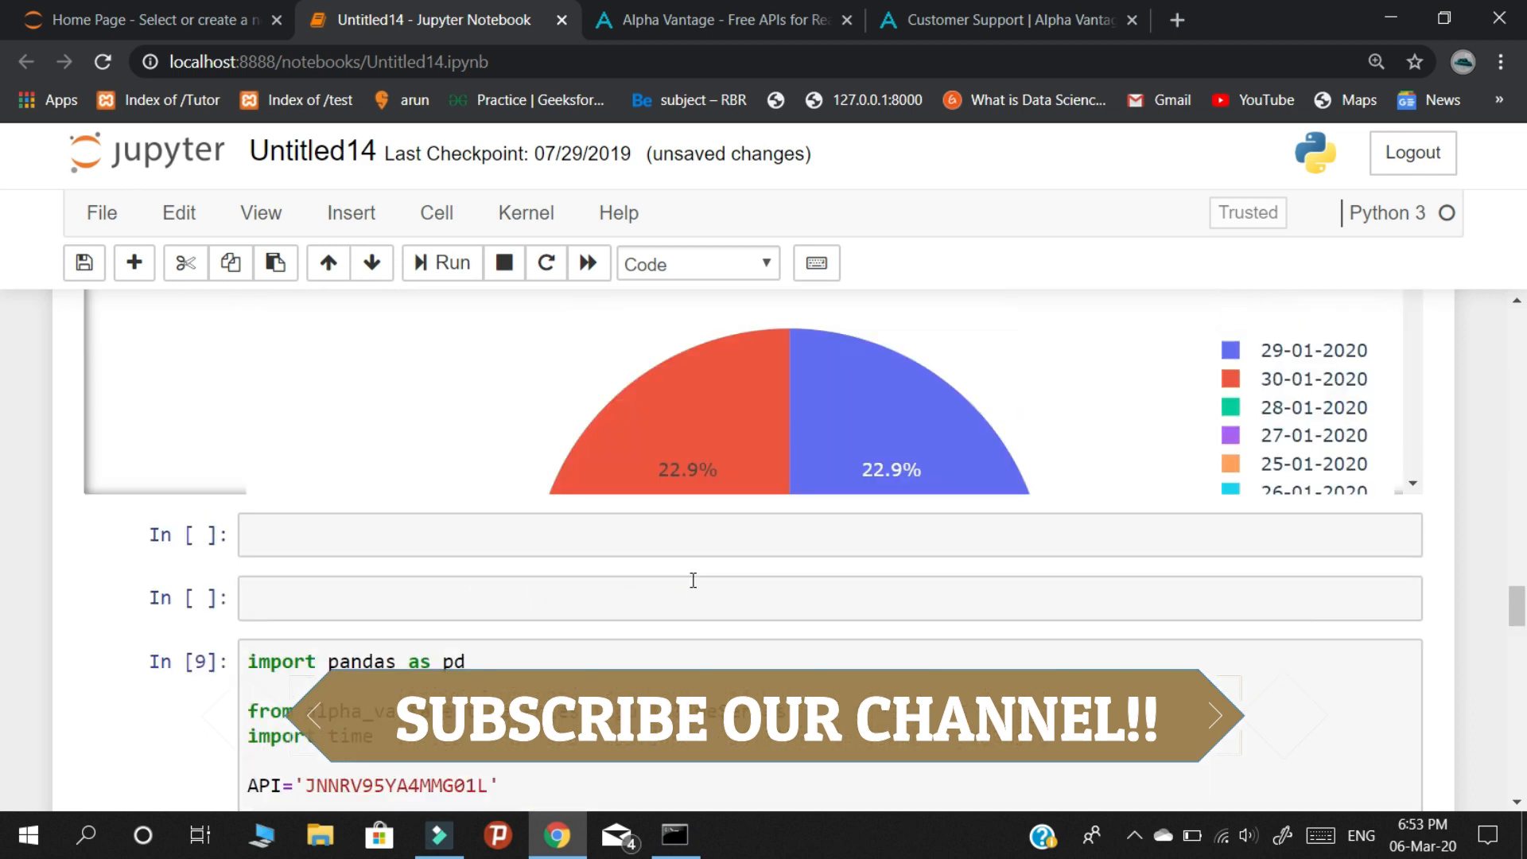